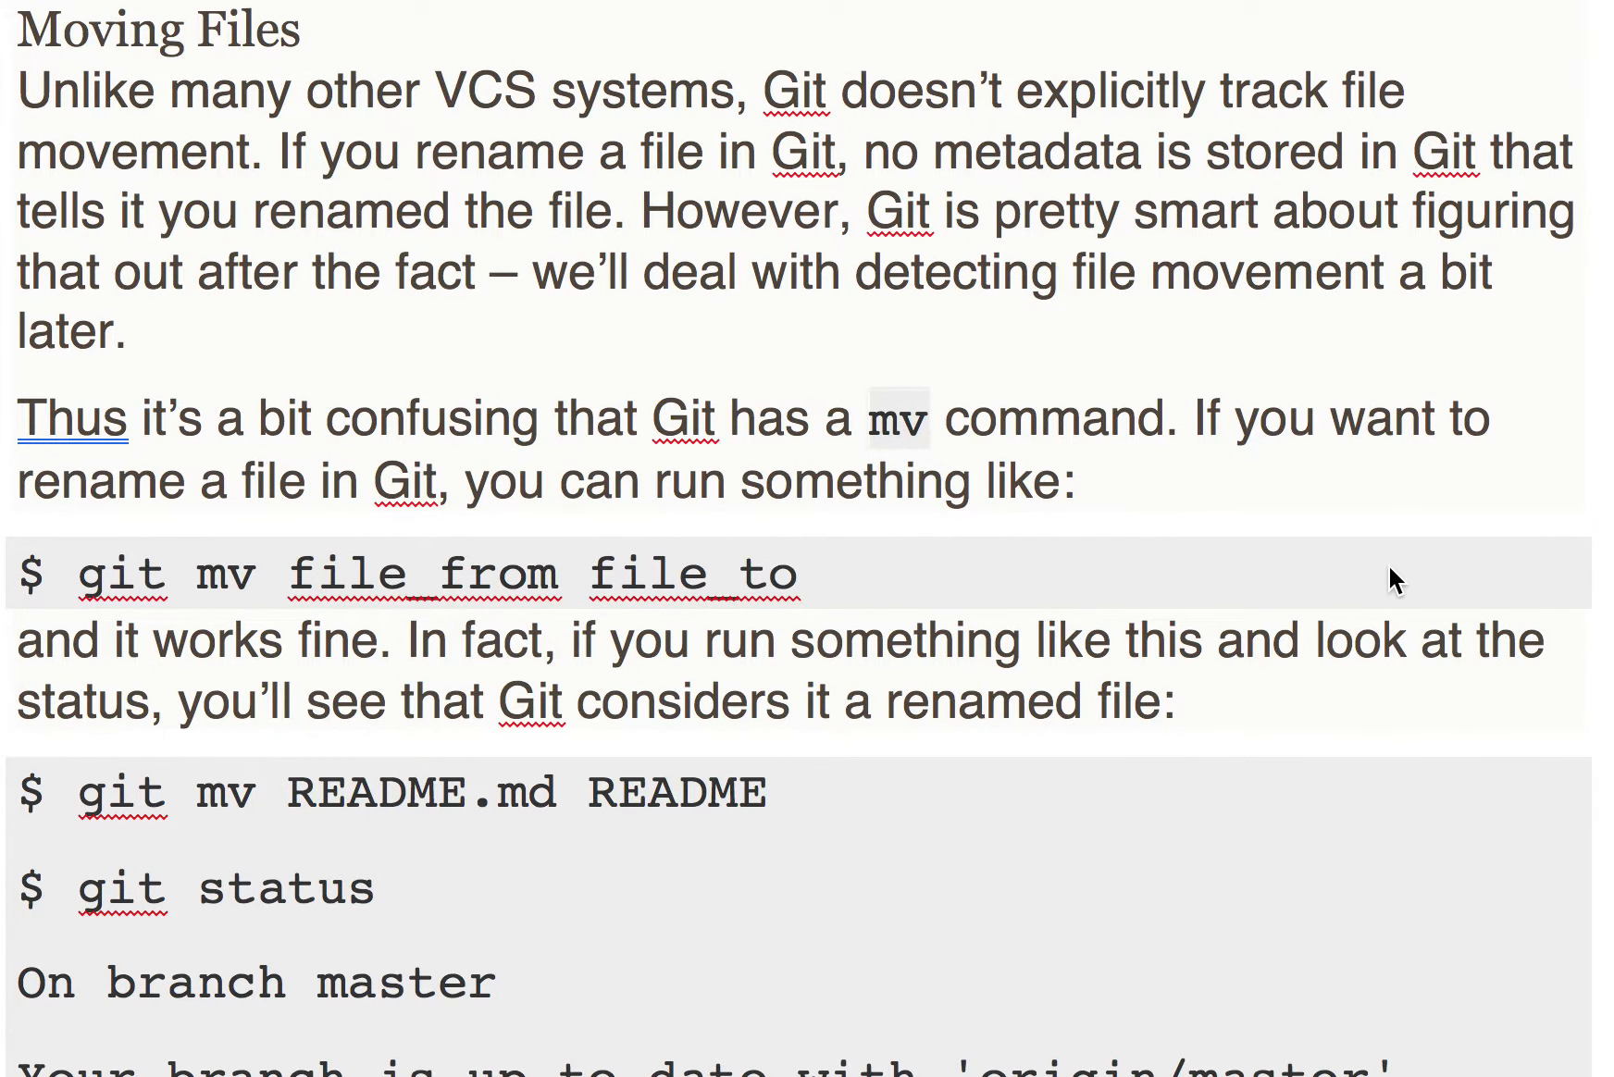
# Scroll to the git mv README.md README example and its git status output
pyautogui.scroll(-3)
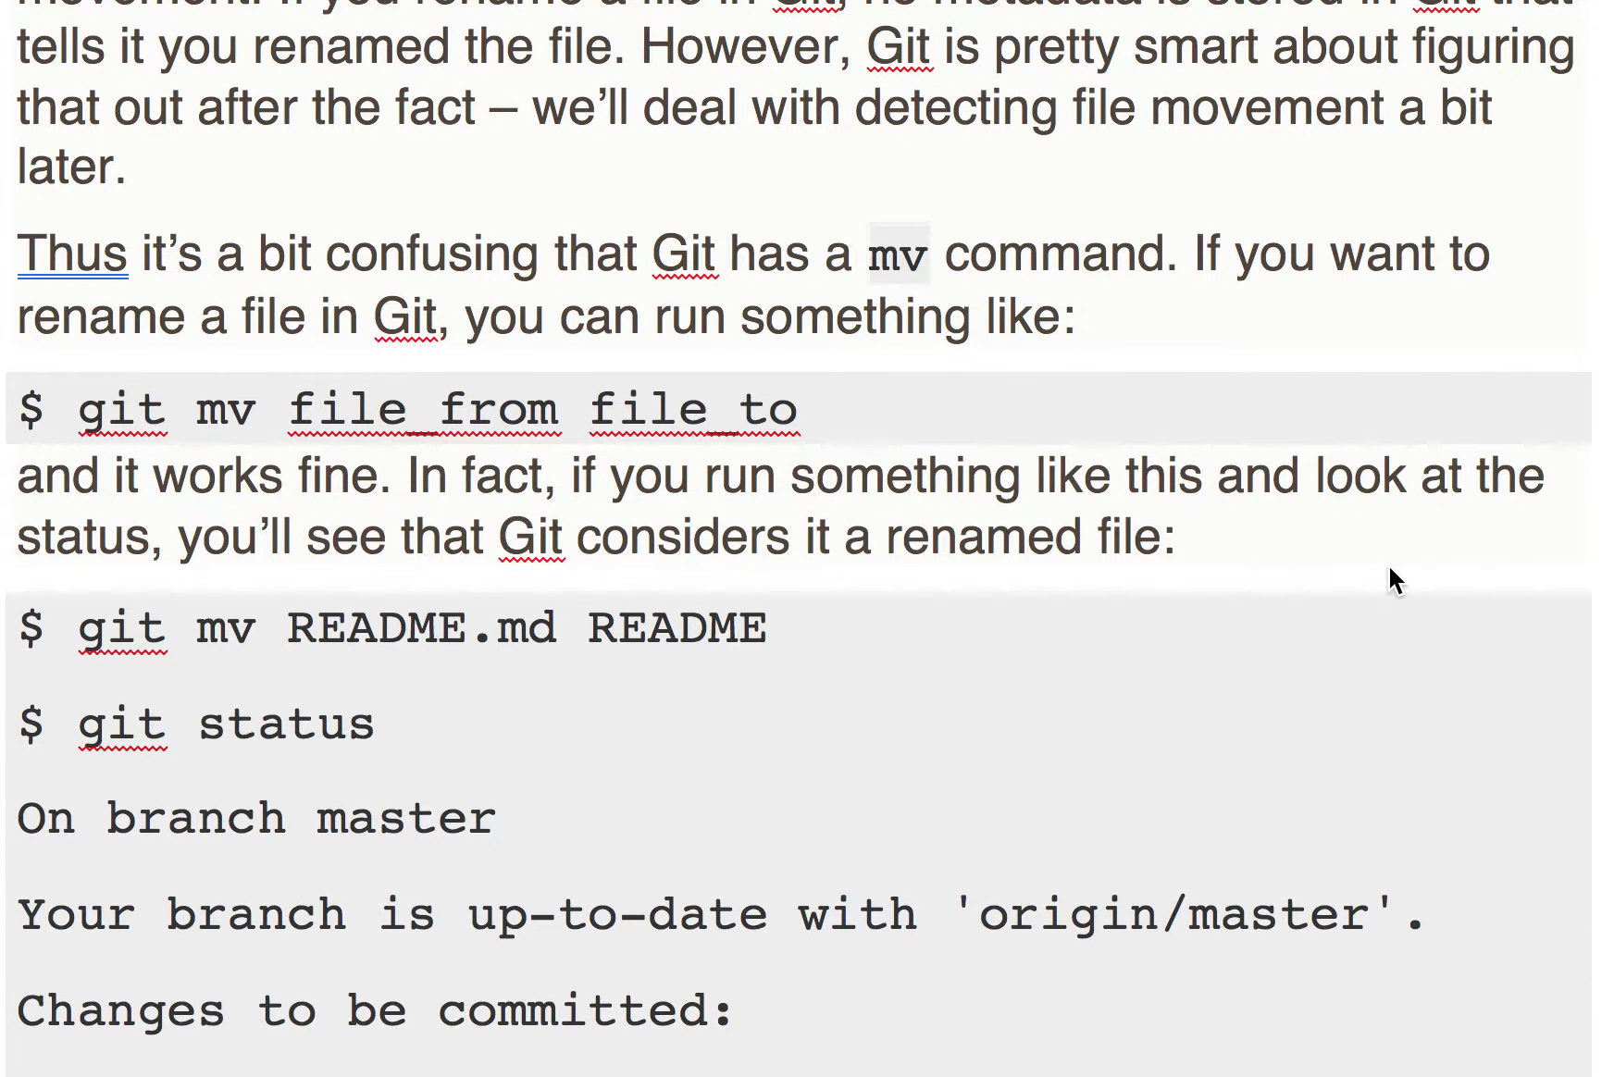
pyautogui.moveTo(285, 409)
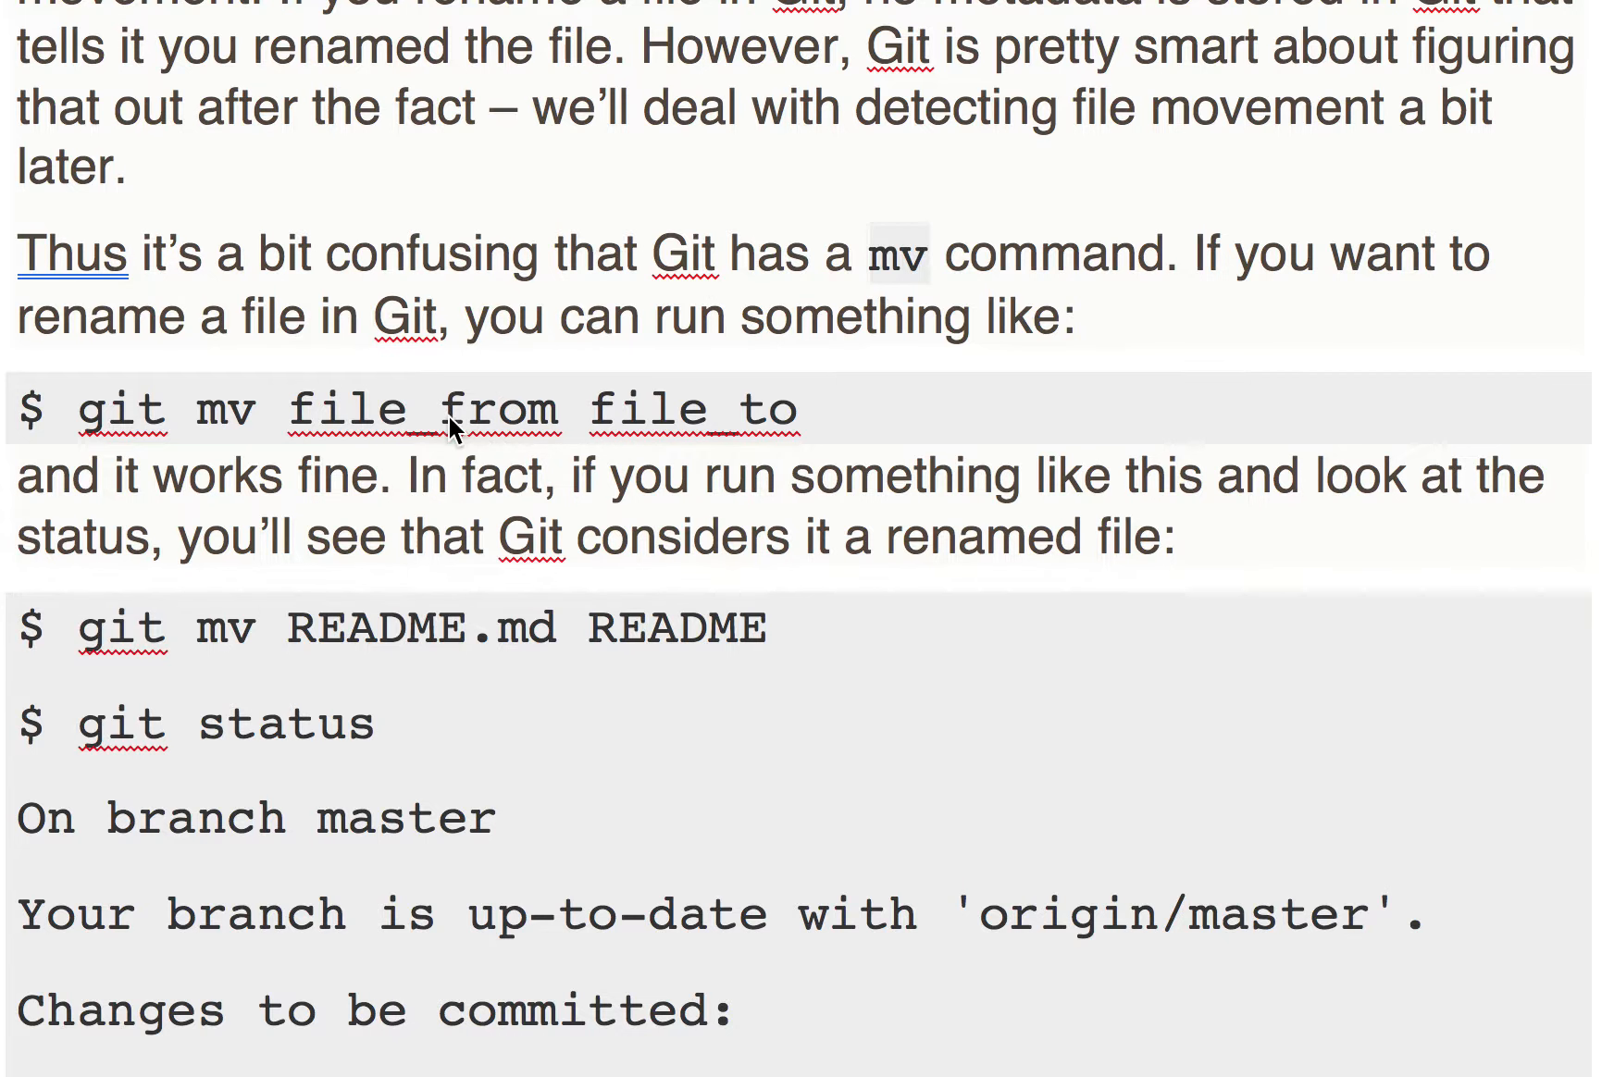
pyautogui.moveTo(211, 432)
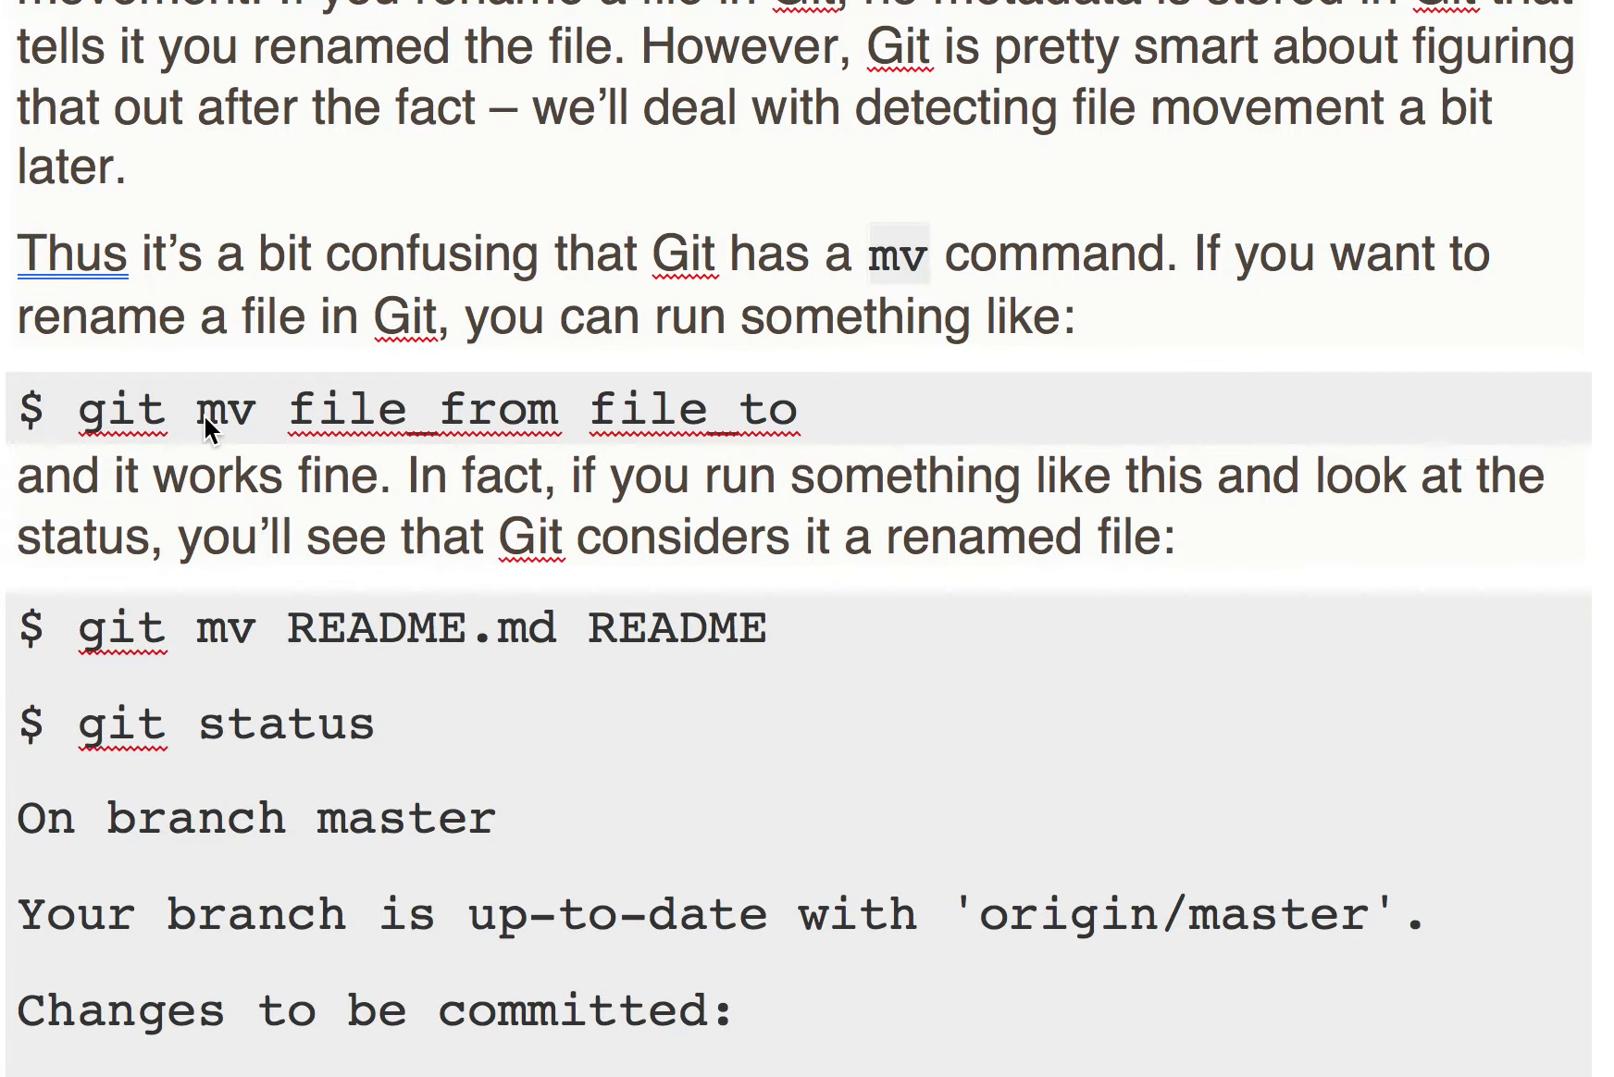
pyautogui.moveTo(787, 402)
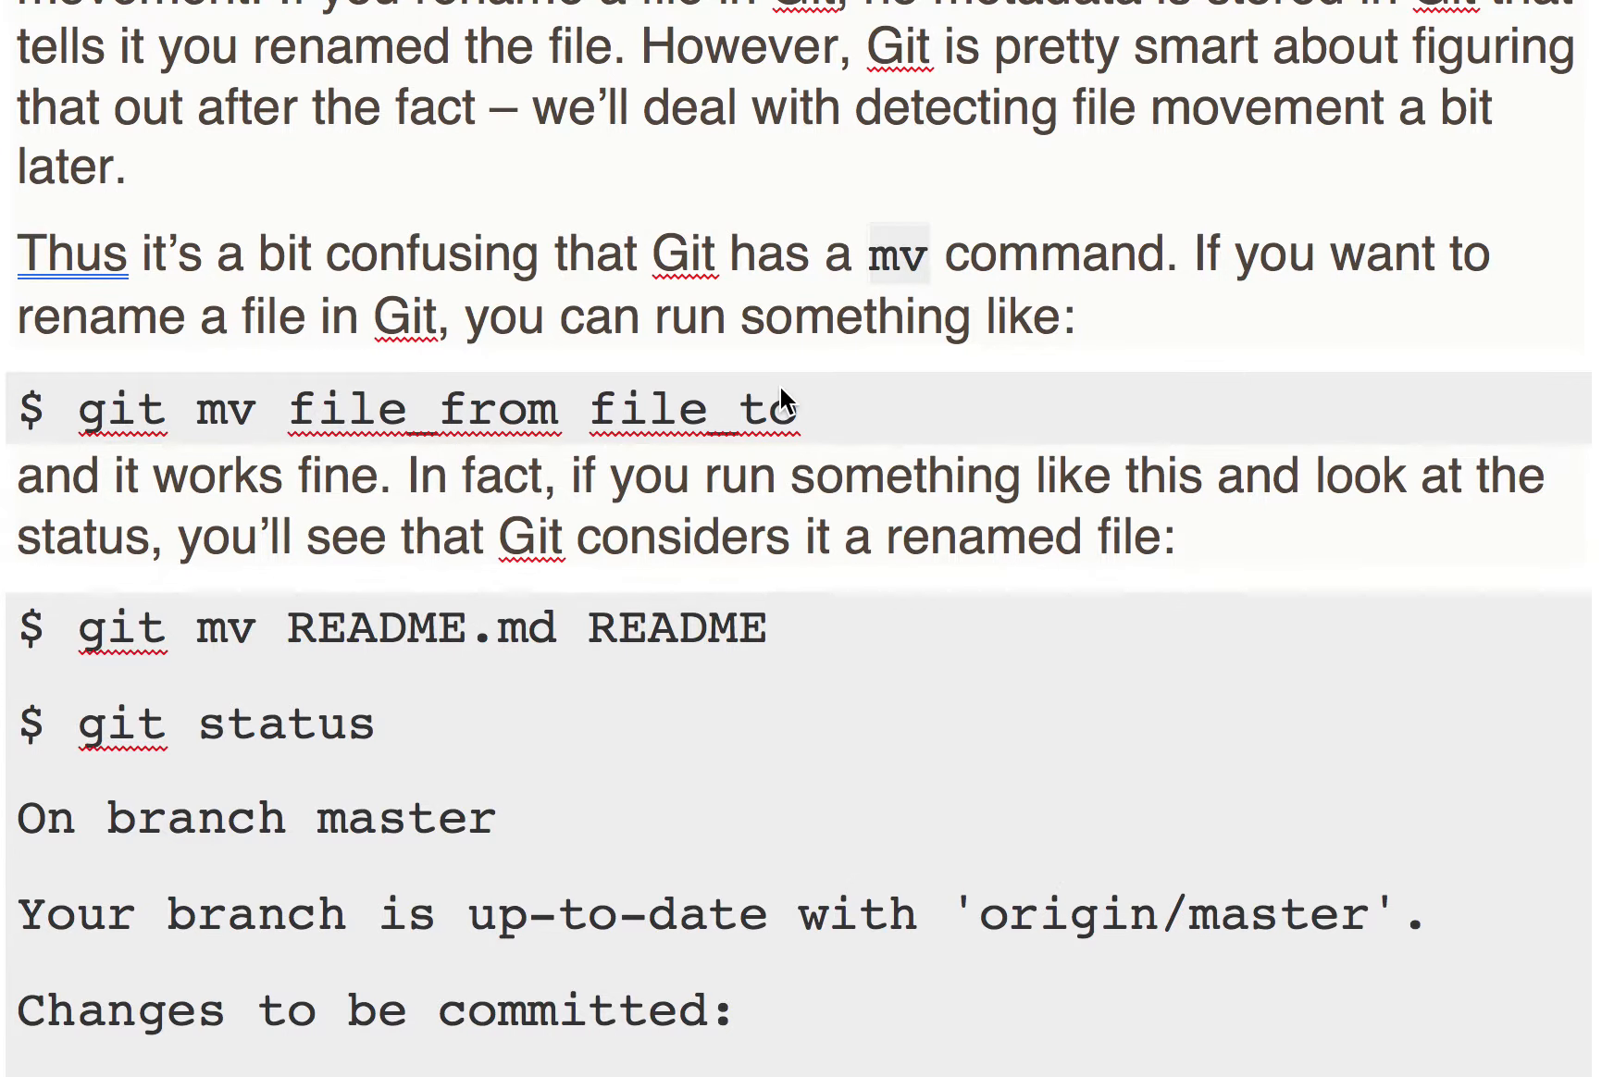
pyautogui.moveTo(223, 655)
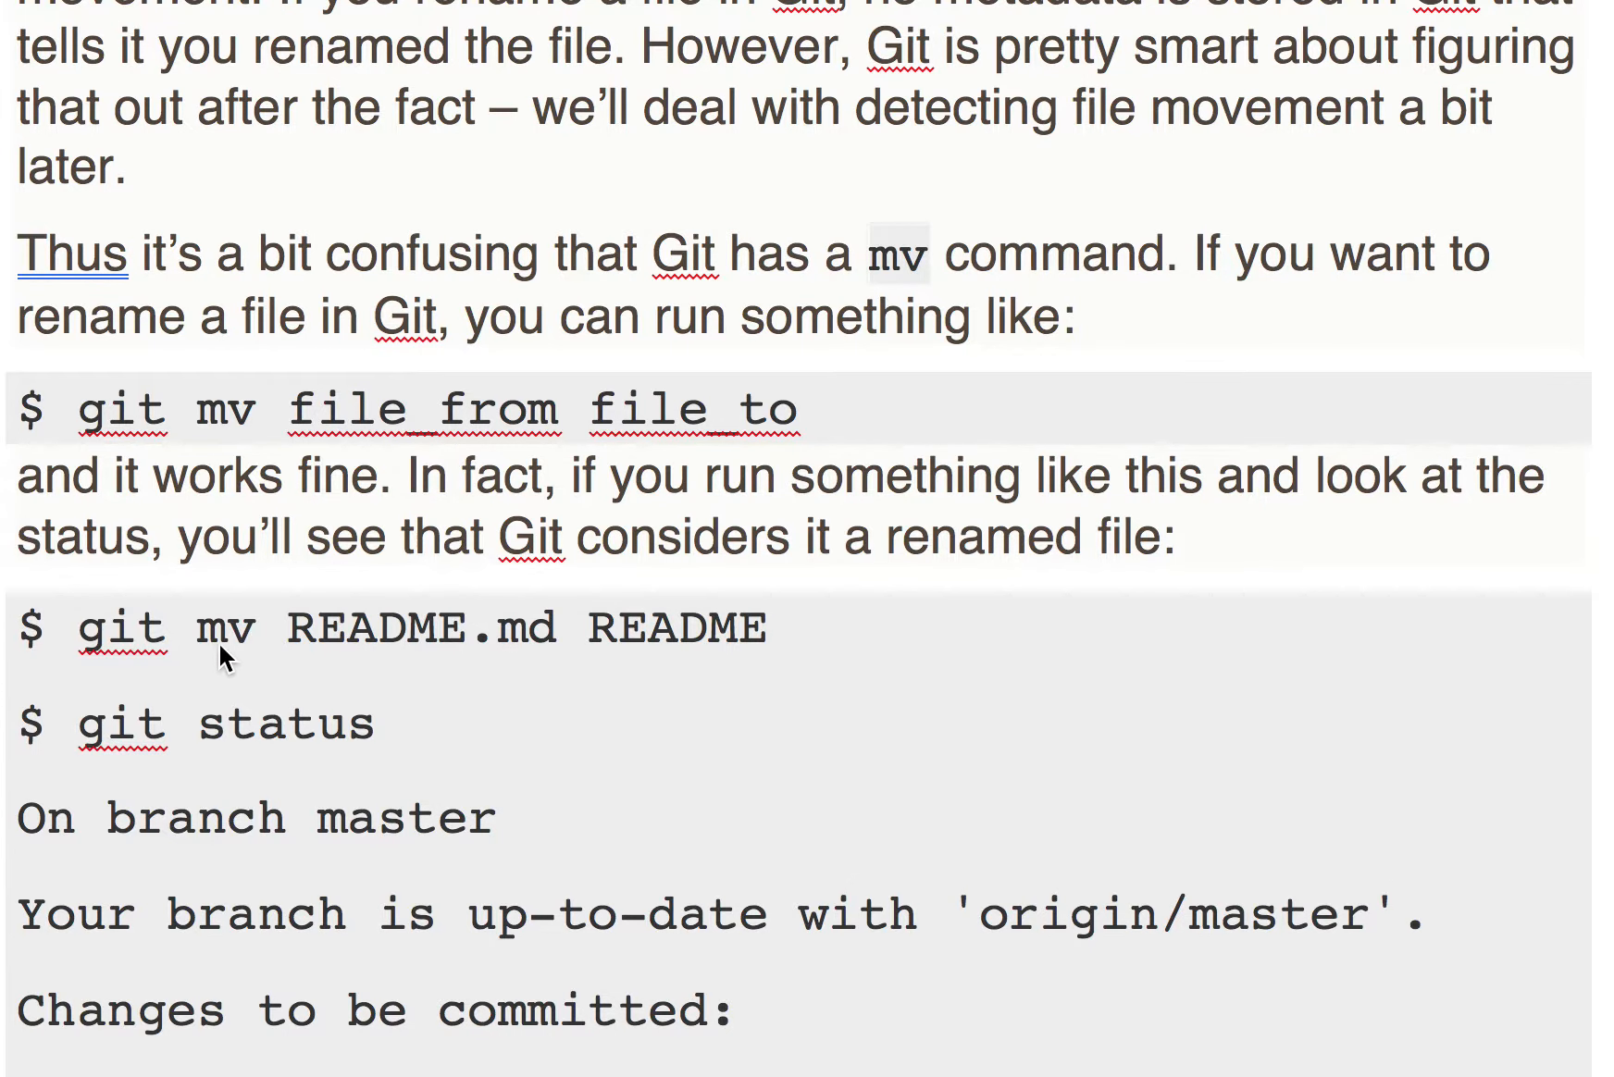
pyautogui.moveTo(366, 633)
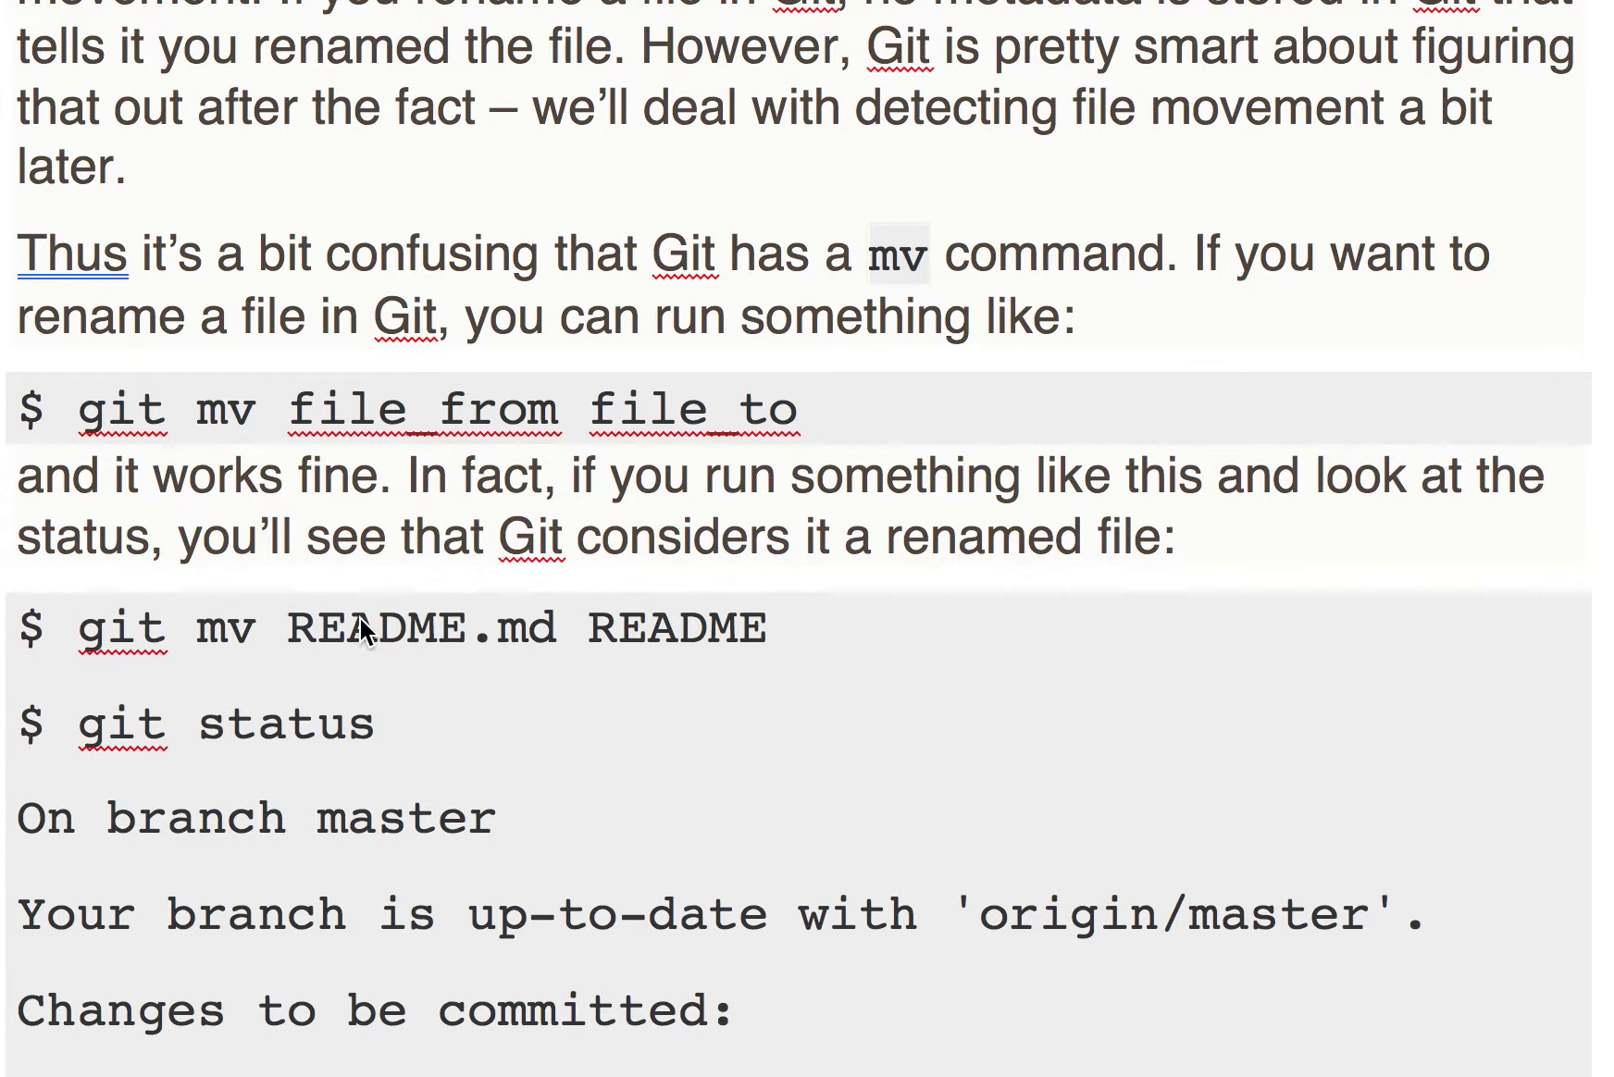
pyautogui.moveTo(597, 628)
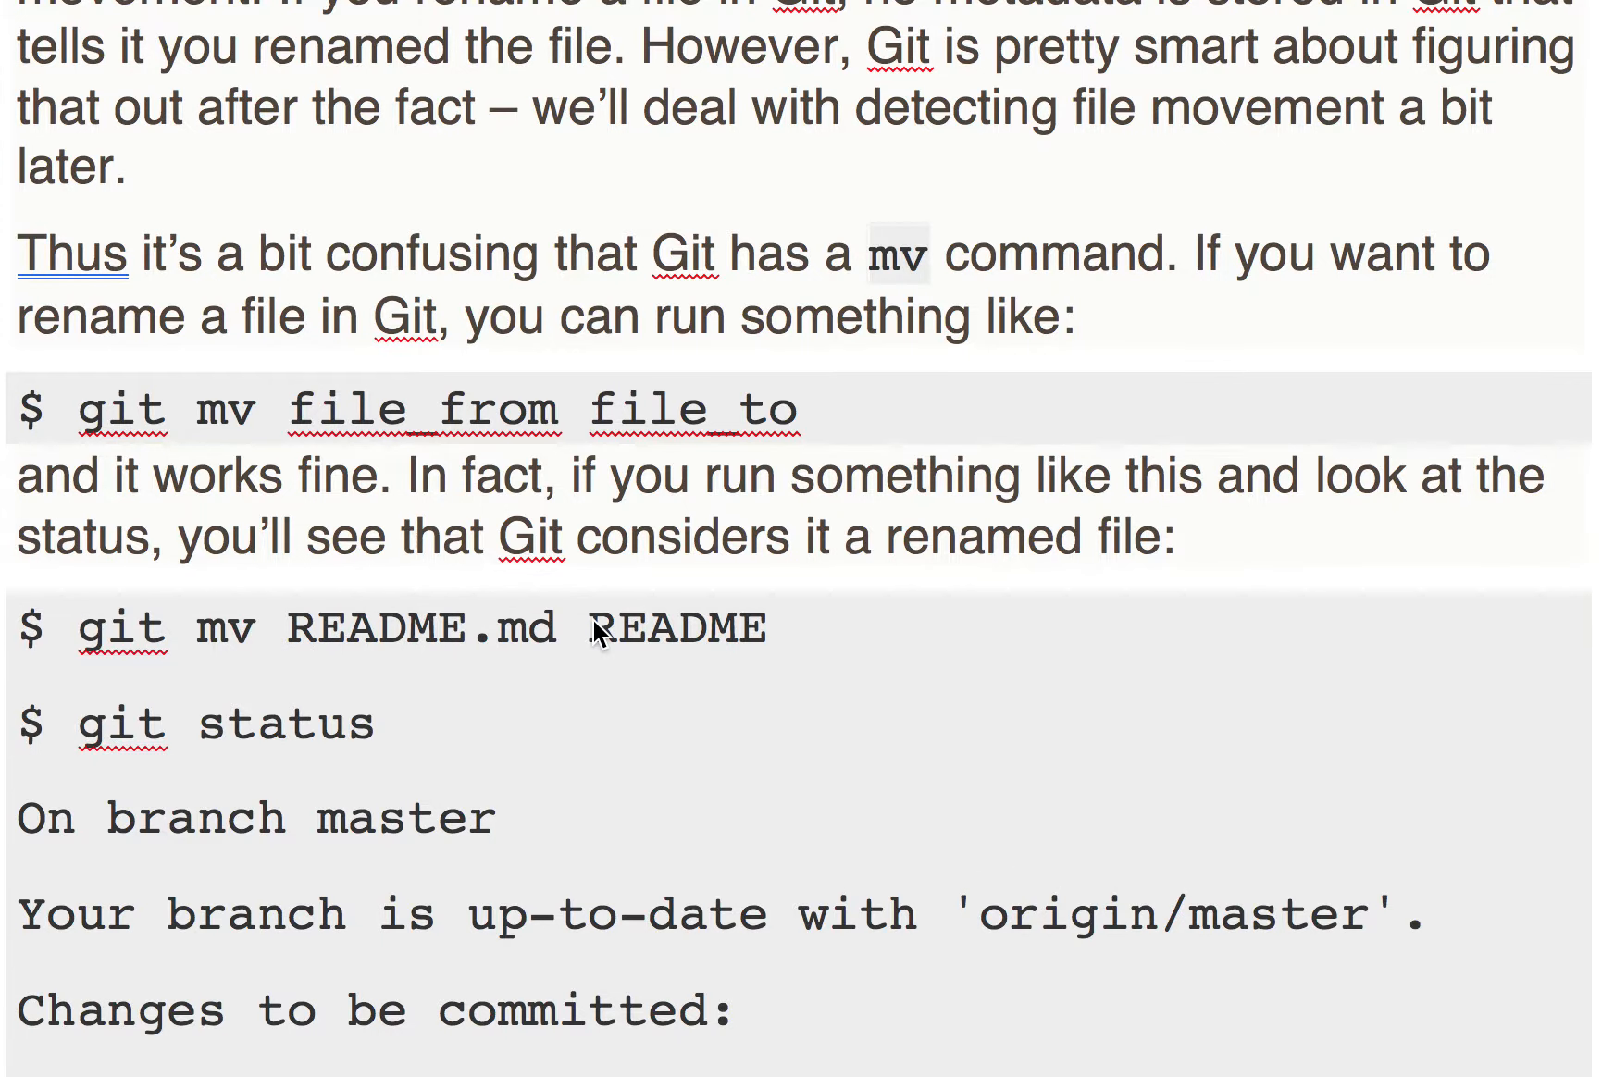
pyautogui.moveTo(732, 643)
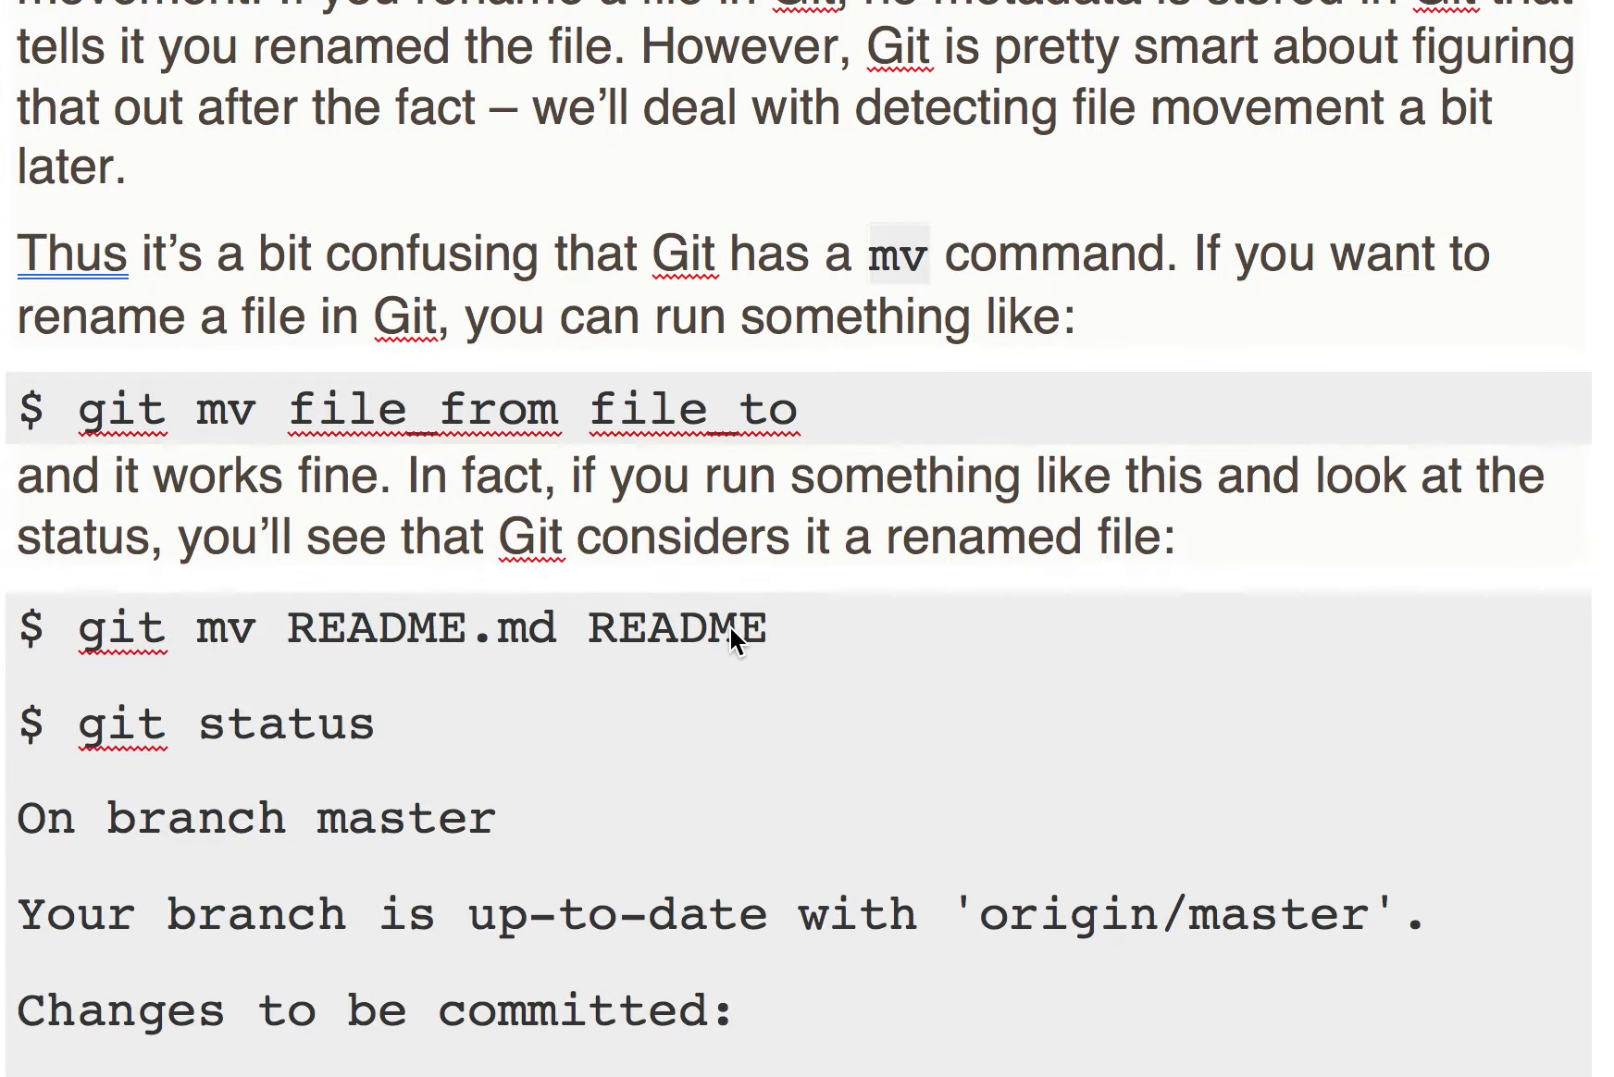
pyautogui.moveTo(273, 653)
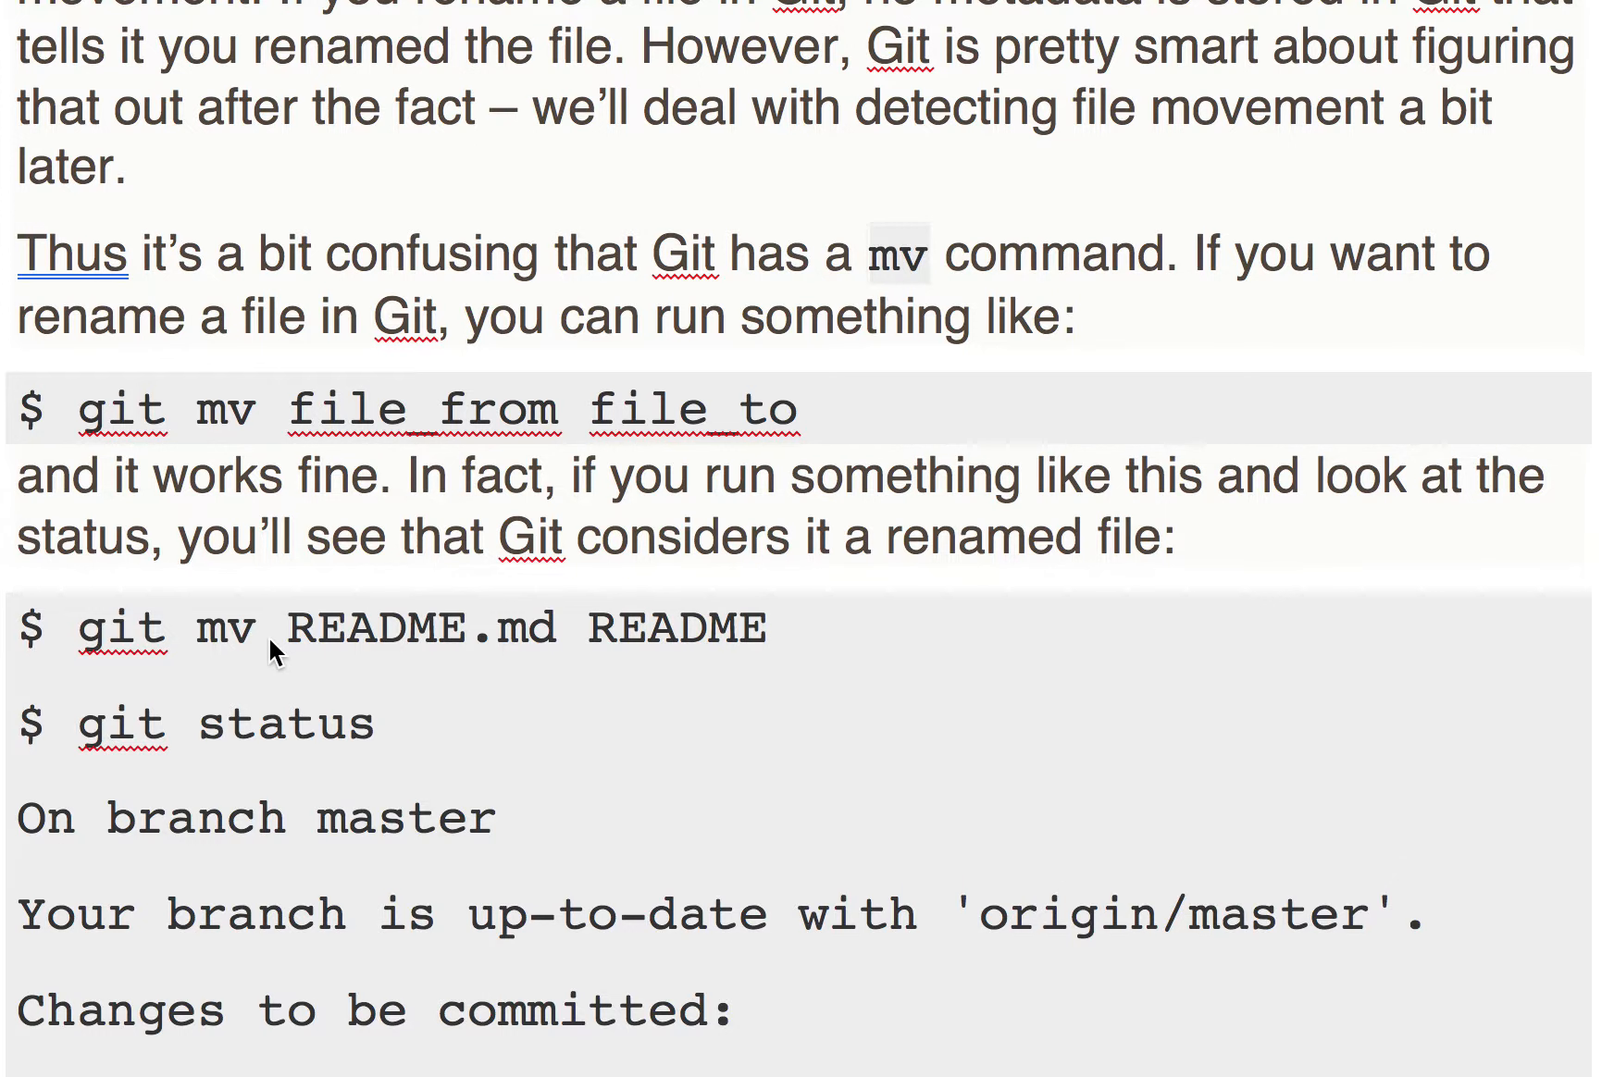
pyautogui.moveTo(596, 658)
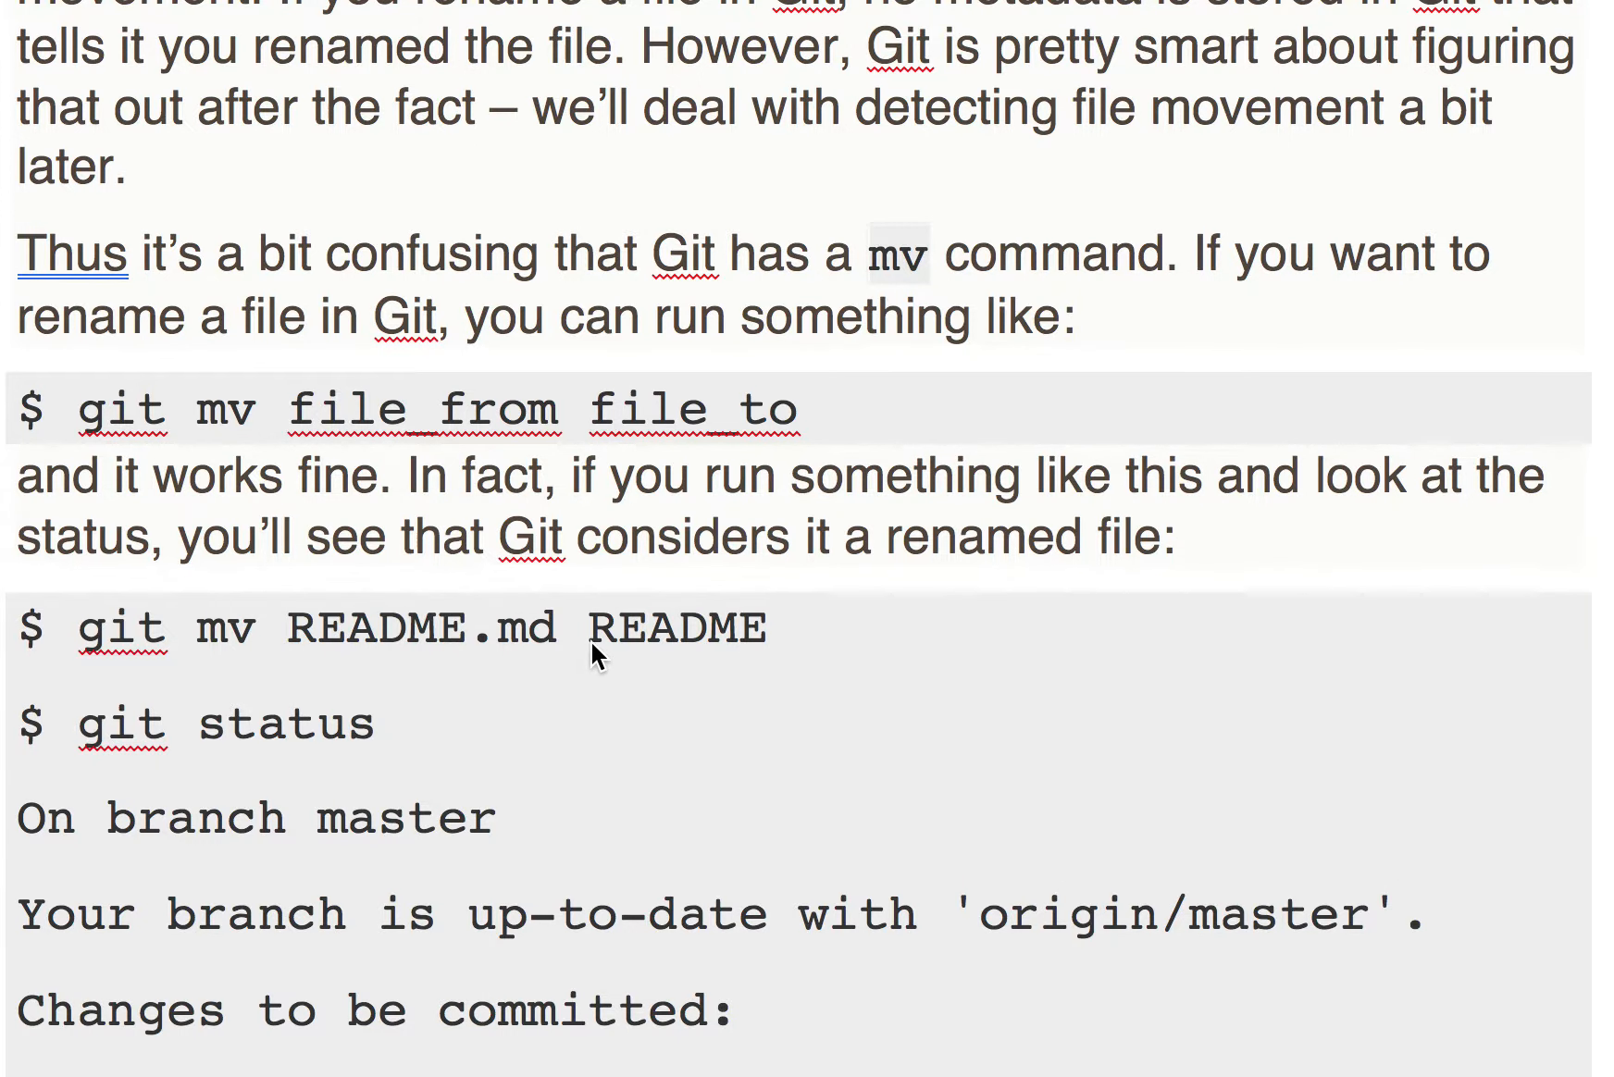
# Scroll down to the mv README.md README, git rm README.md and git add README commands
pyautogui.scroll(-3)
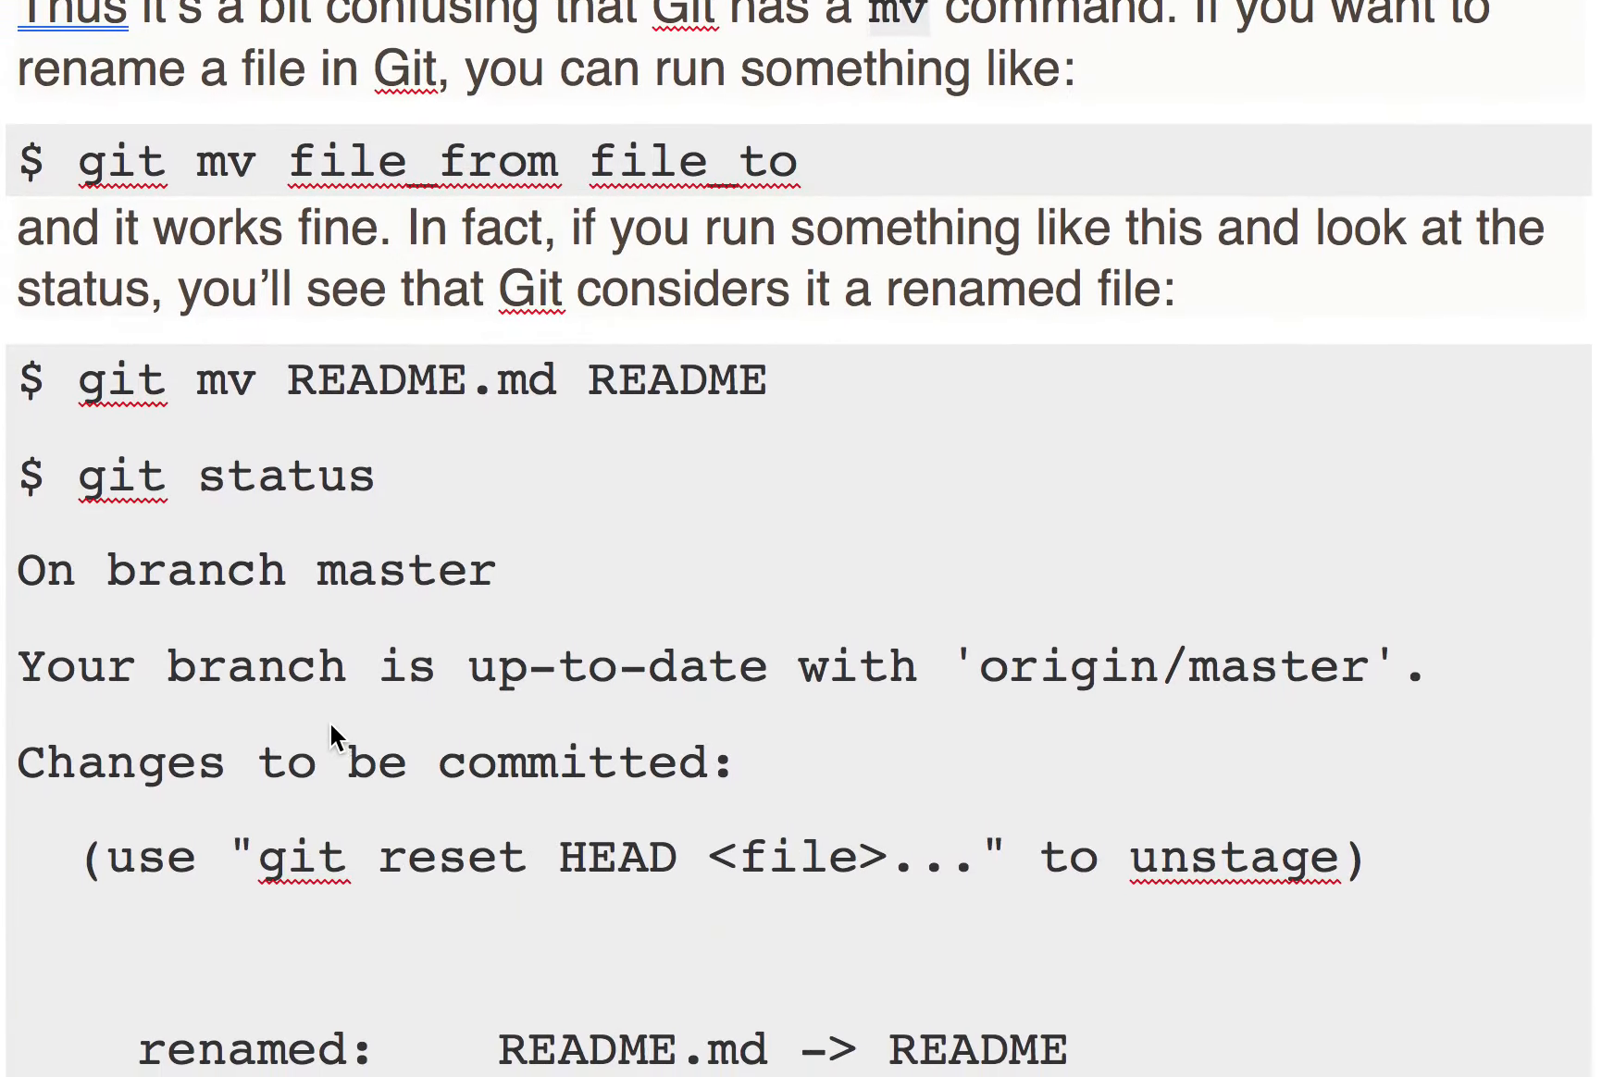
pyautogui.scroll(-3)
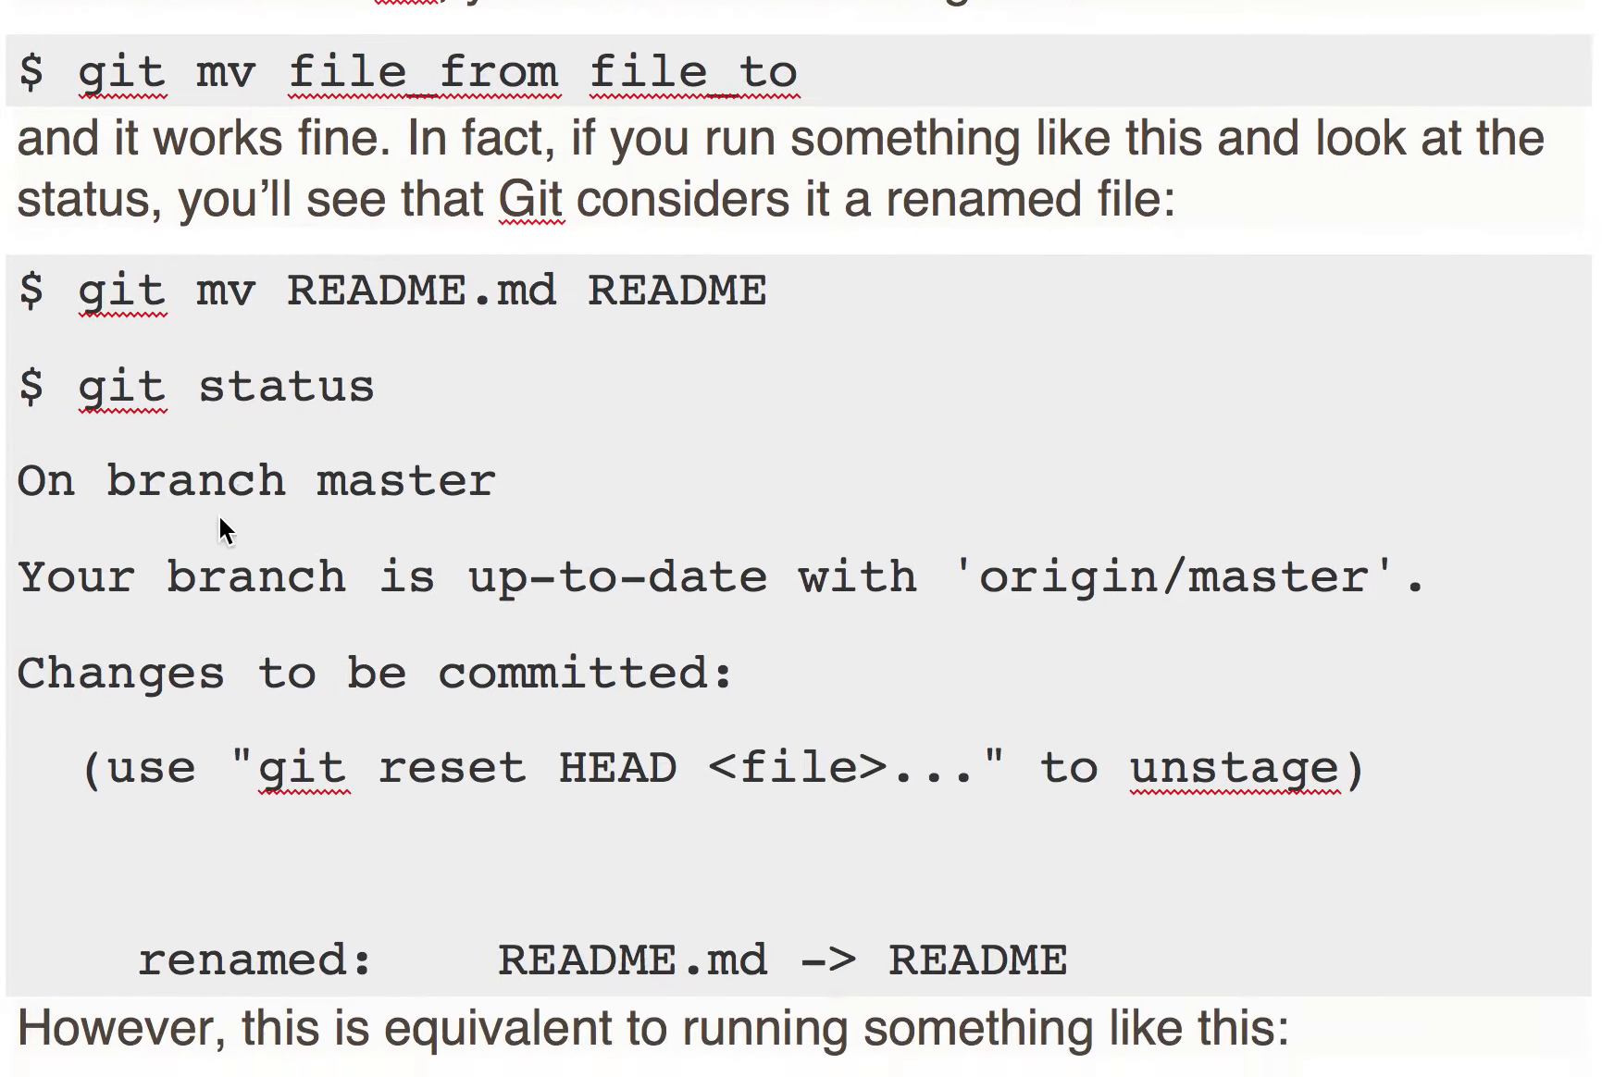
pyautogui.scroll(-3)
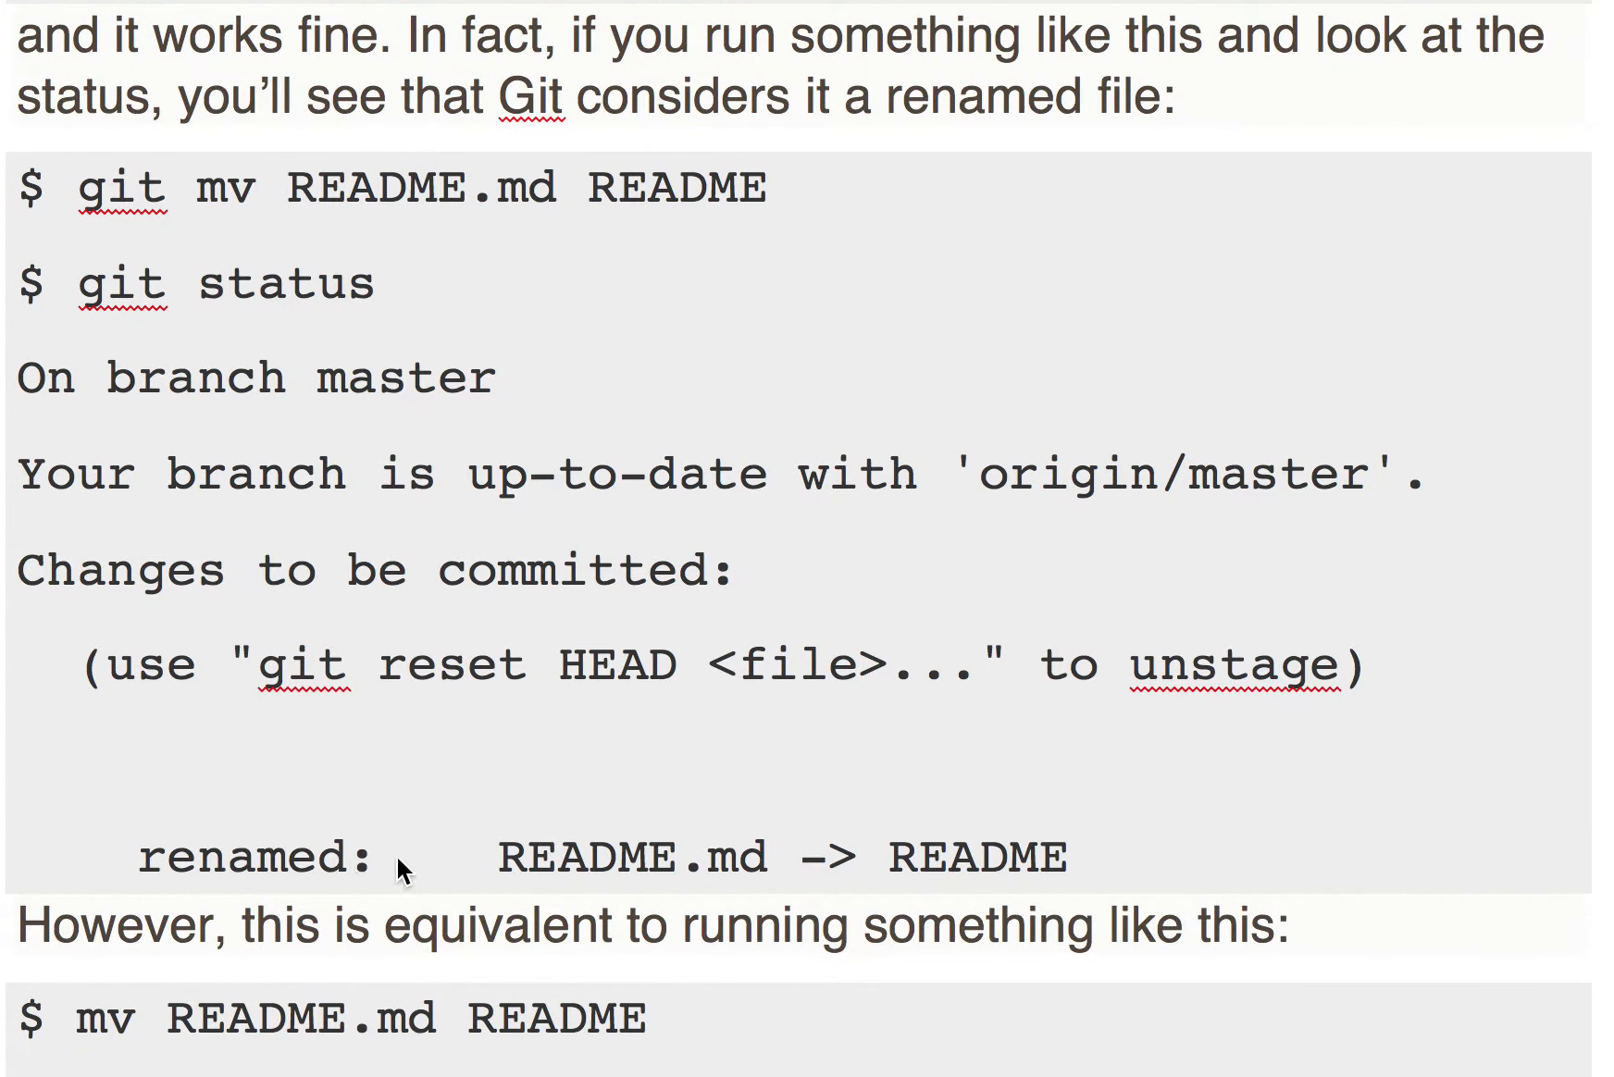
pyautogui.moveTo(273, 581)
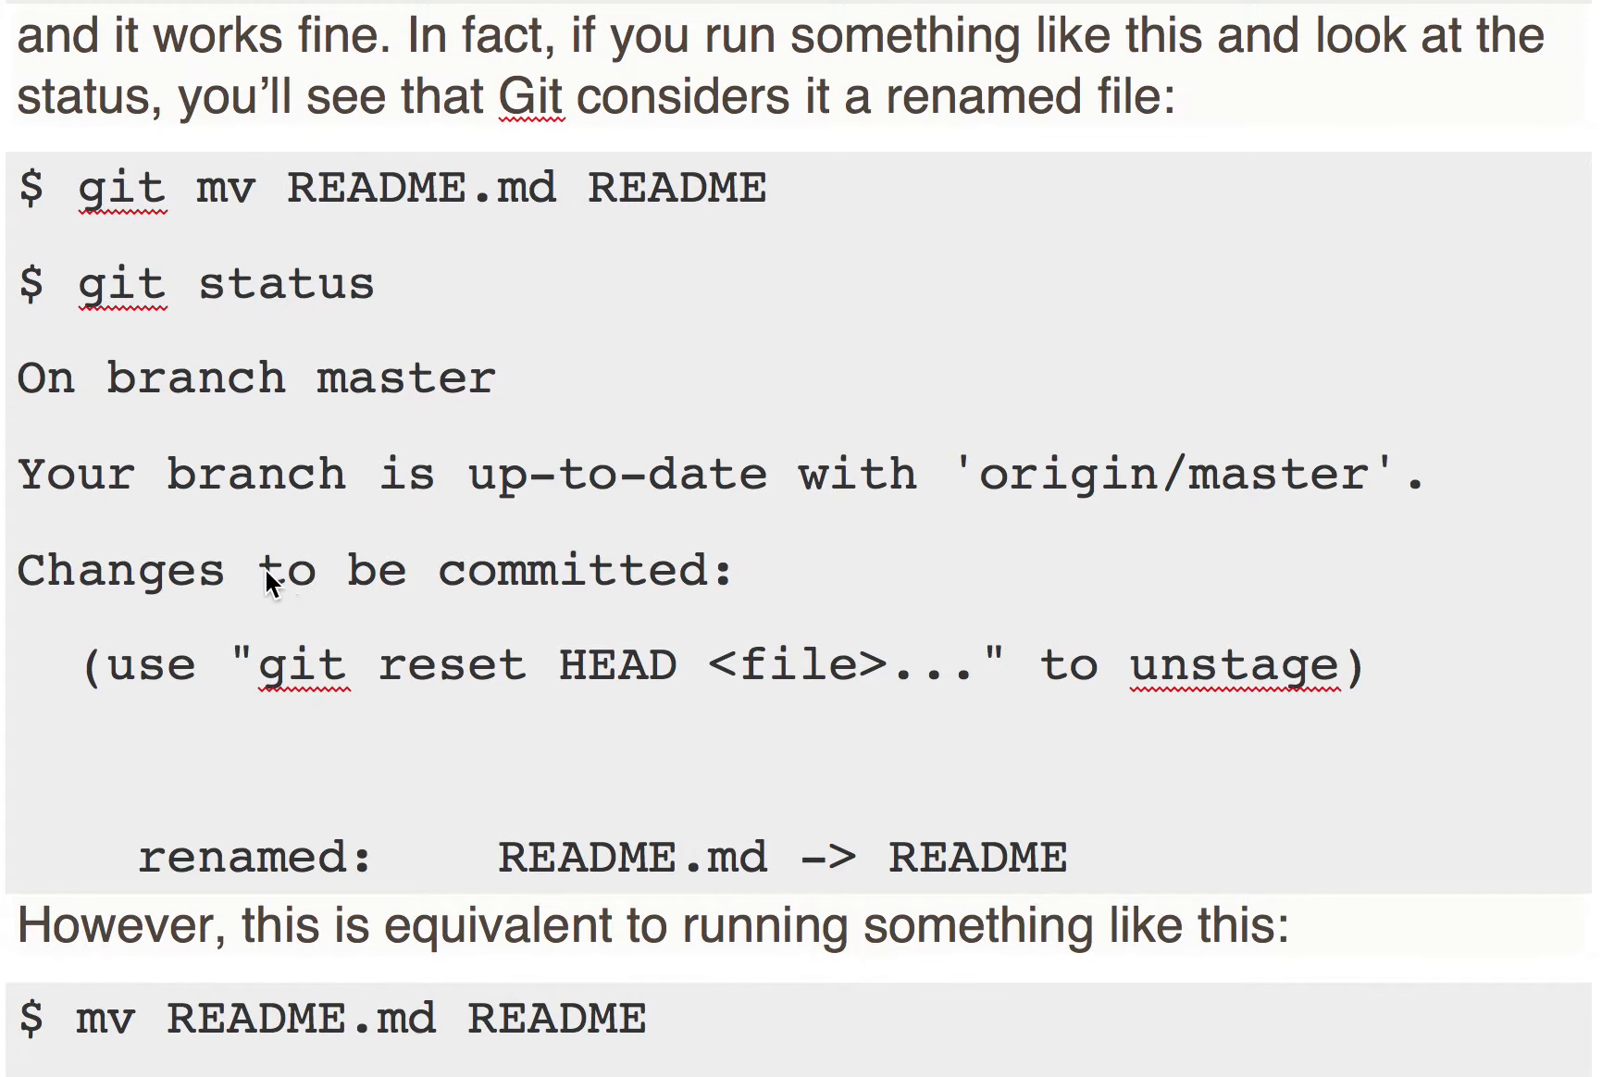
pyautogui.moveTo(402, 376)
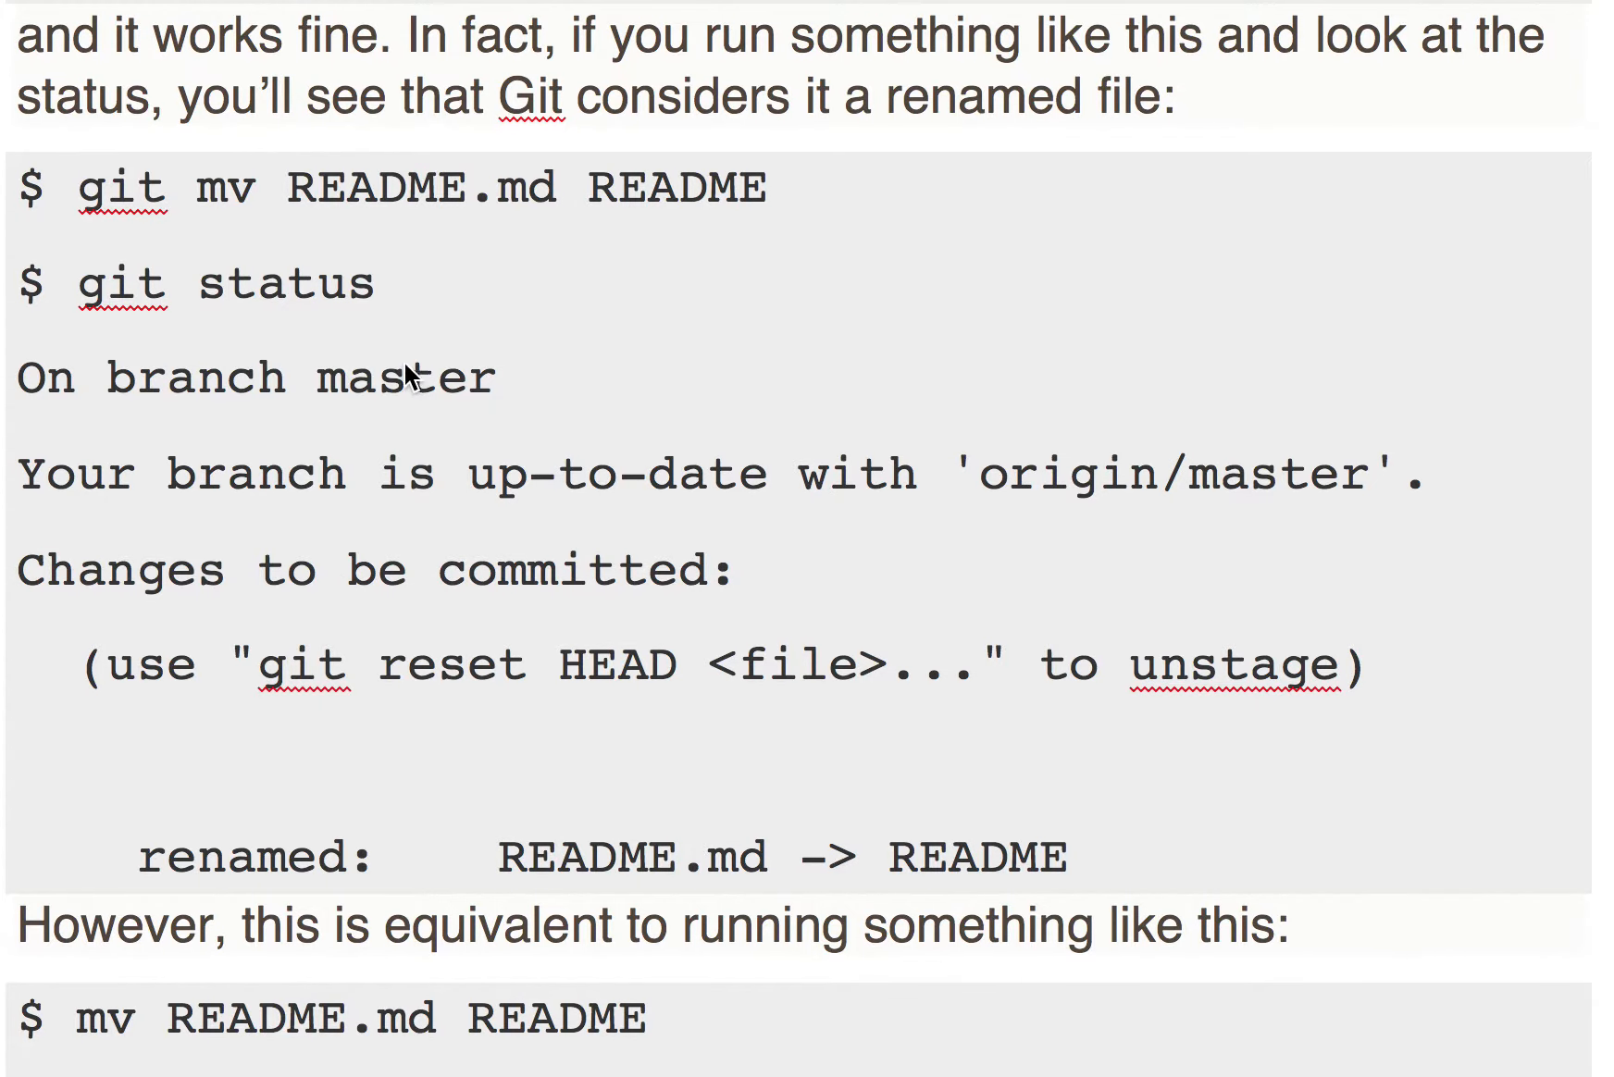
pyautogui.scroll(-3)
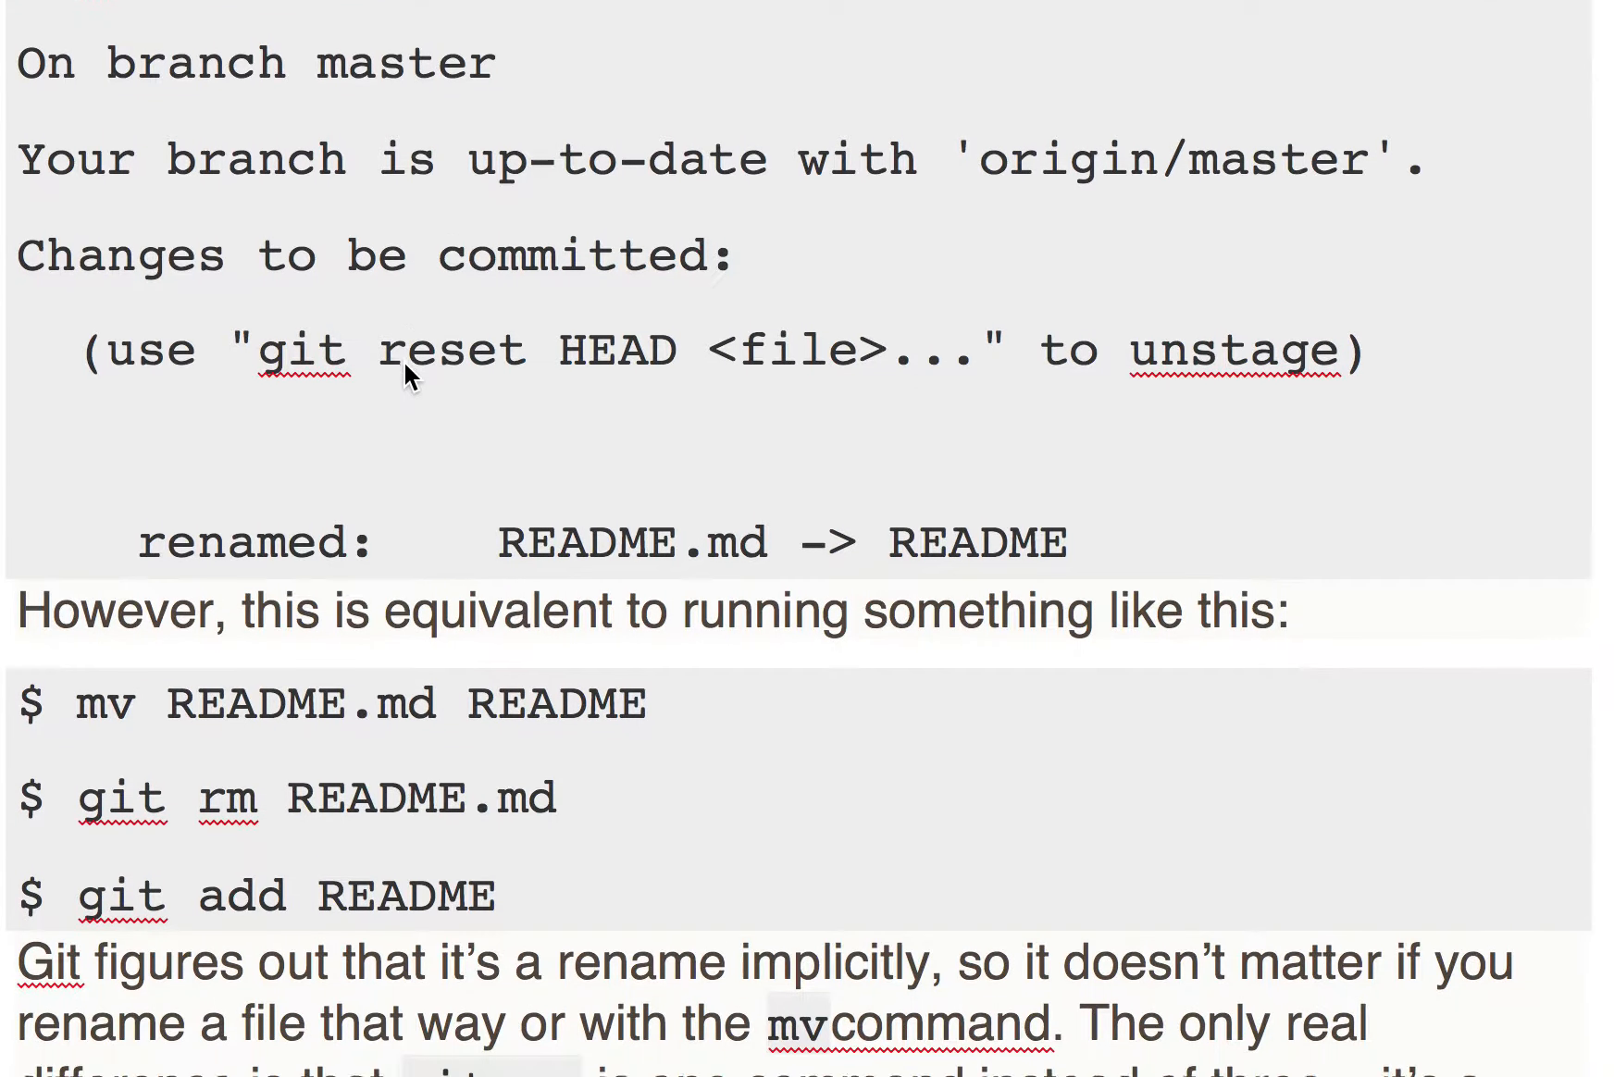
# Scroll to the paragraph explaining Git detects renames implicitly
pyautogui.scroll(-3)
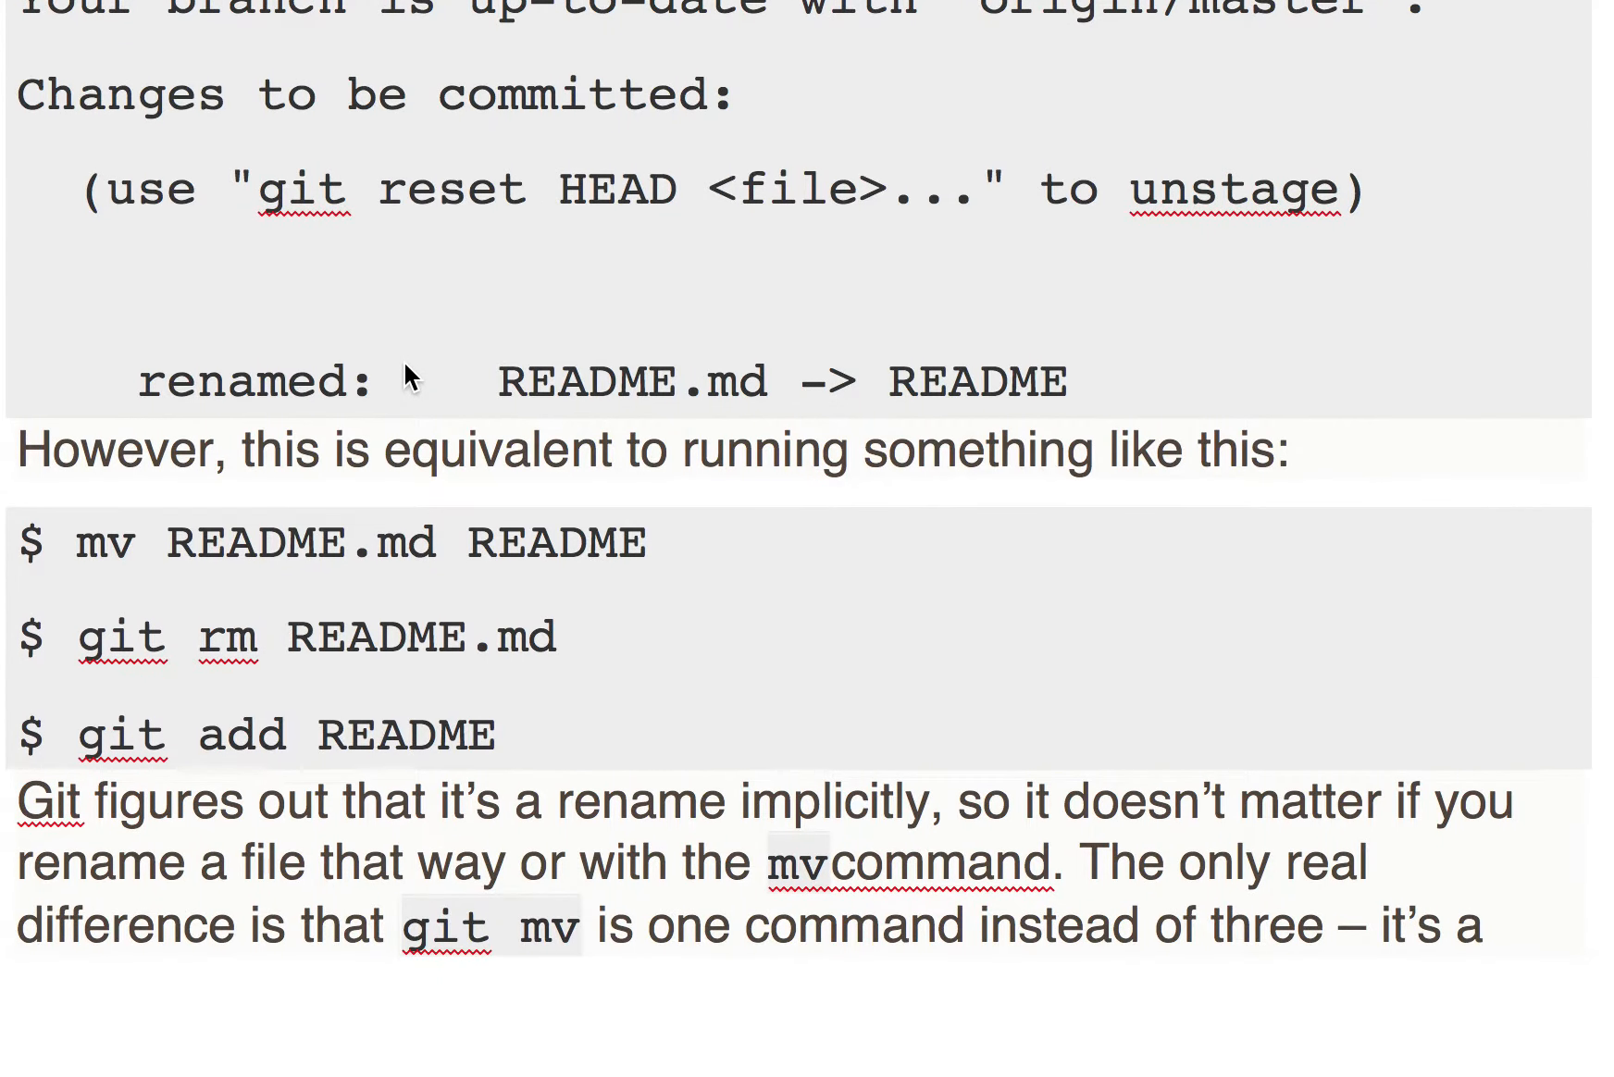
pyautogui.moveTo(216, 767)
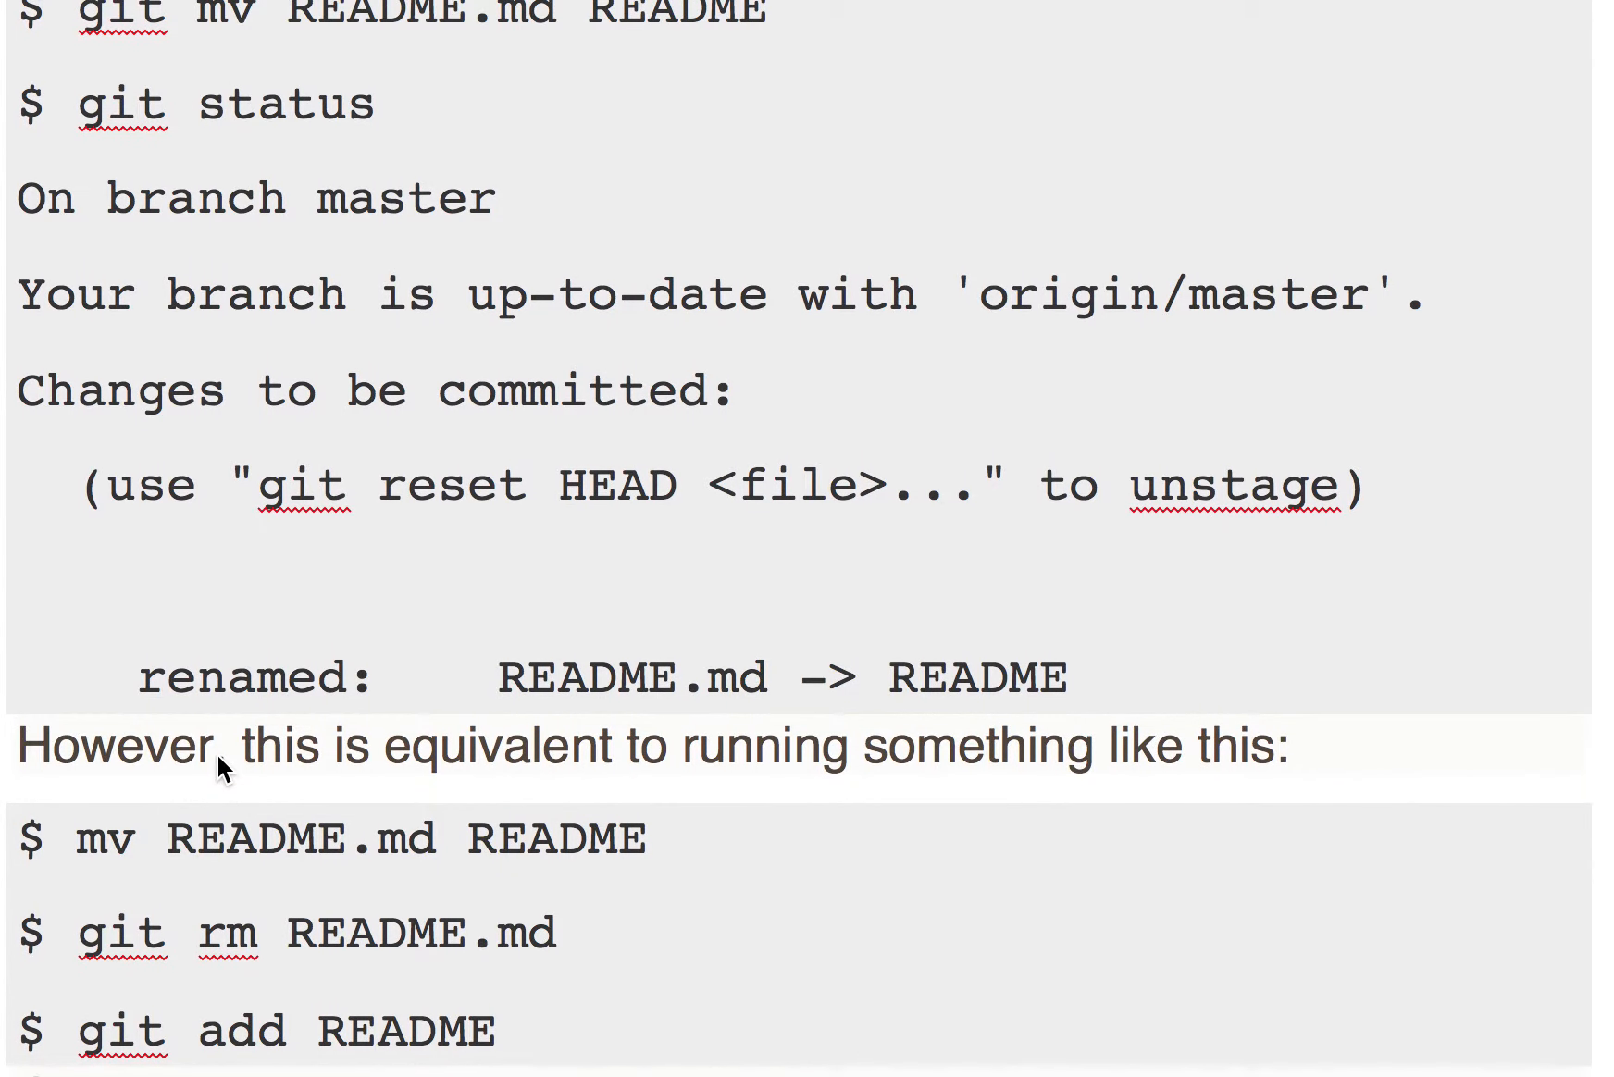
pyautogui.moveTo(82, 864)
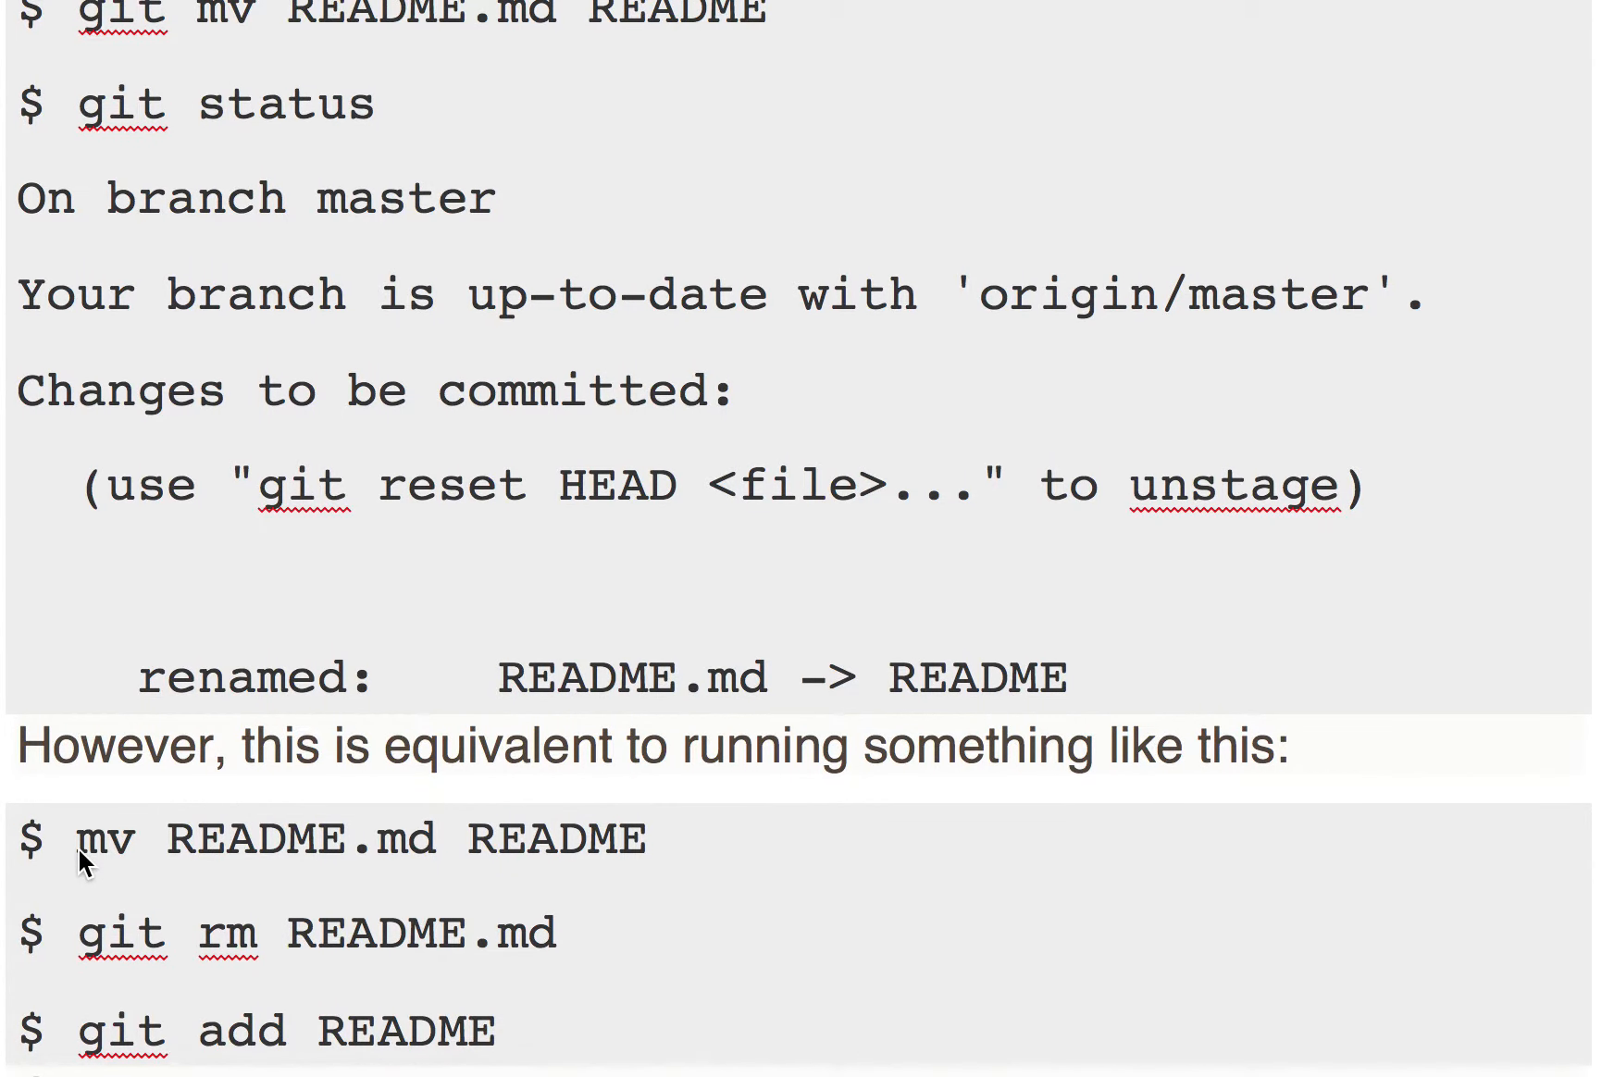
pyautogui.moveTo(229, 866)
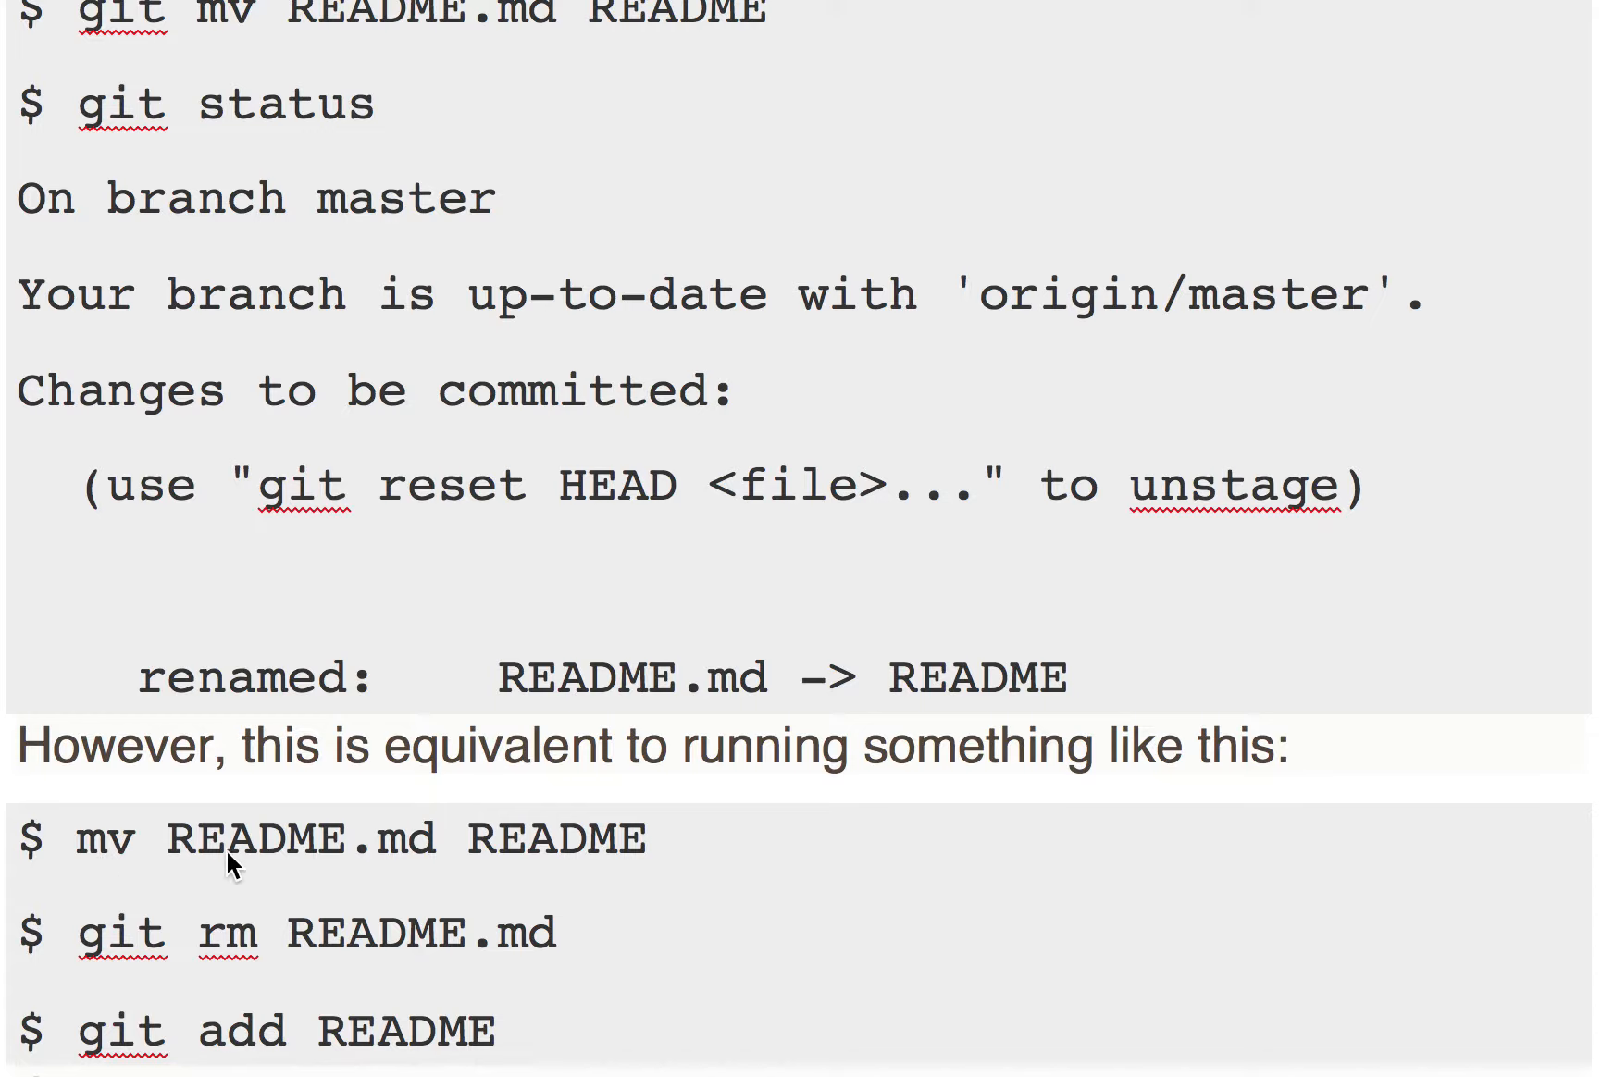
pyautogui.moveTo(560, 882)
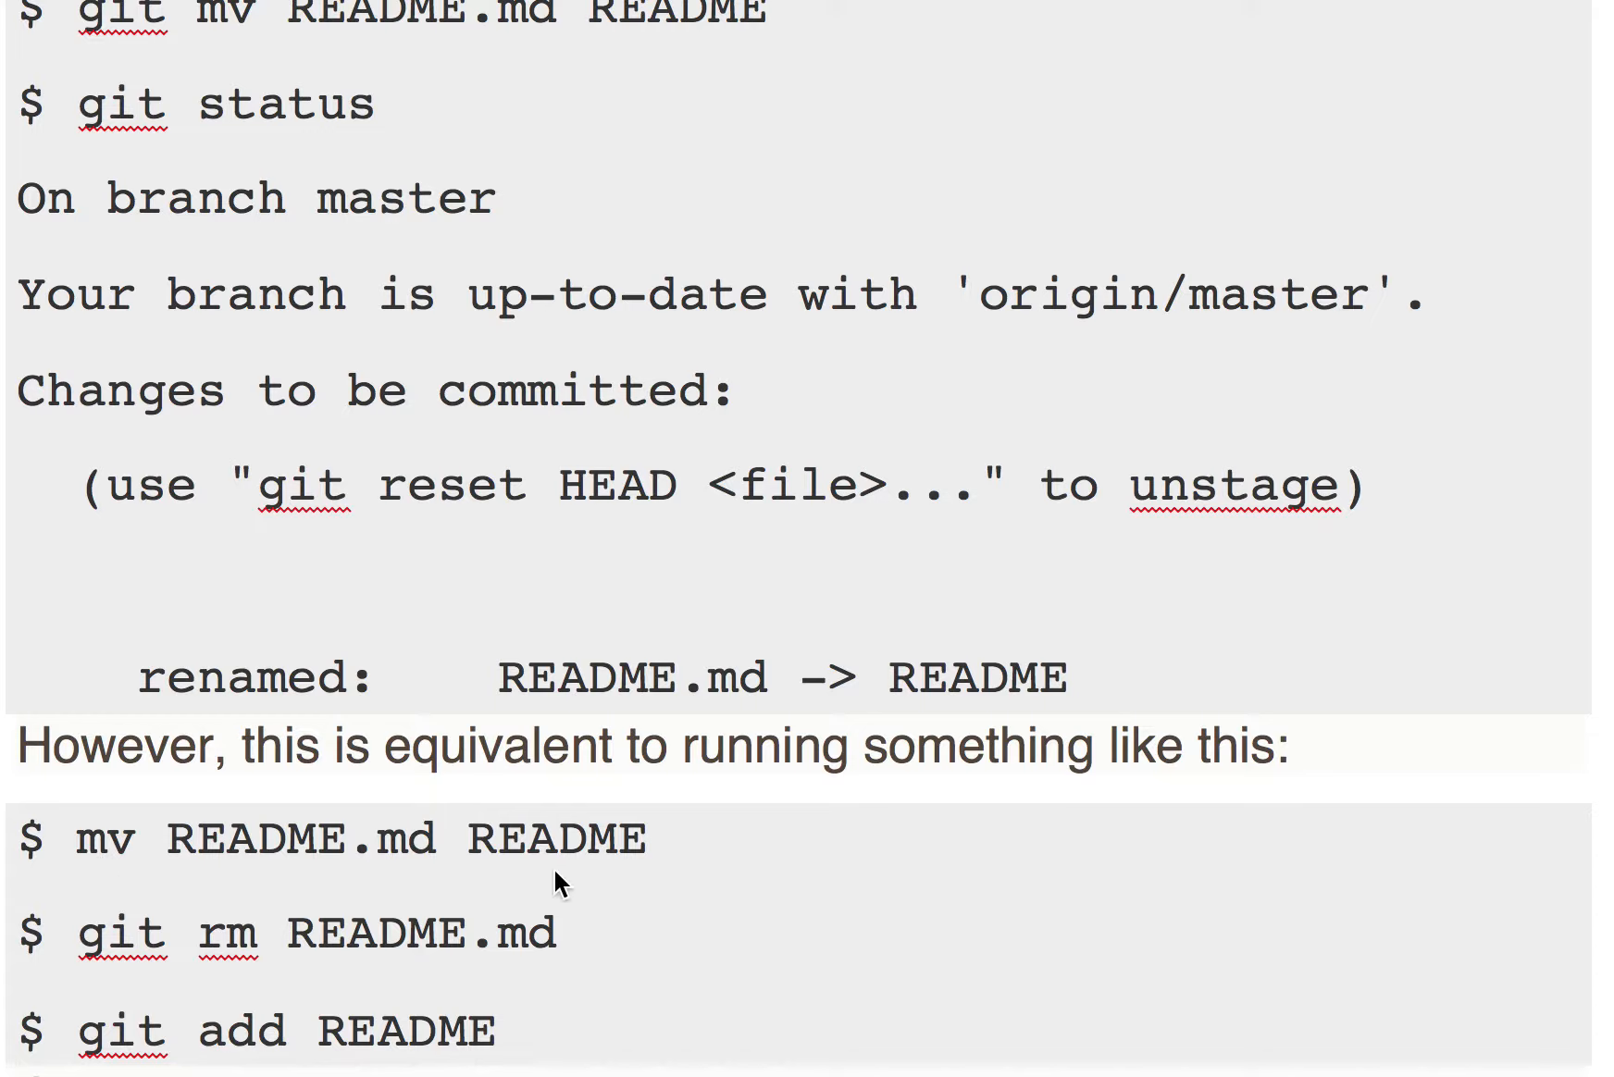
pyautogui.moveTo(700, 859)
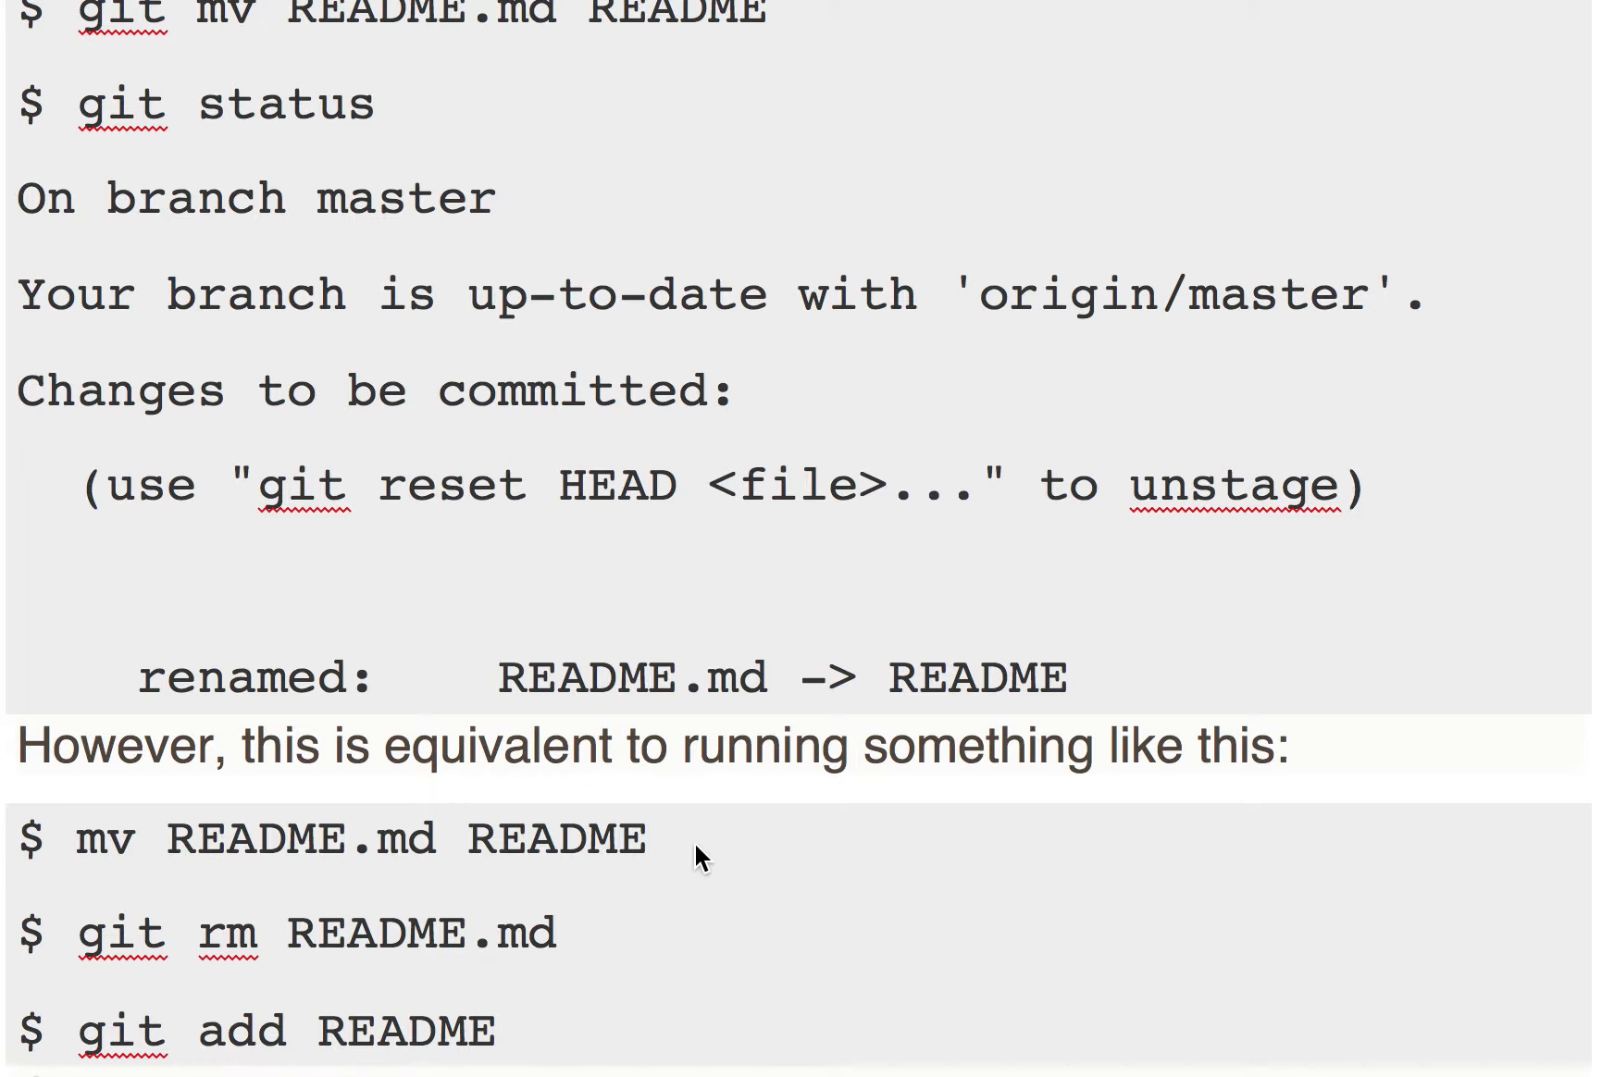
pyautogui.moveTo(209, 893)
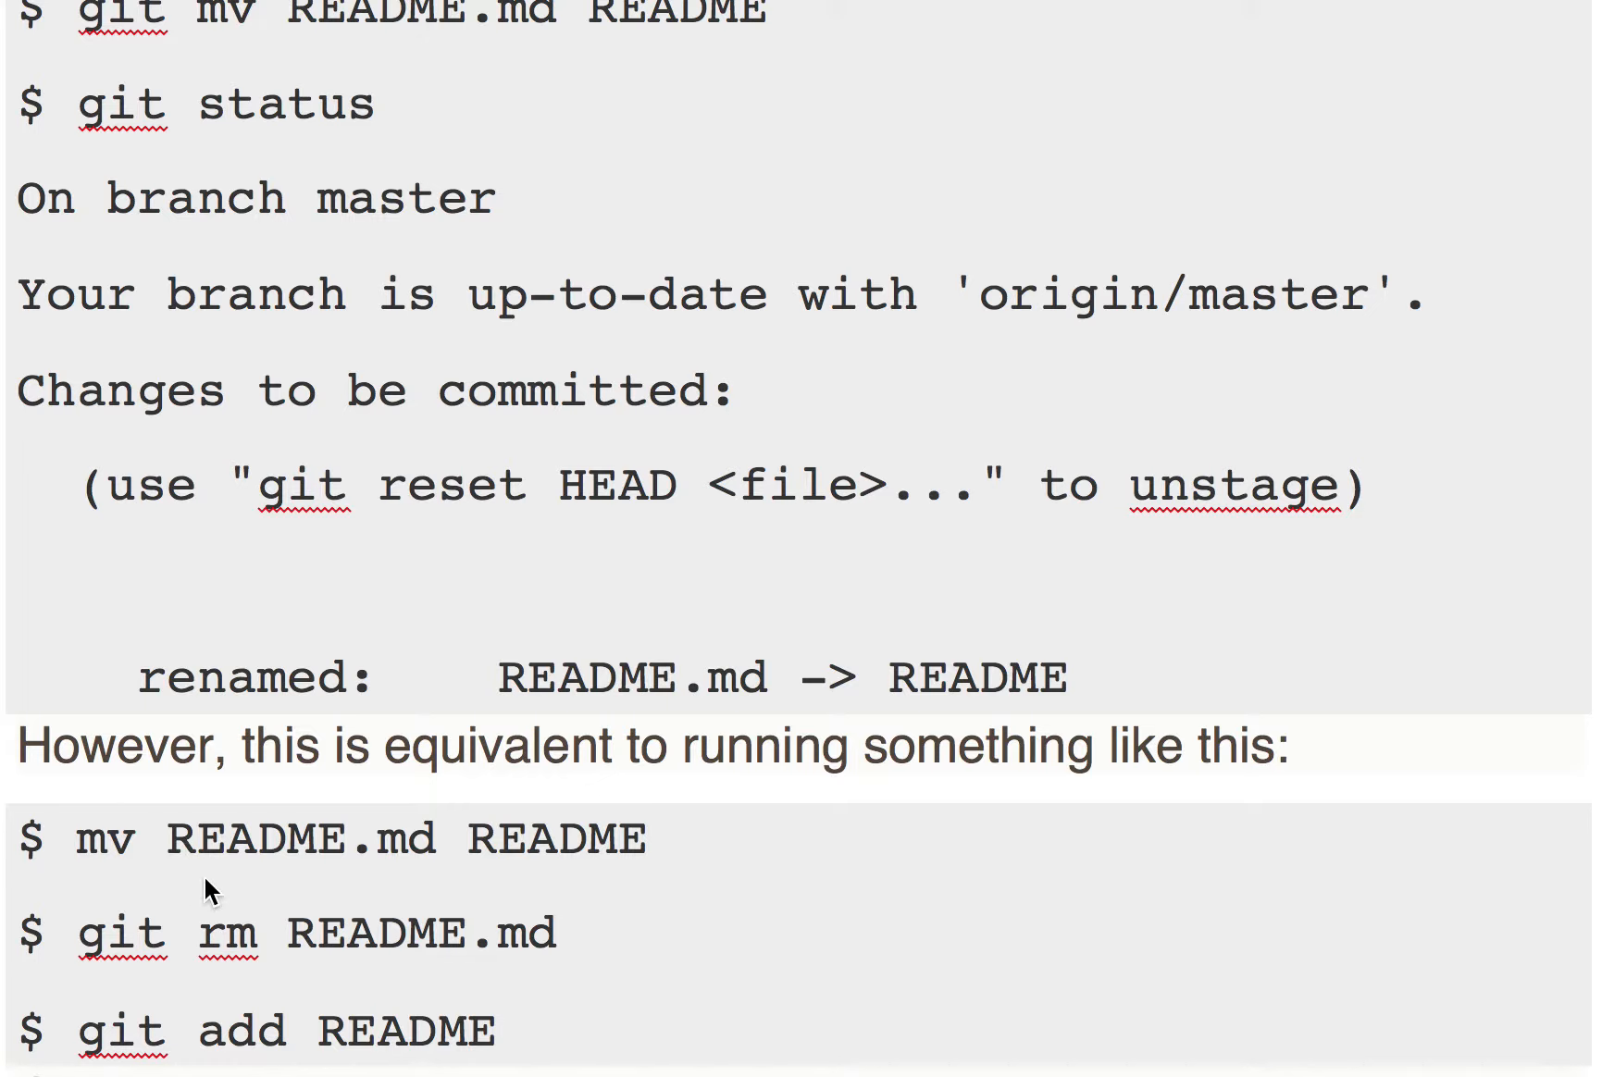
pyautogui.moveTo(149, 858)
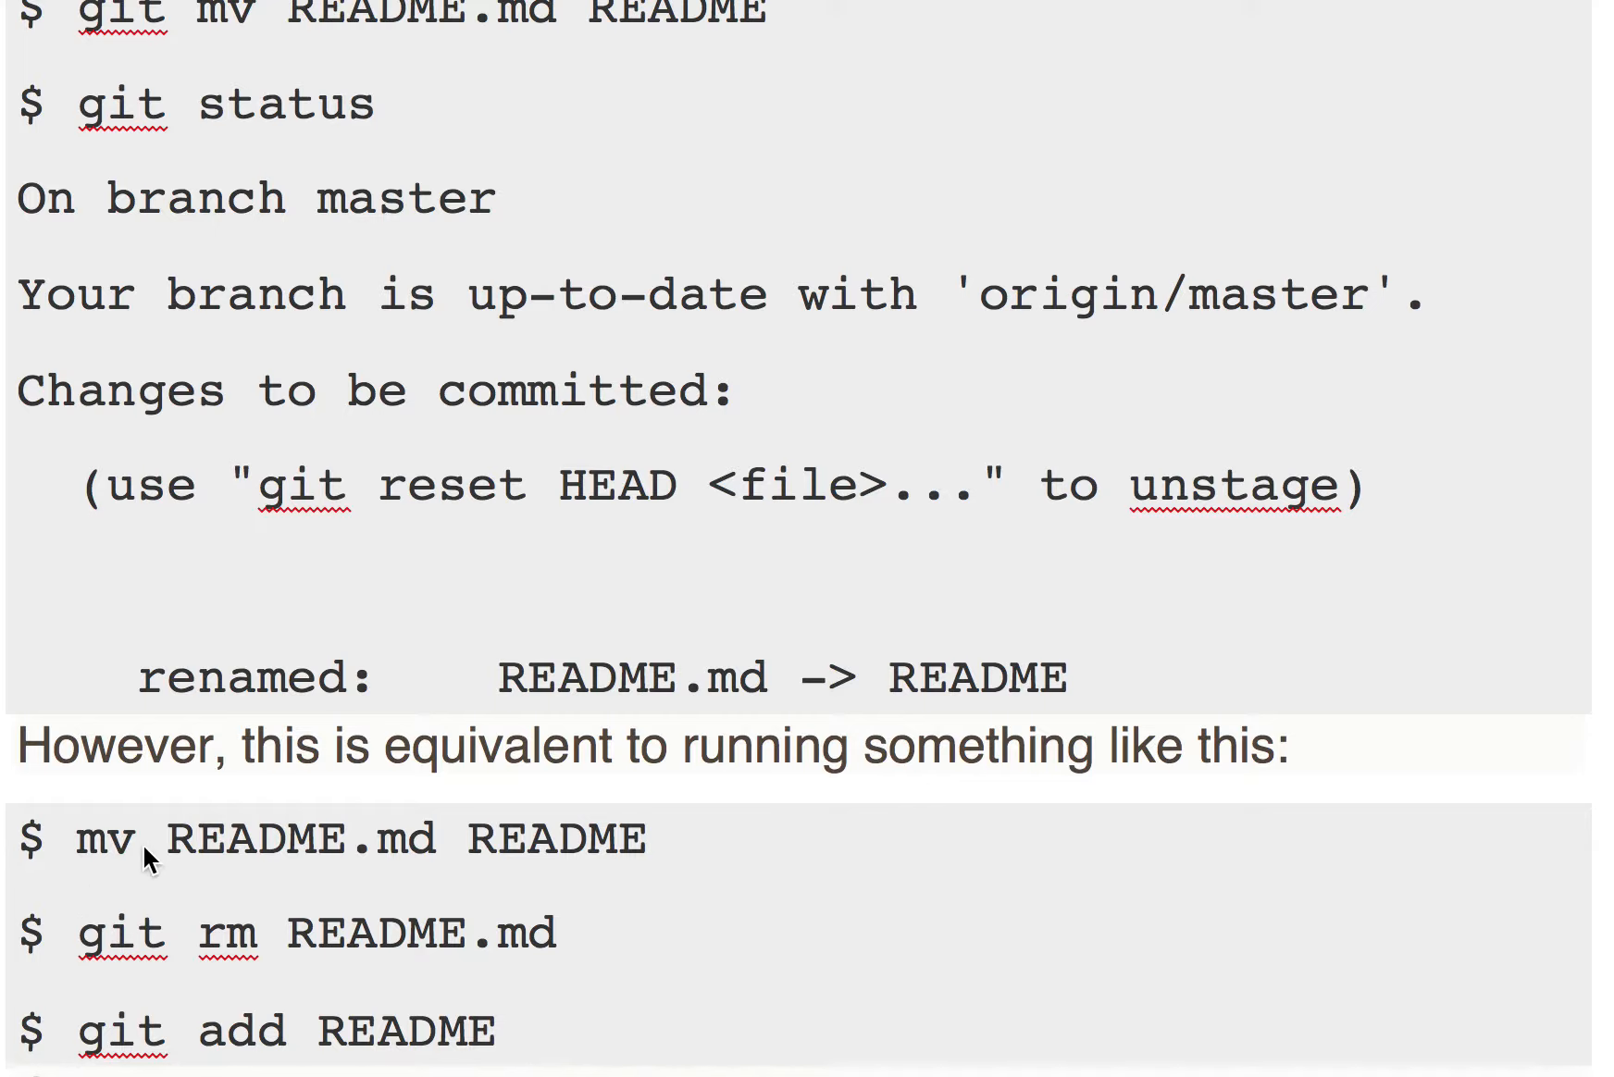
pyautogui.moveTo(216, 859)
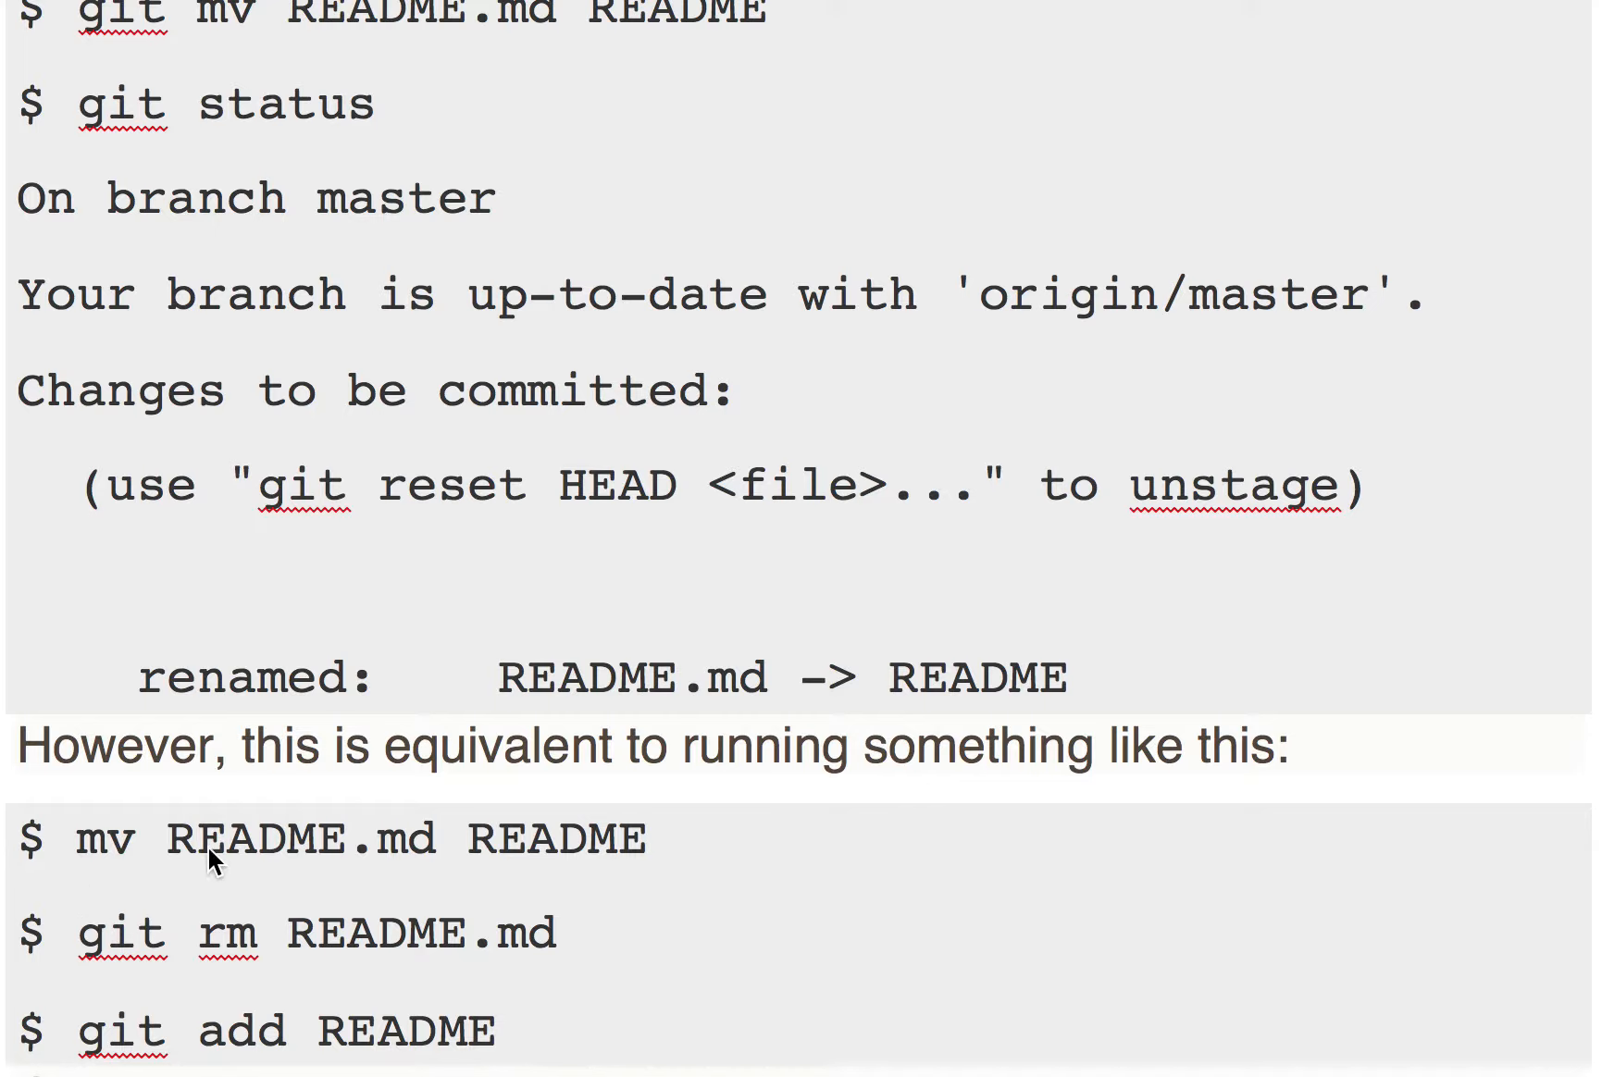
pyautogui.moveTo(602, 859)
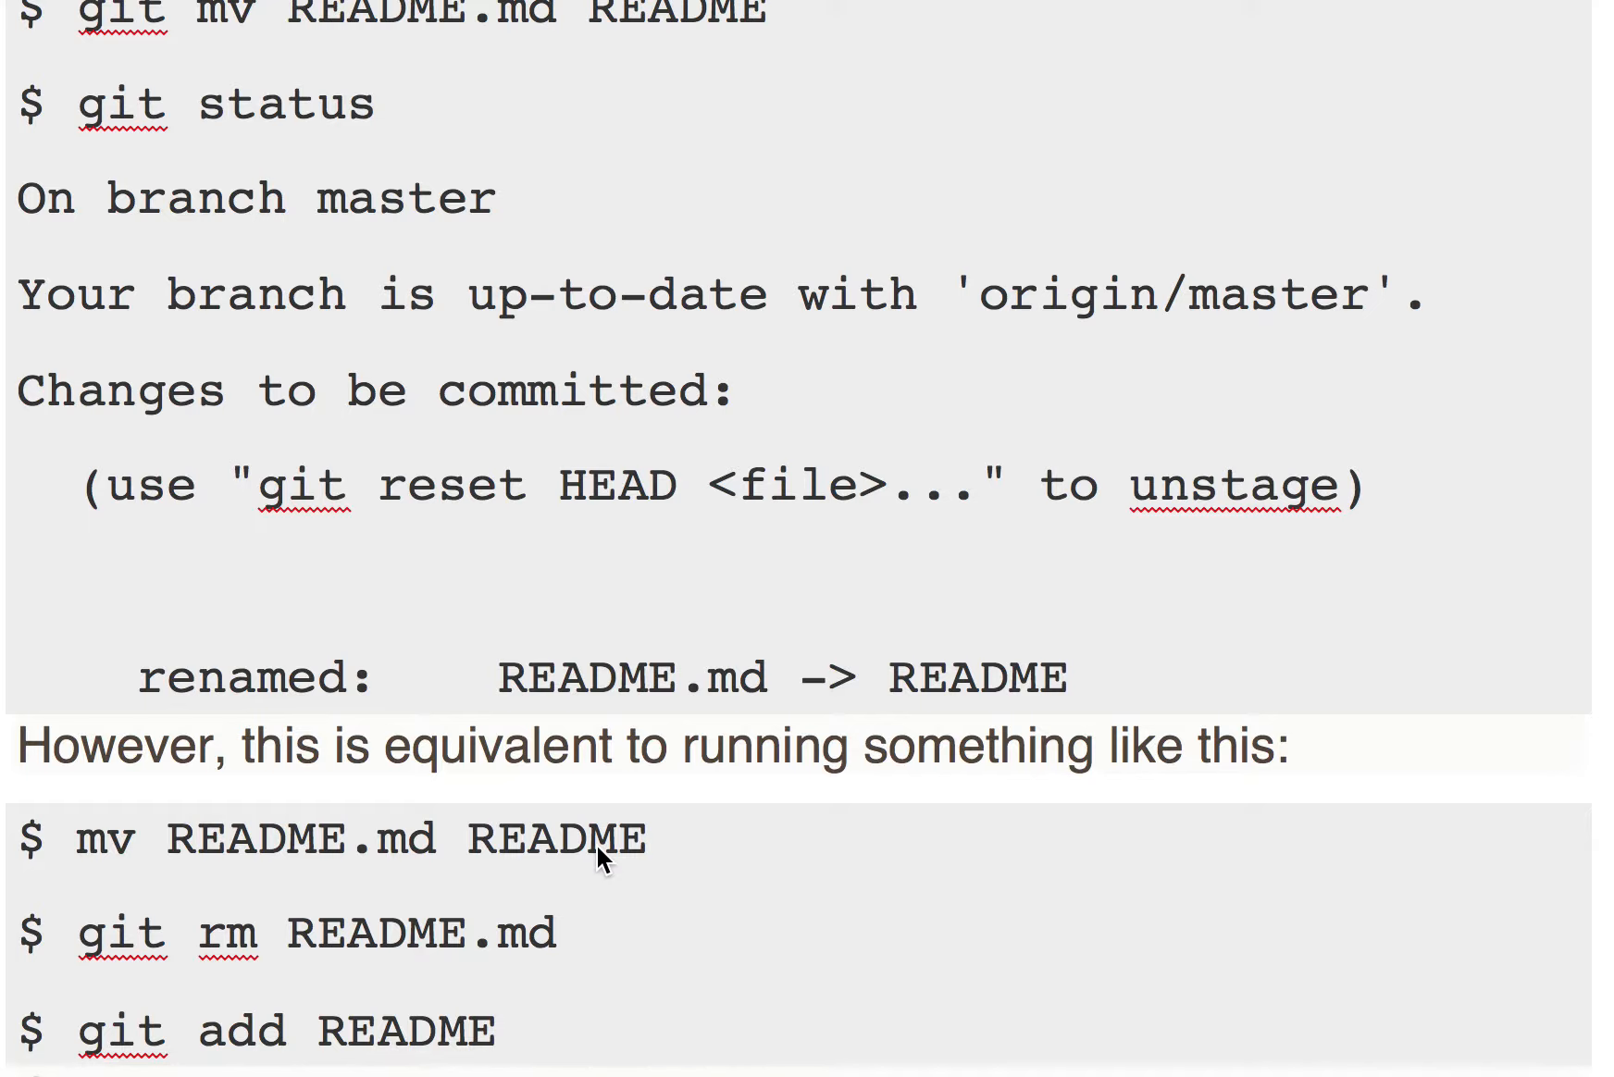
pyautogui.moveTo(329, 952)
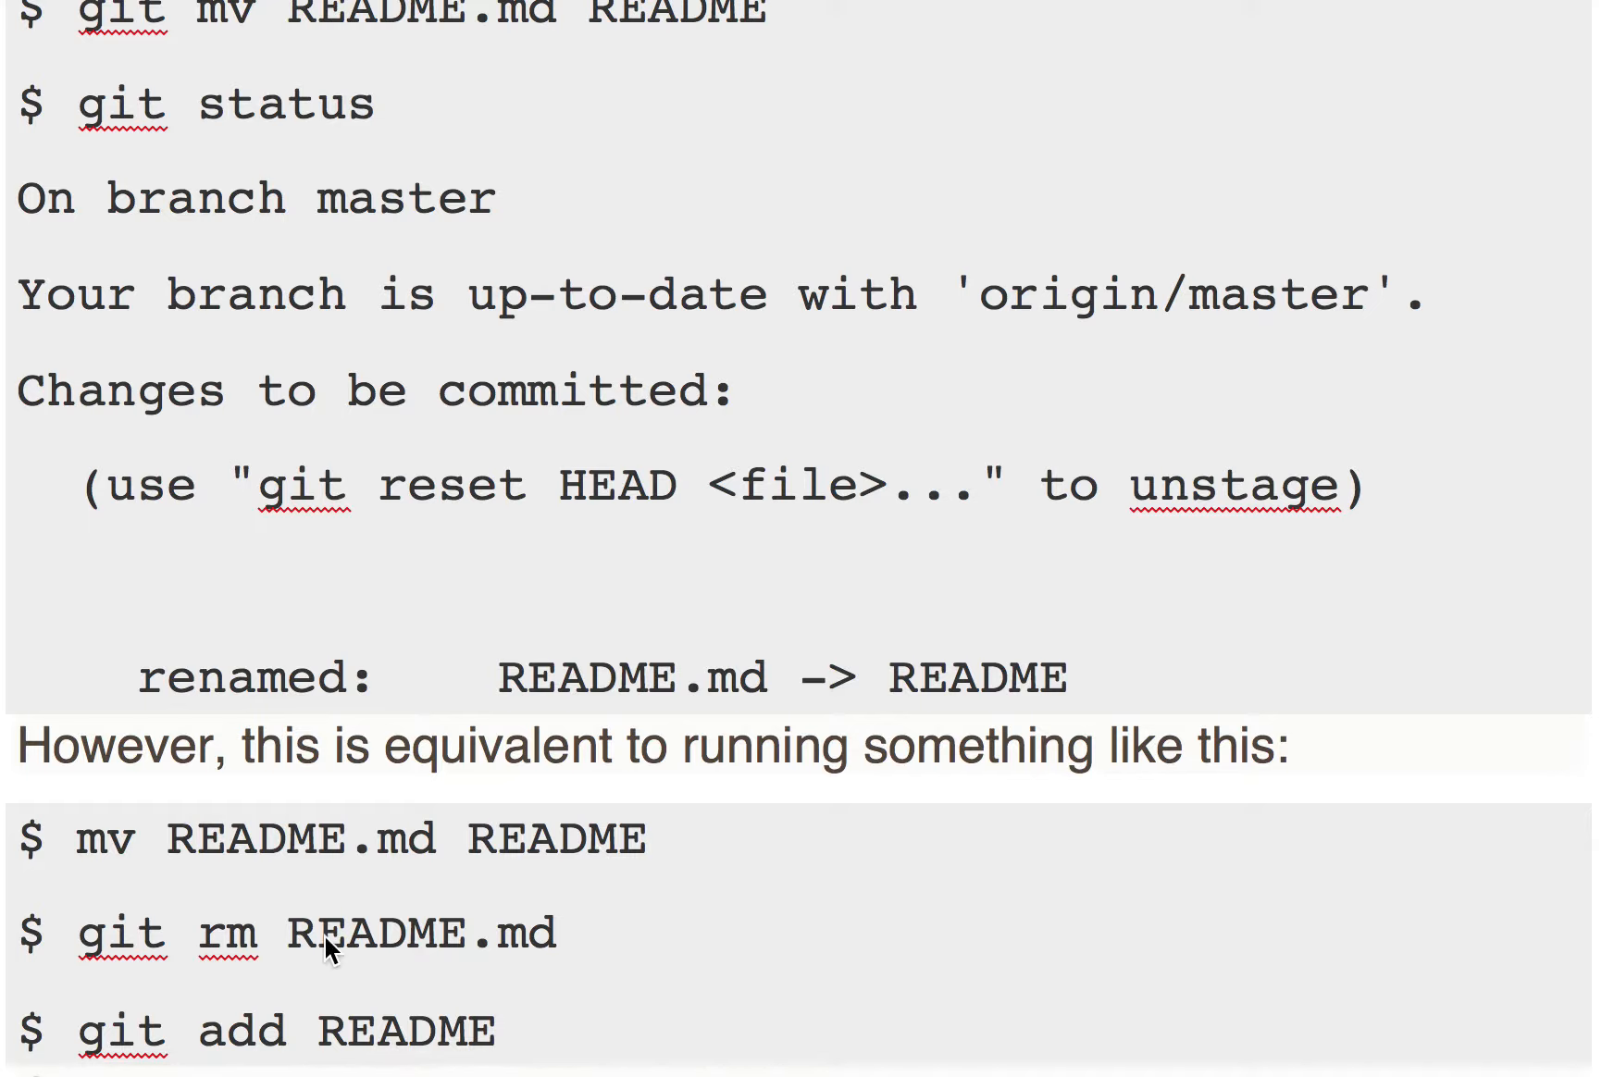
pyautogui.moveTo(88, 945)
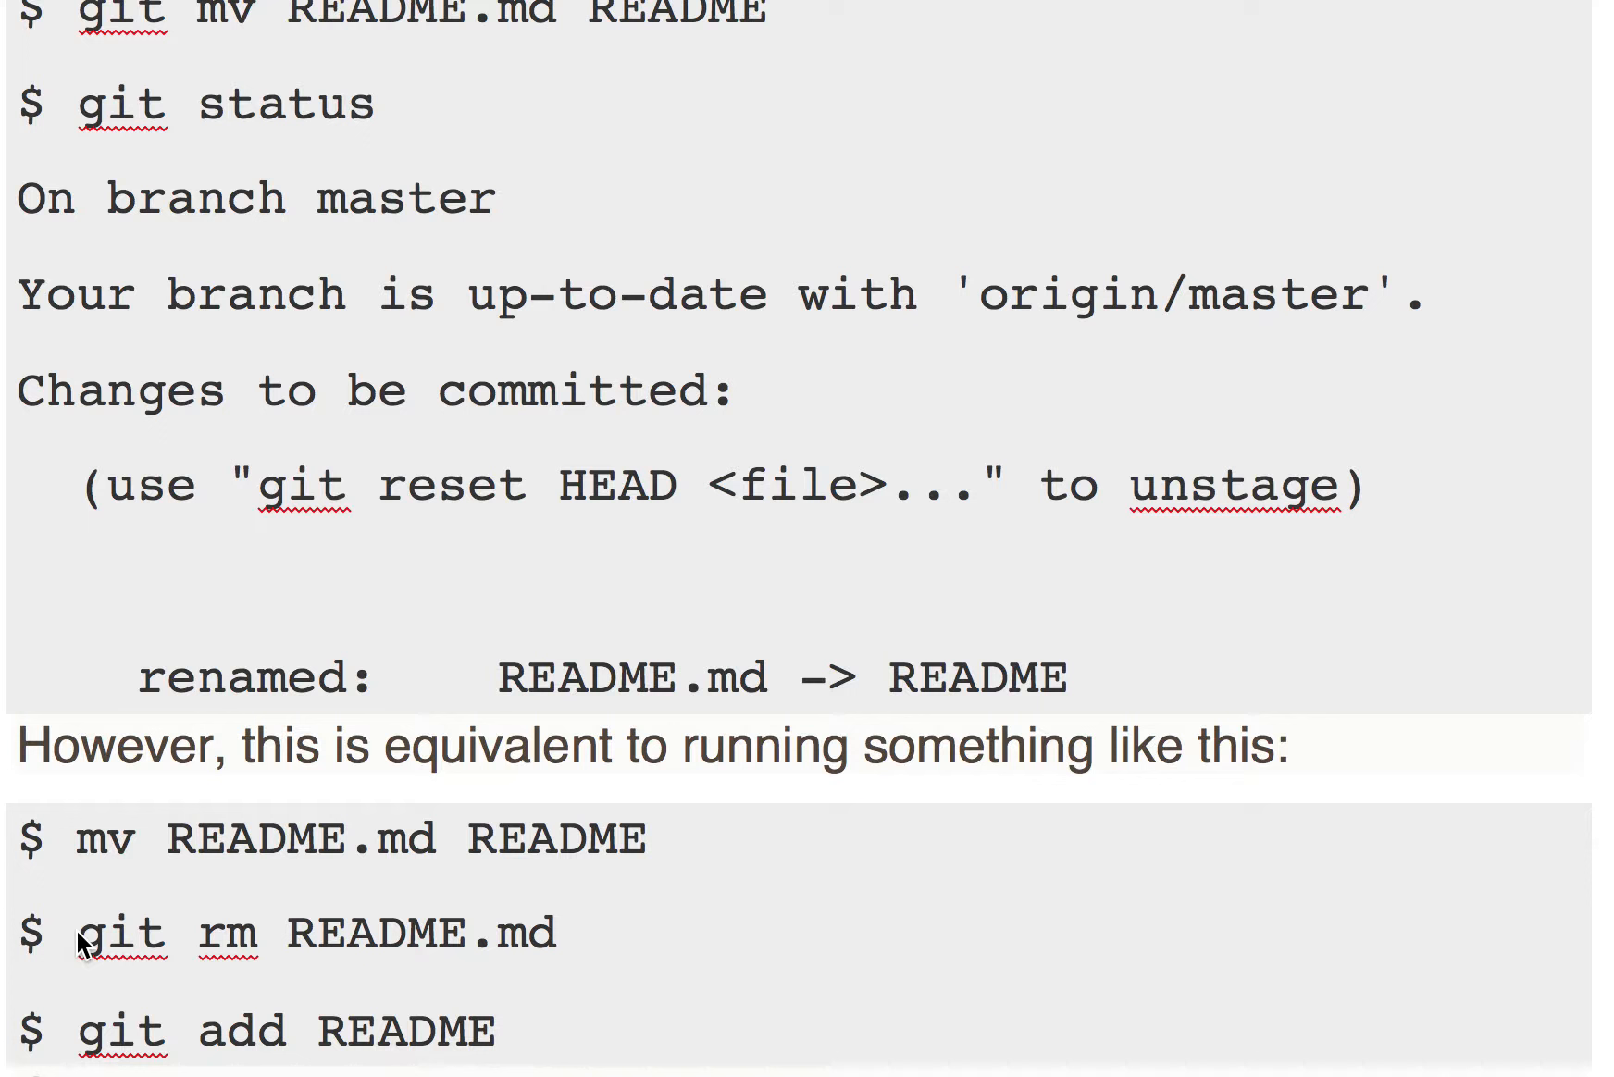
pyautogui.moveTo(679, 923)
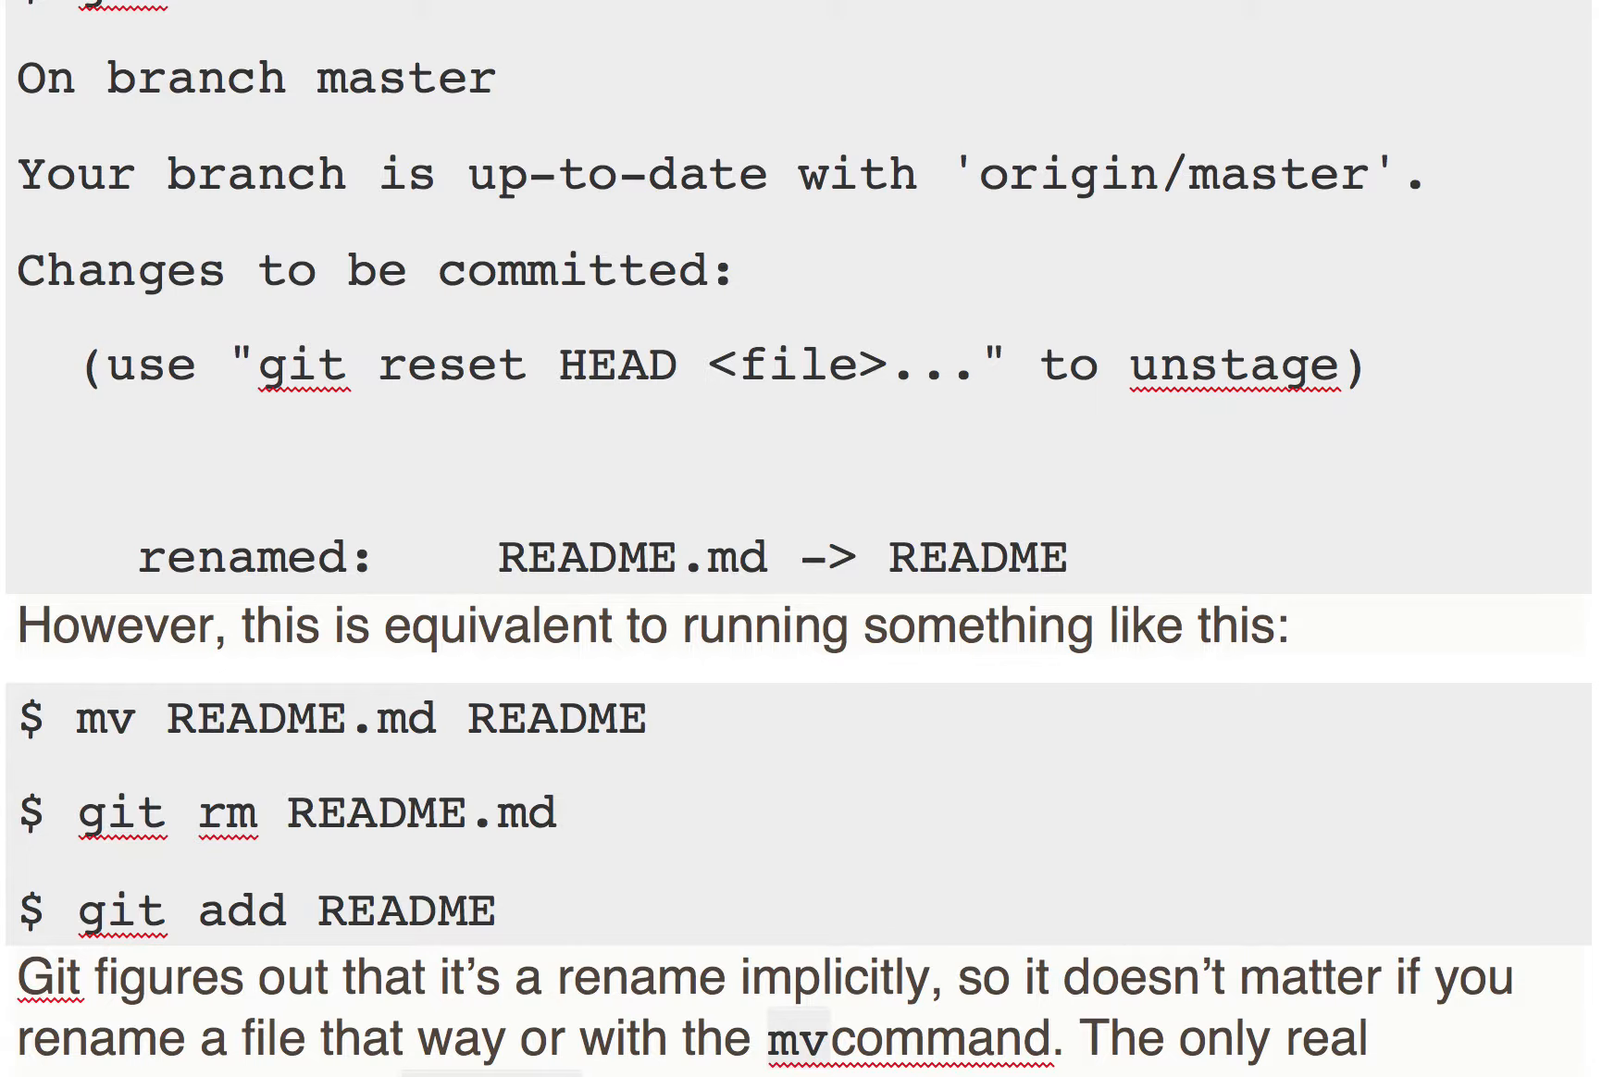
pyautogui.moveTo(520, 940)
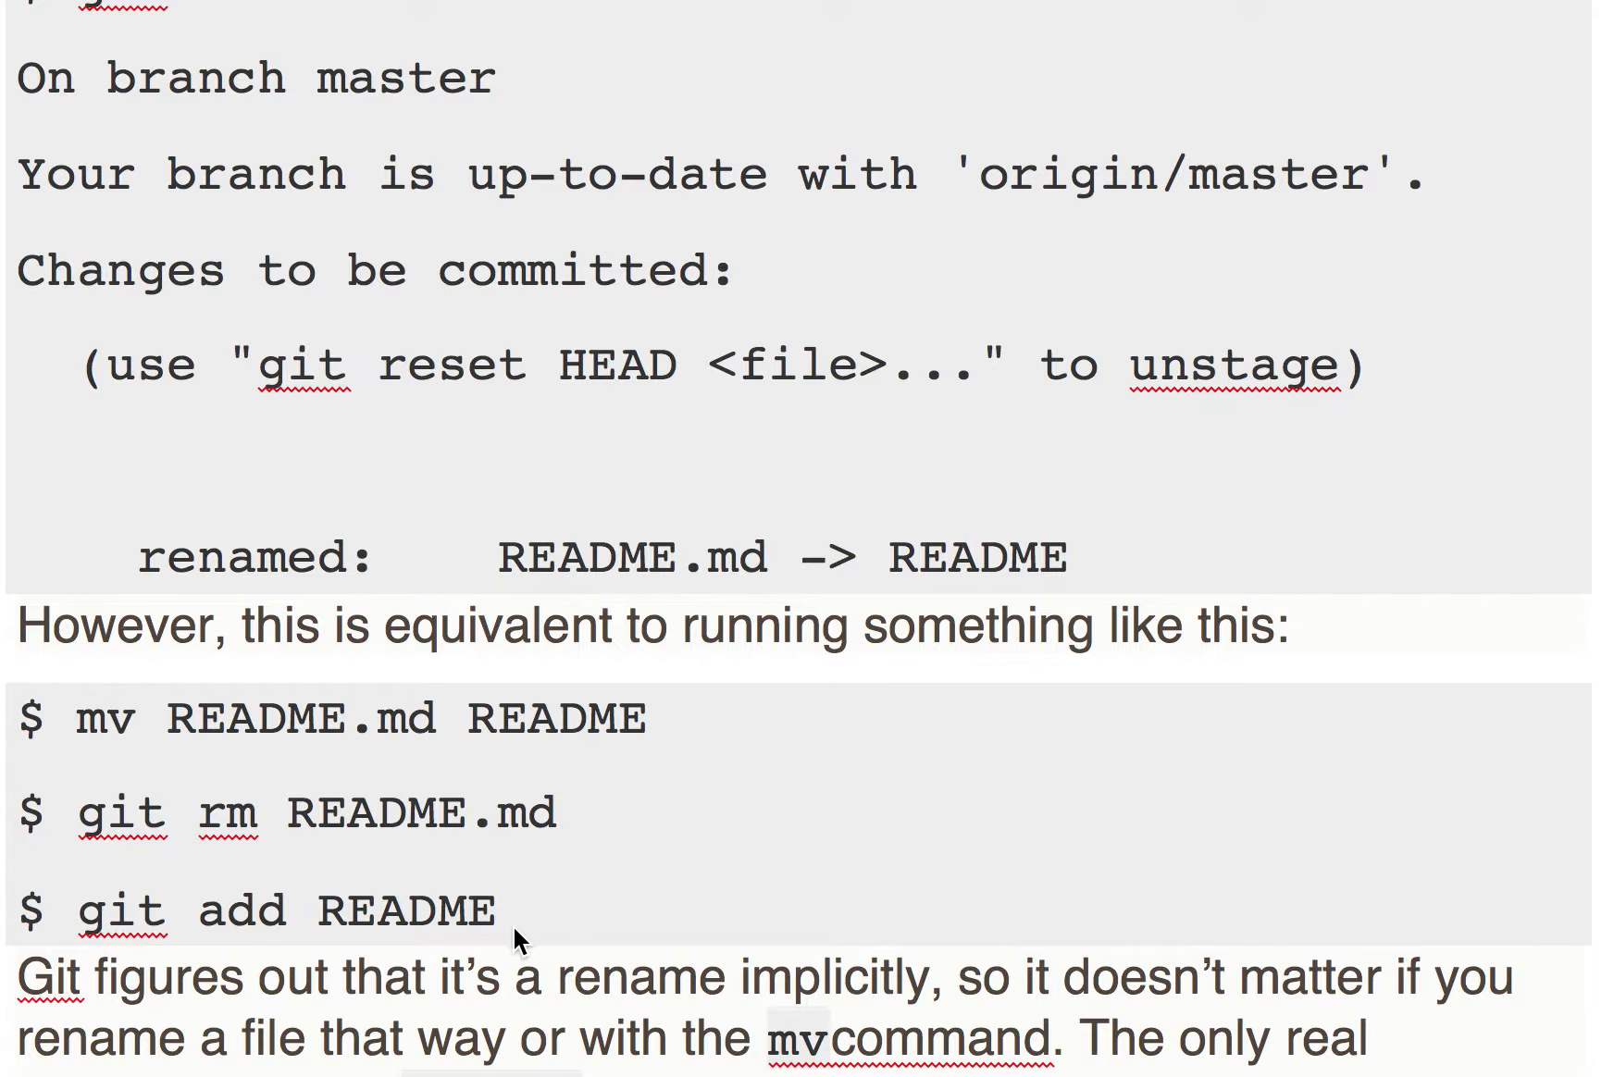
pyautogui.moveTo(523, 785)
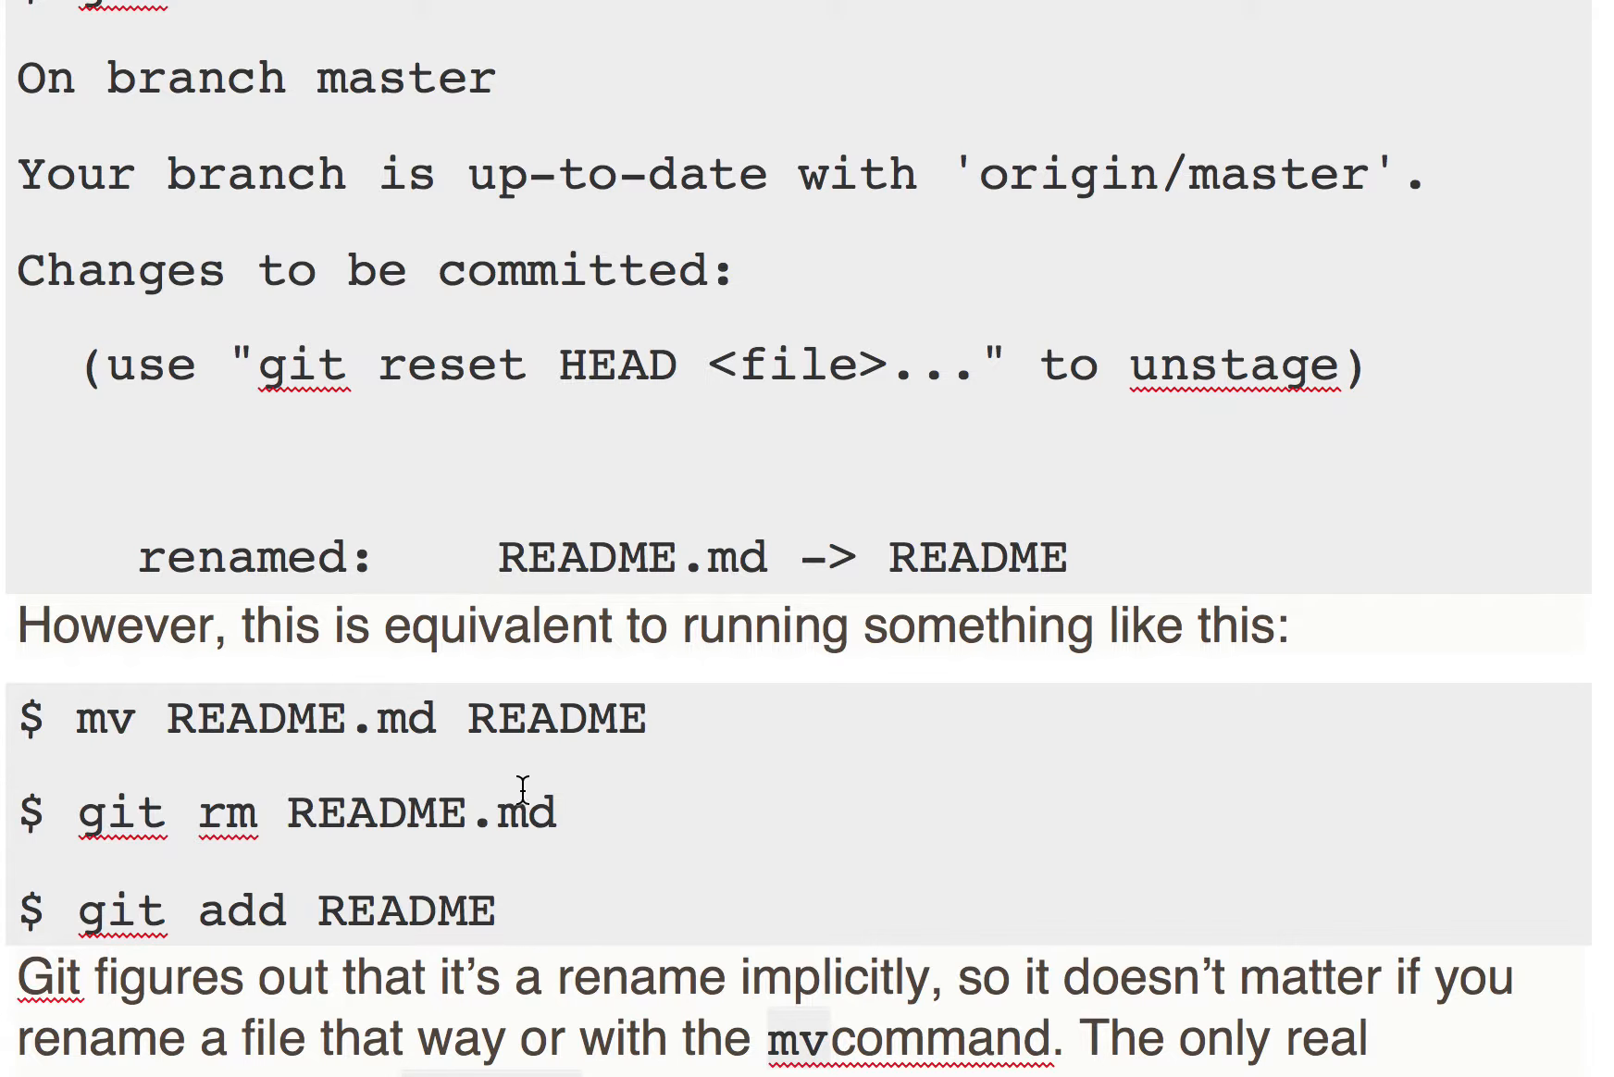
# Select the file name README in the git add line, then deselect it
pyautogui.doubleClick(404, 909)
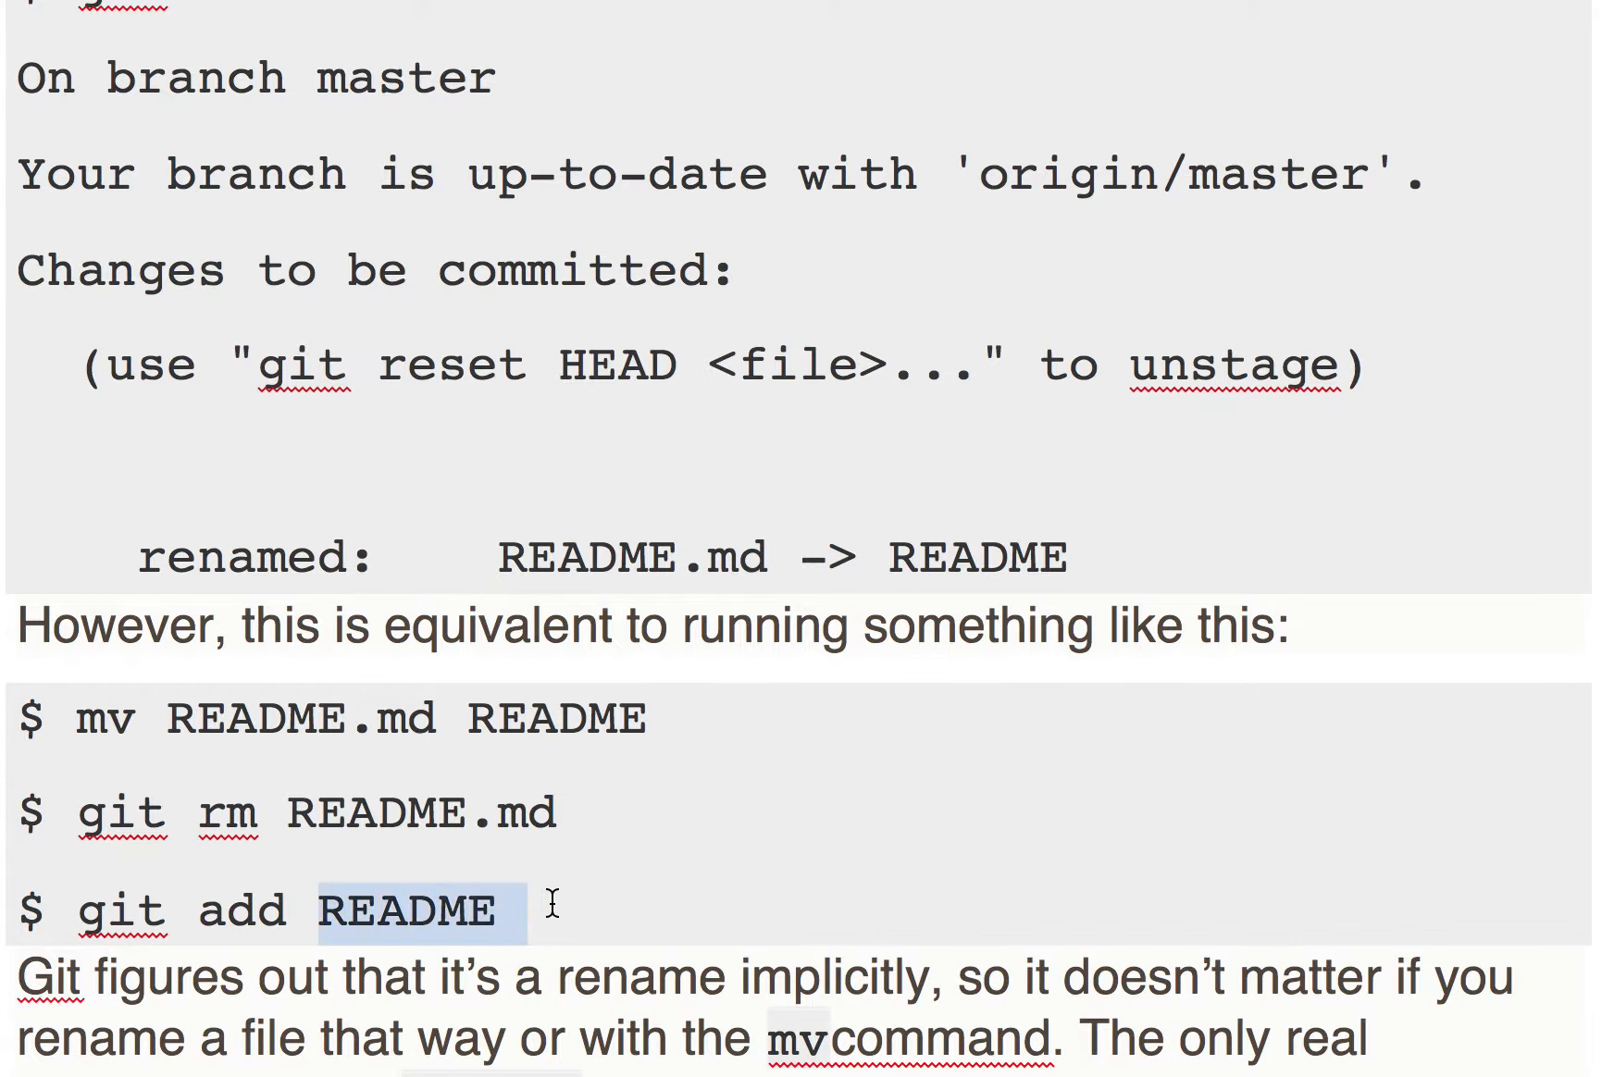
pyautogui.click(504, 910)
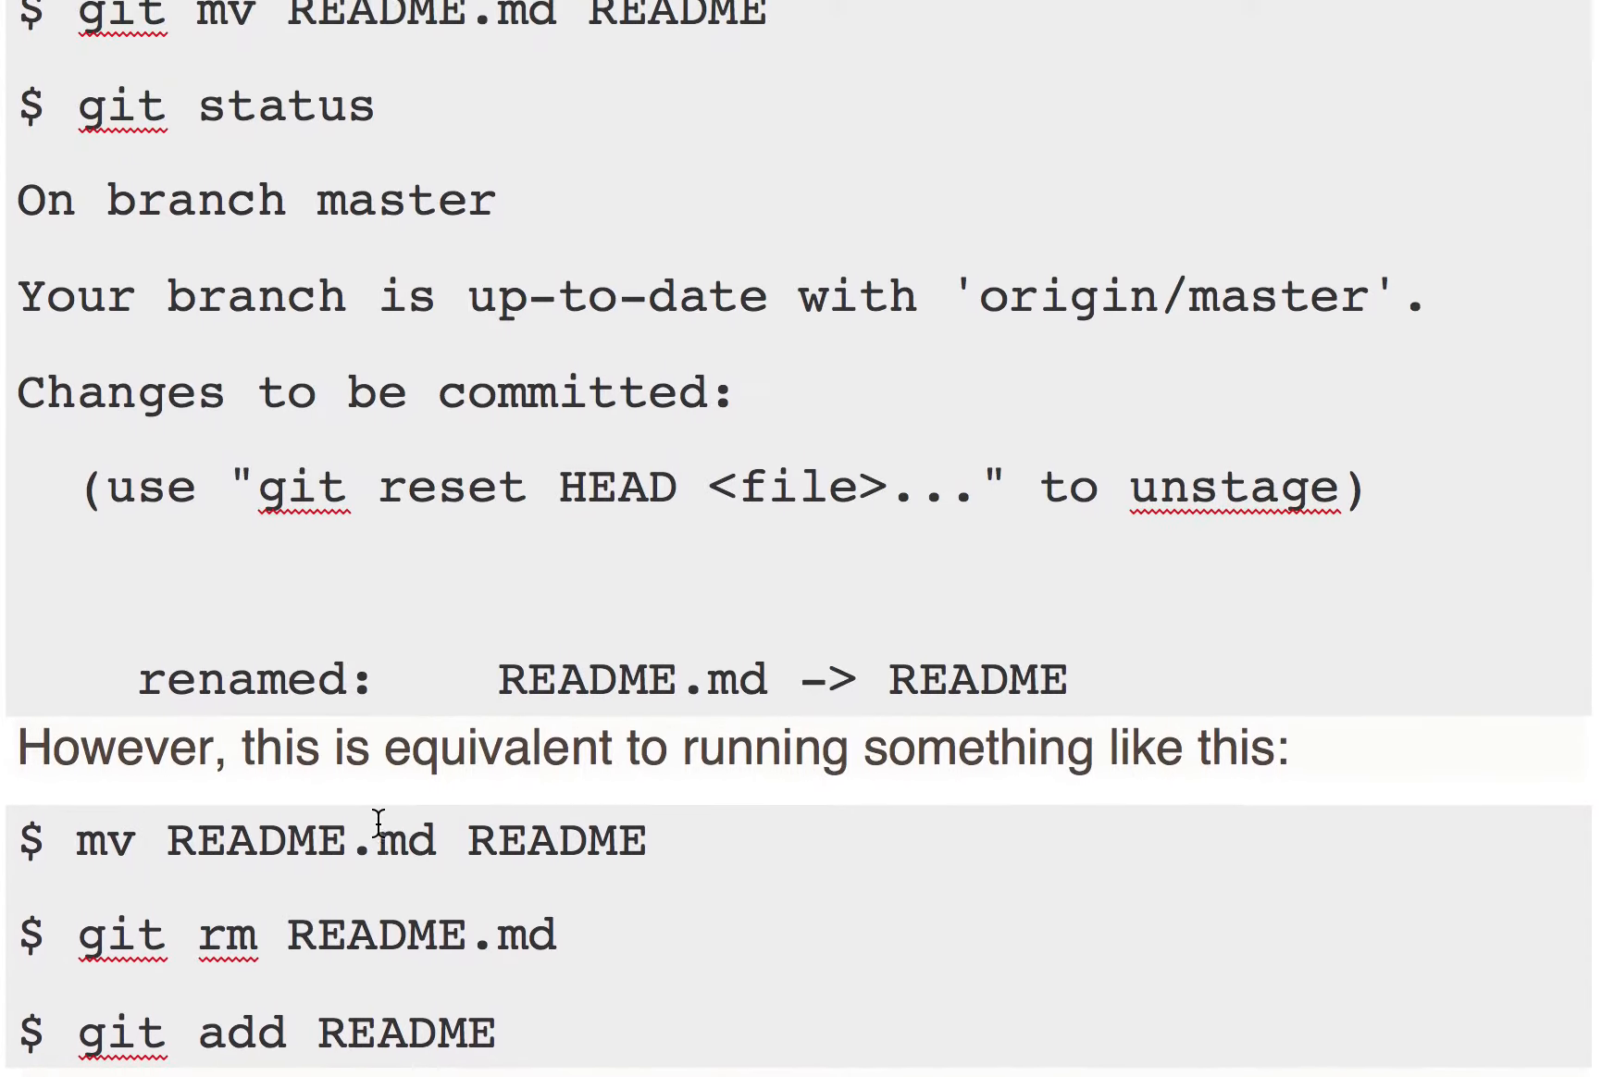
# Scroll through the rename example, ending on the paragraph about git mv being one command
pyautogui.scroll(3)
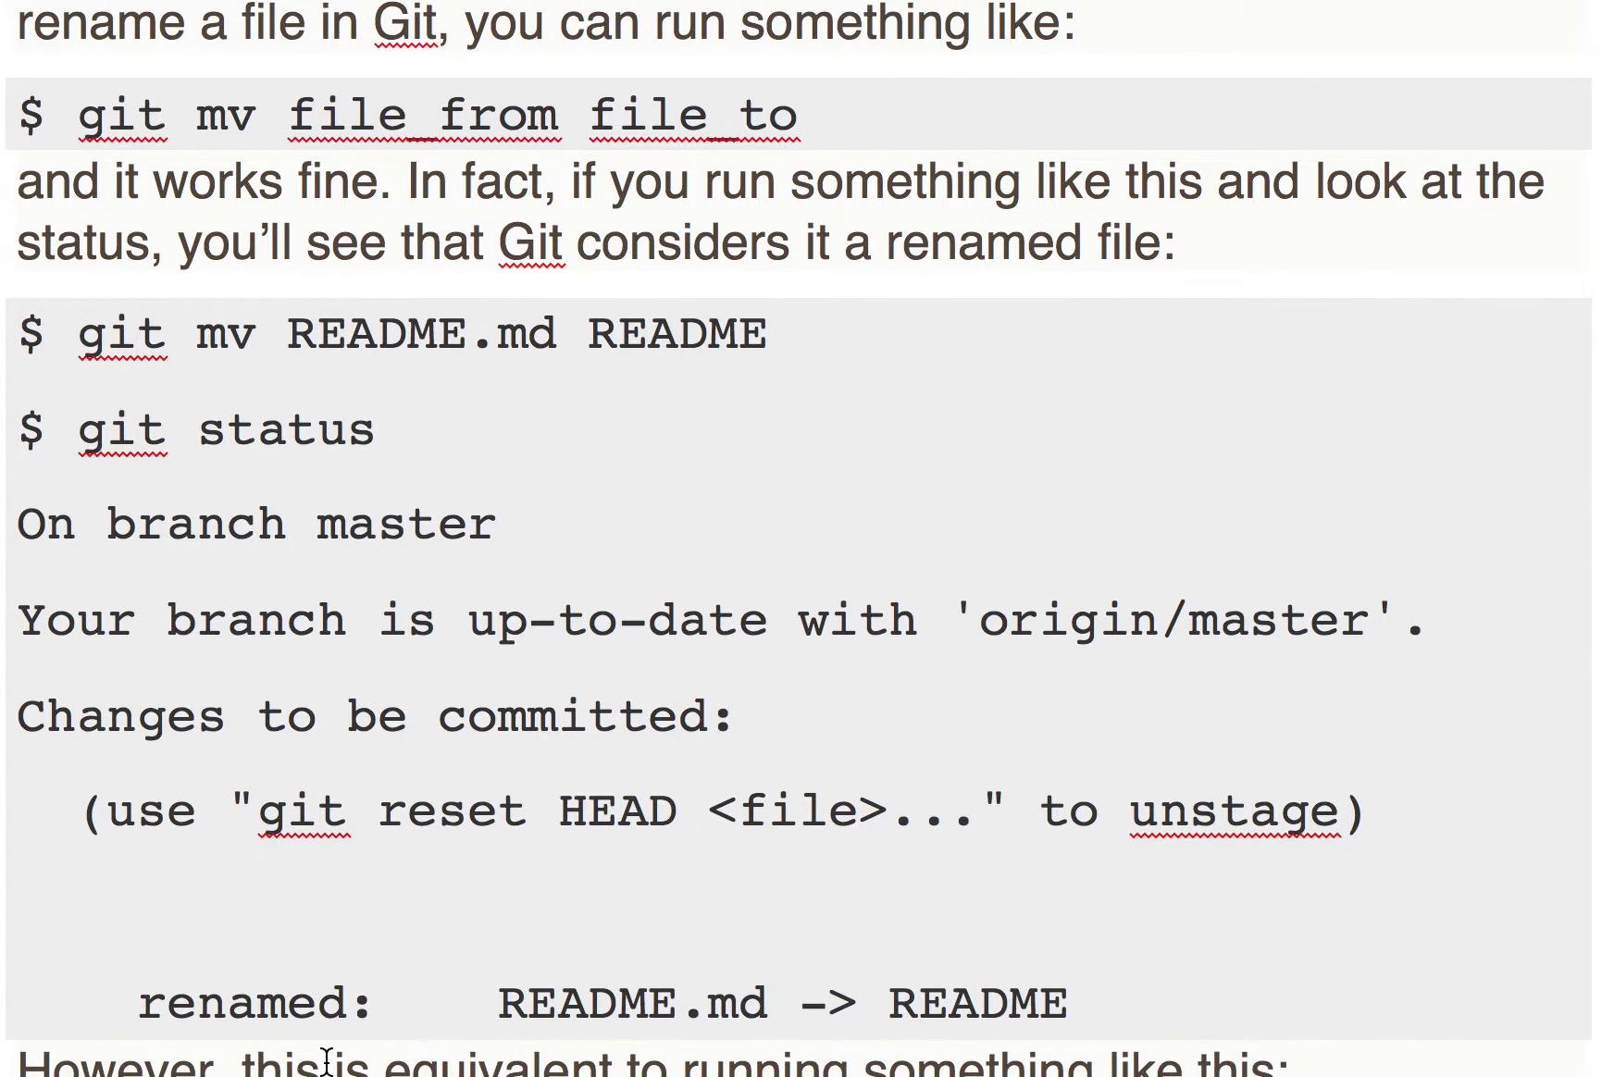
pyautogui.scroll(-3)
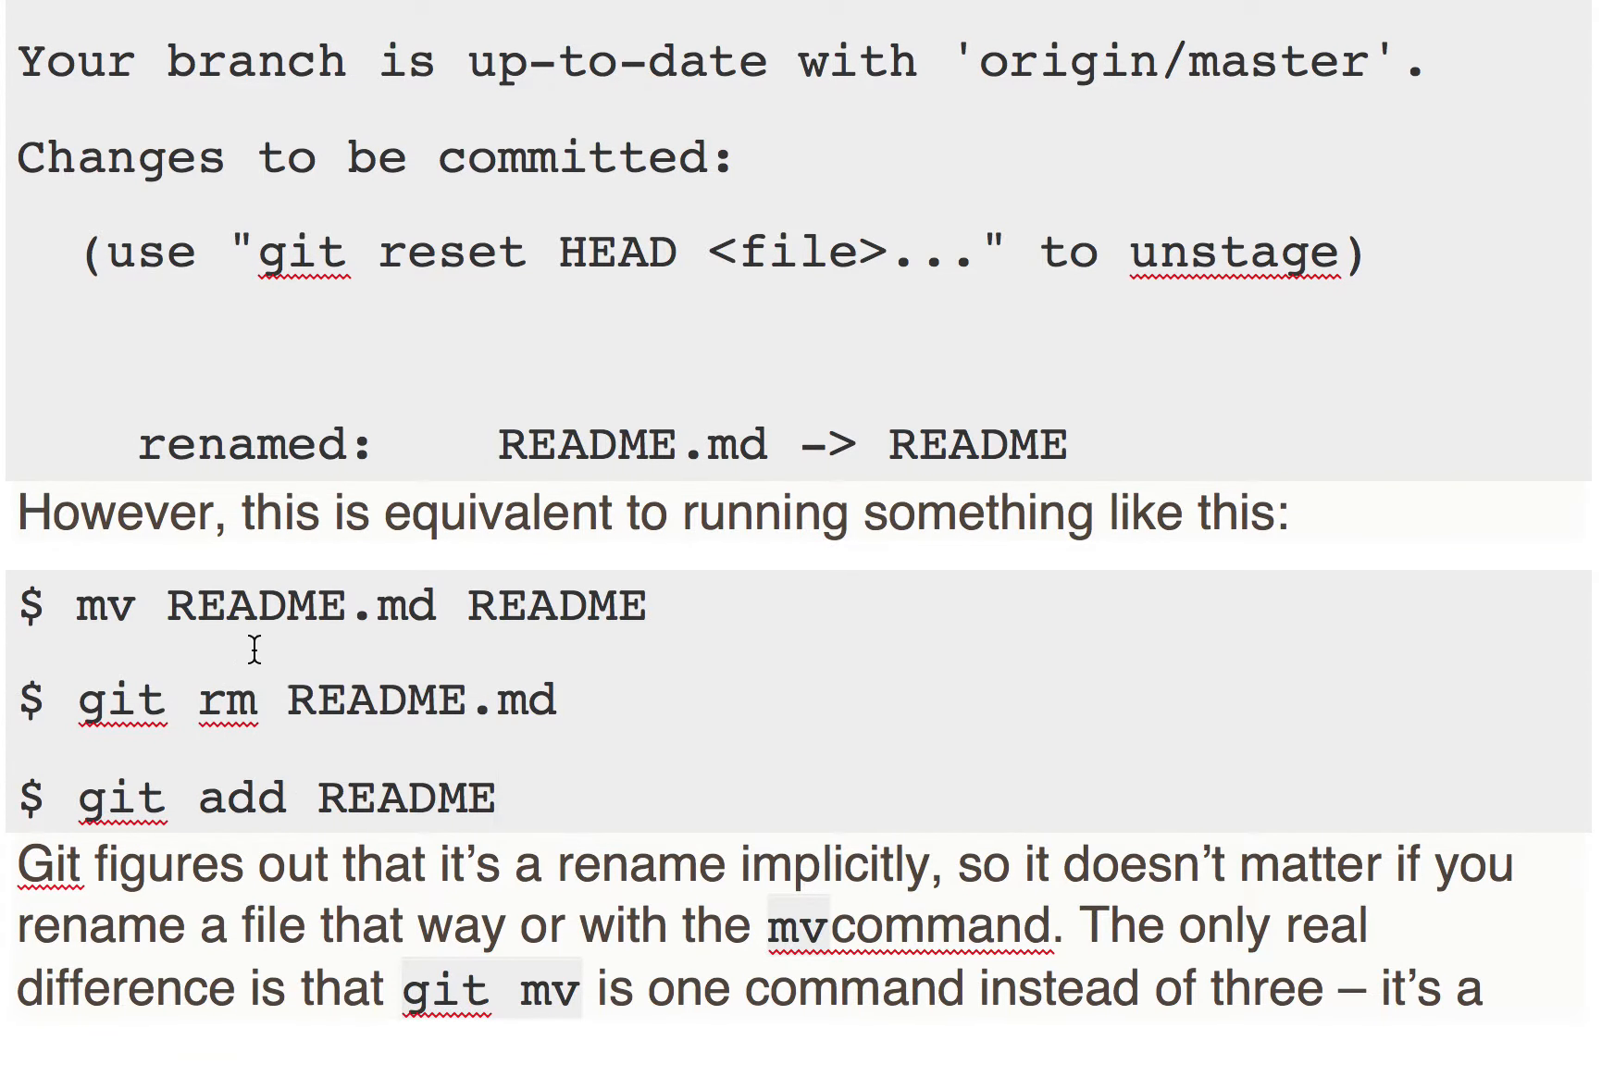
pyautogui.scroll(3)
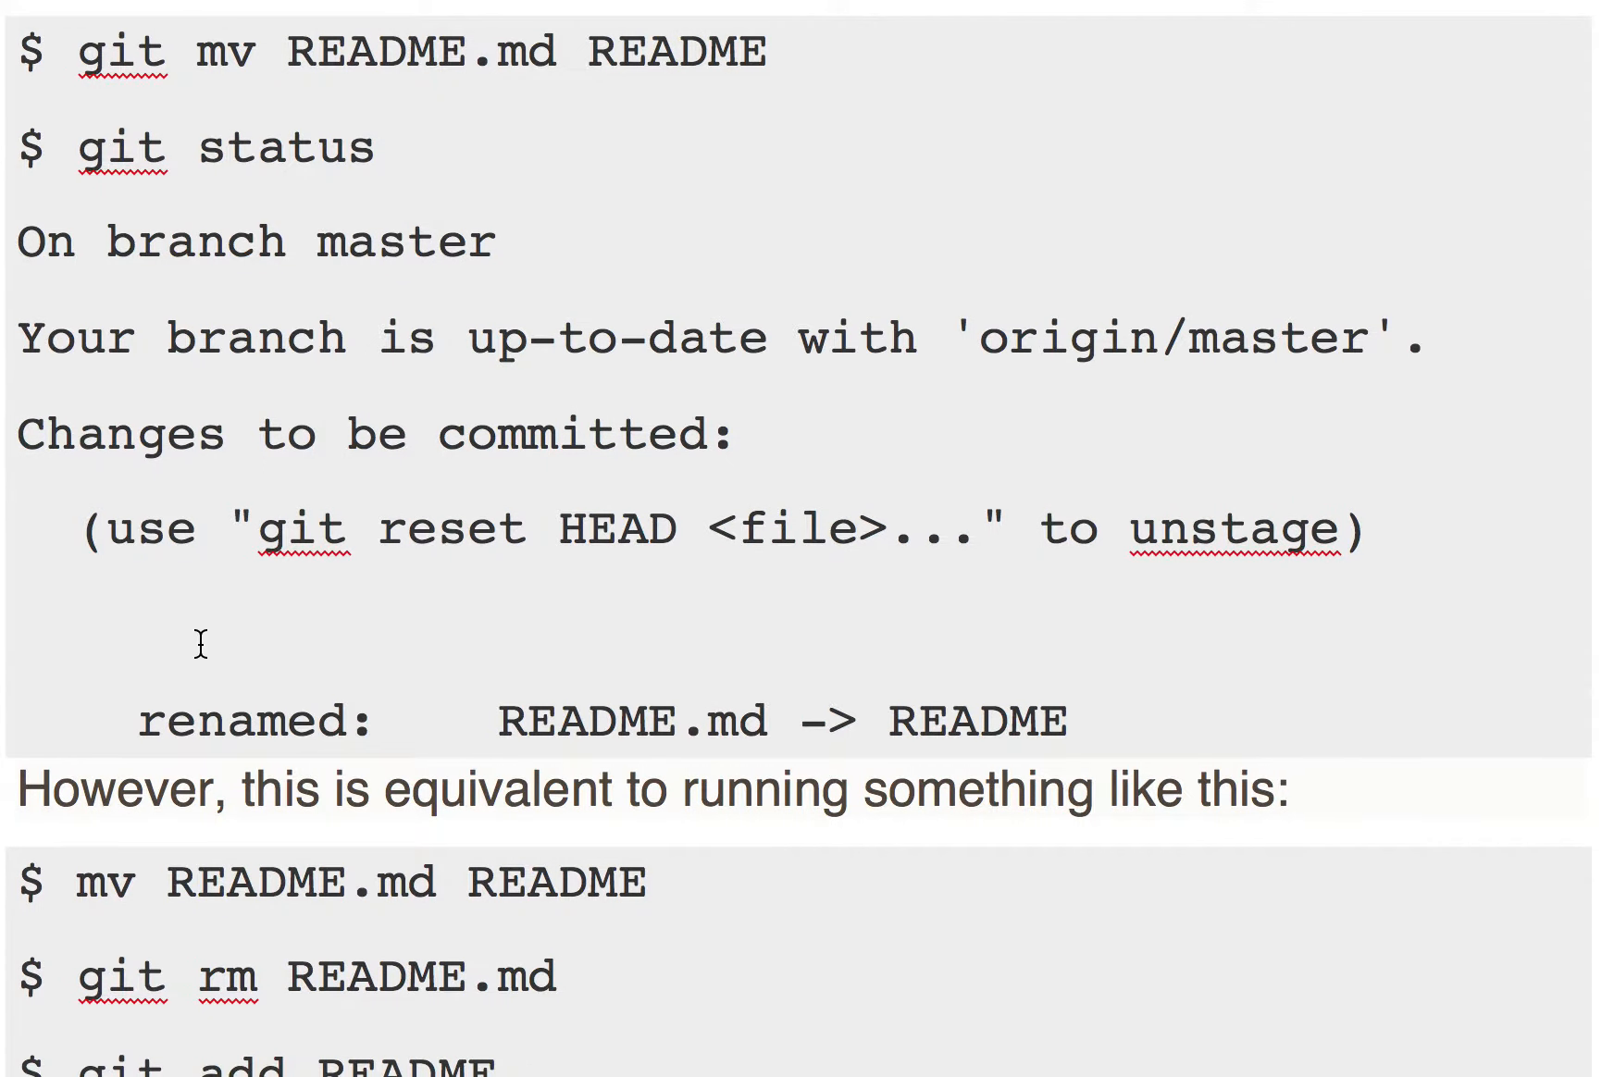
pyautogui.scroll(3)
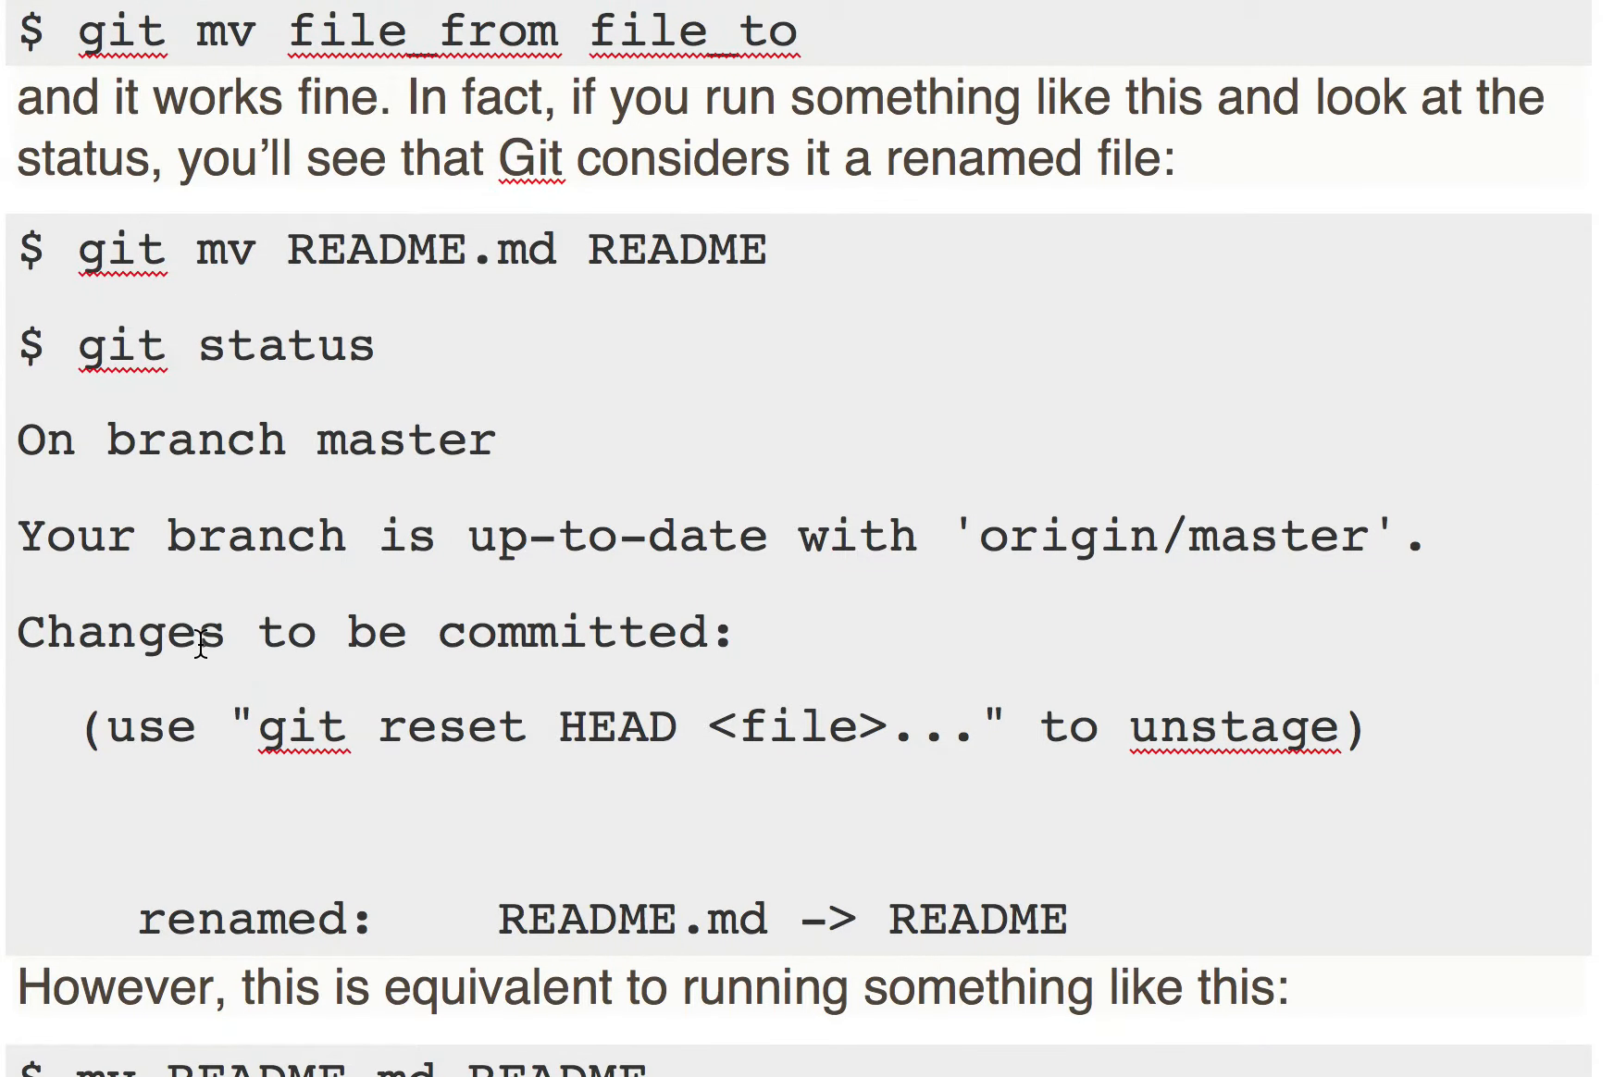
pyautogui.scroll(-3)
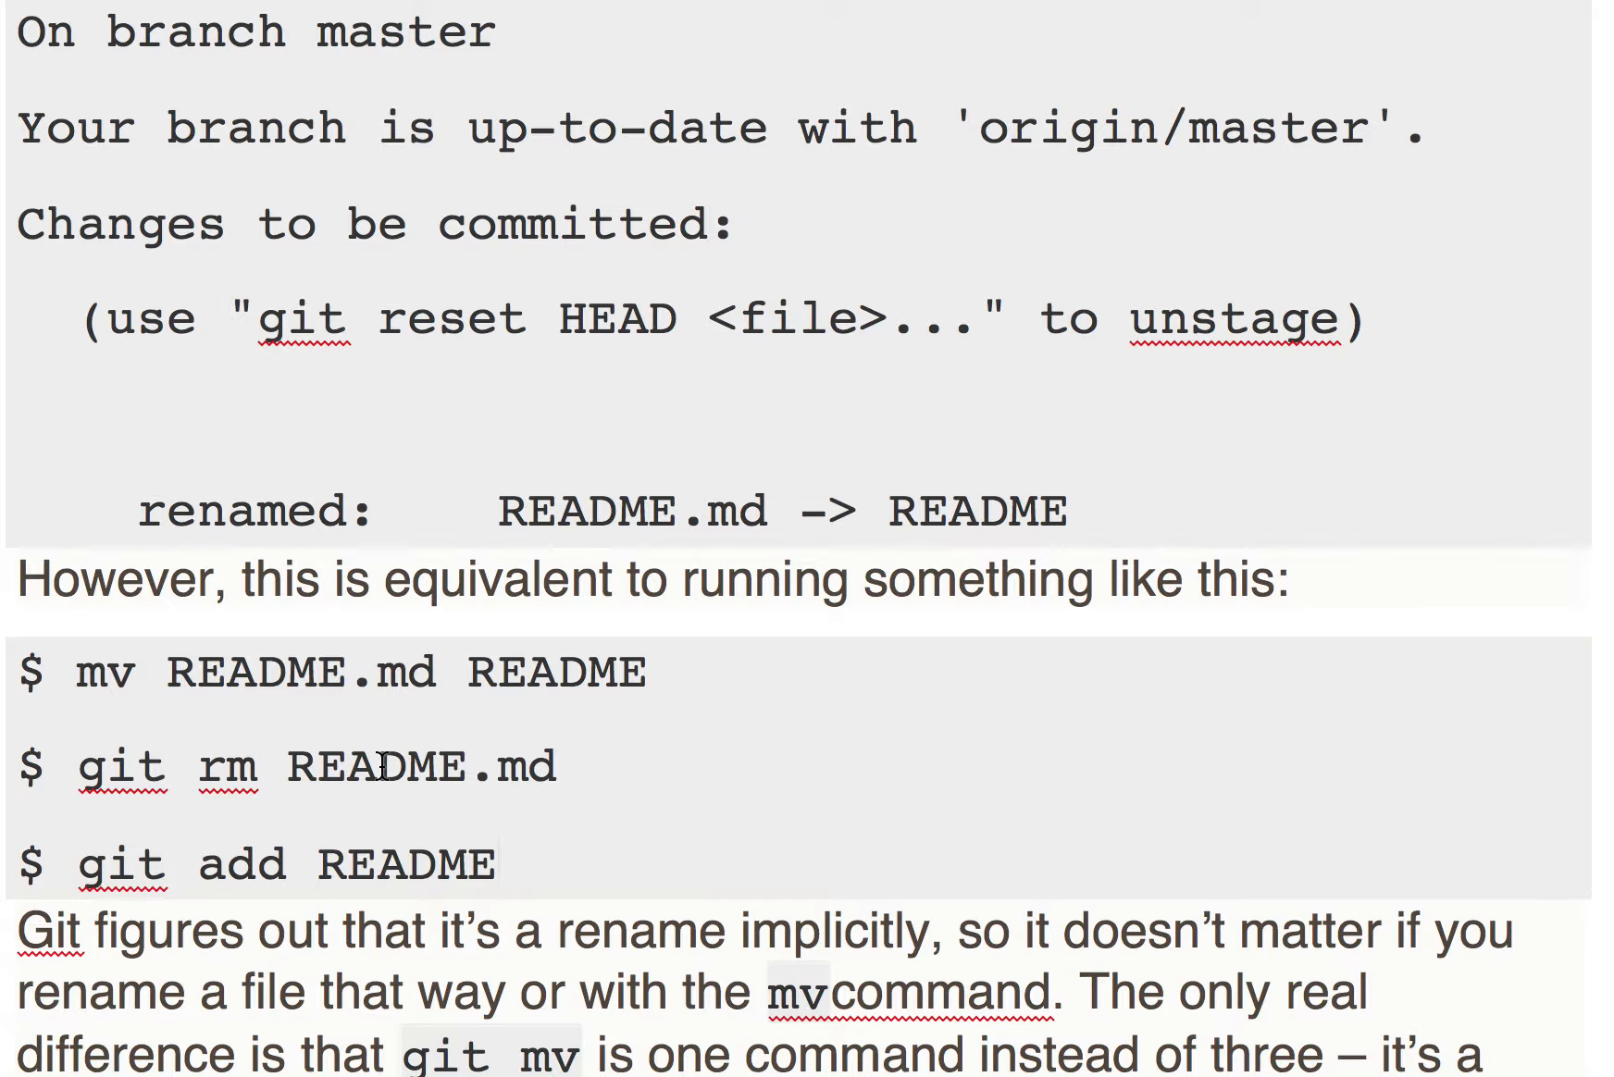
pyautogui.scroll(3)
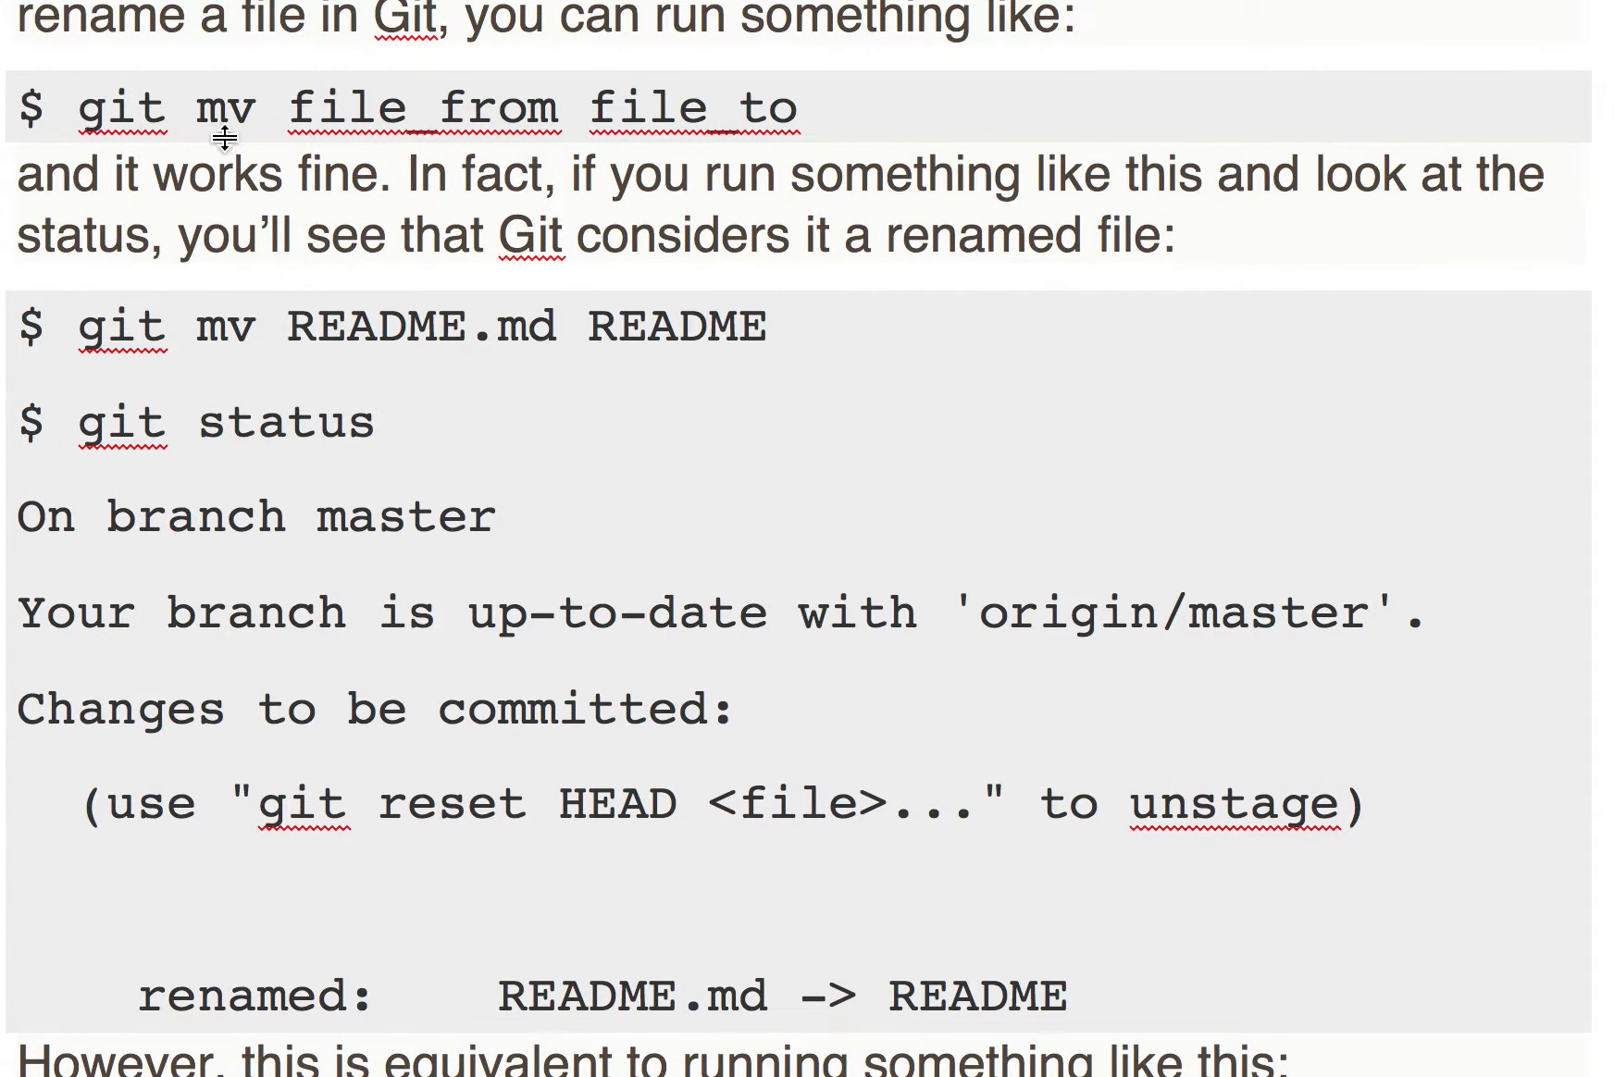
pyautogui.moveTo(159, 87)
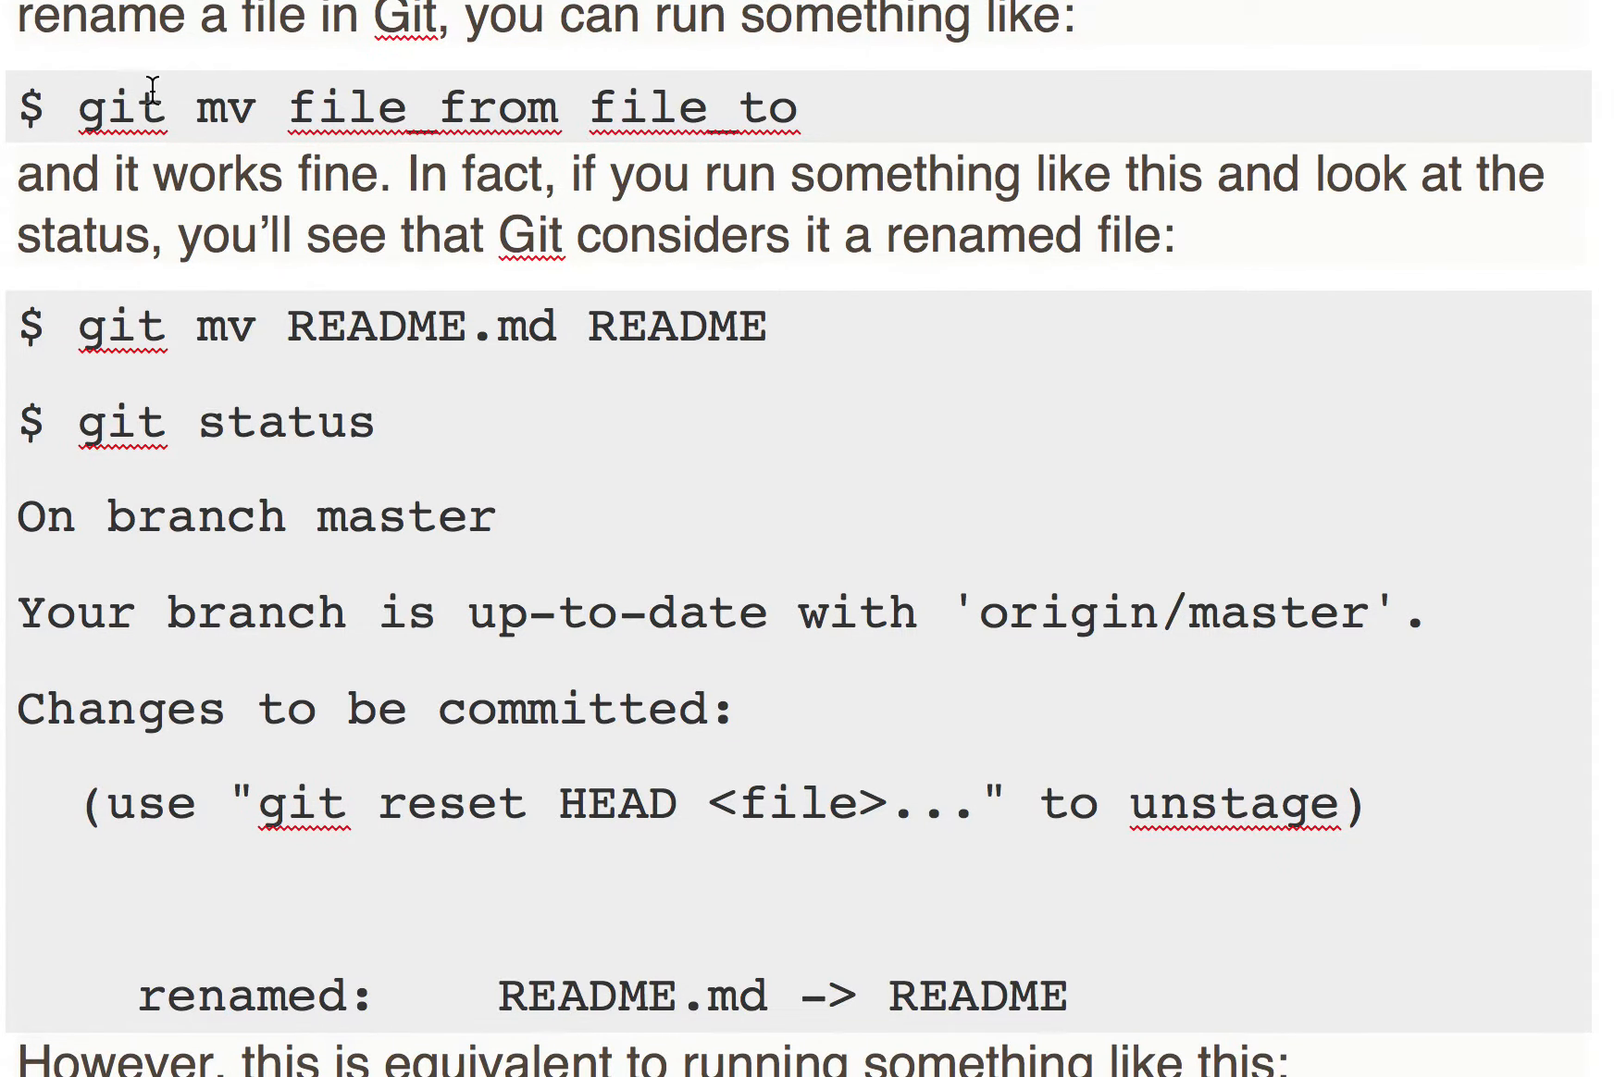
pyautogui.moveTo(788, 344)
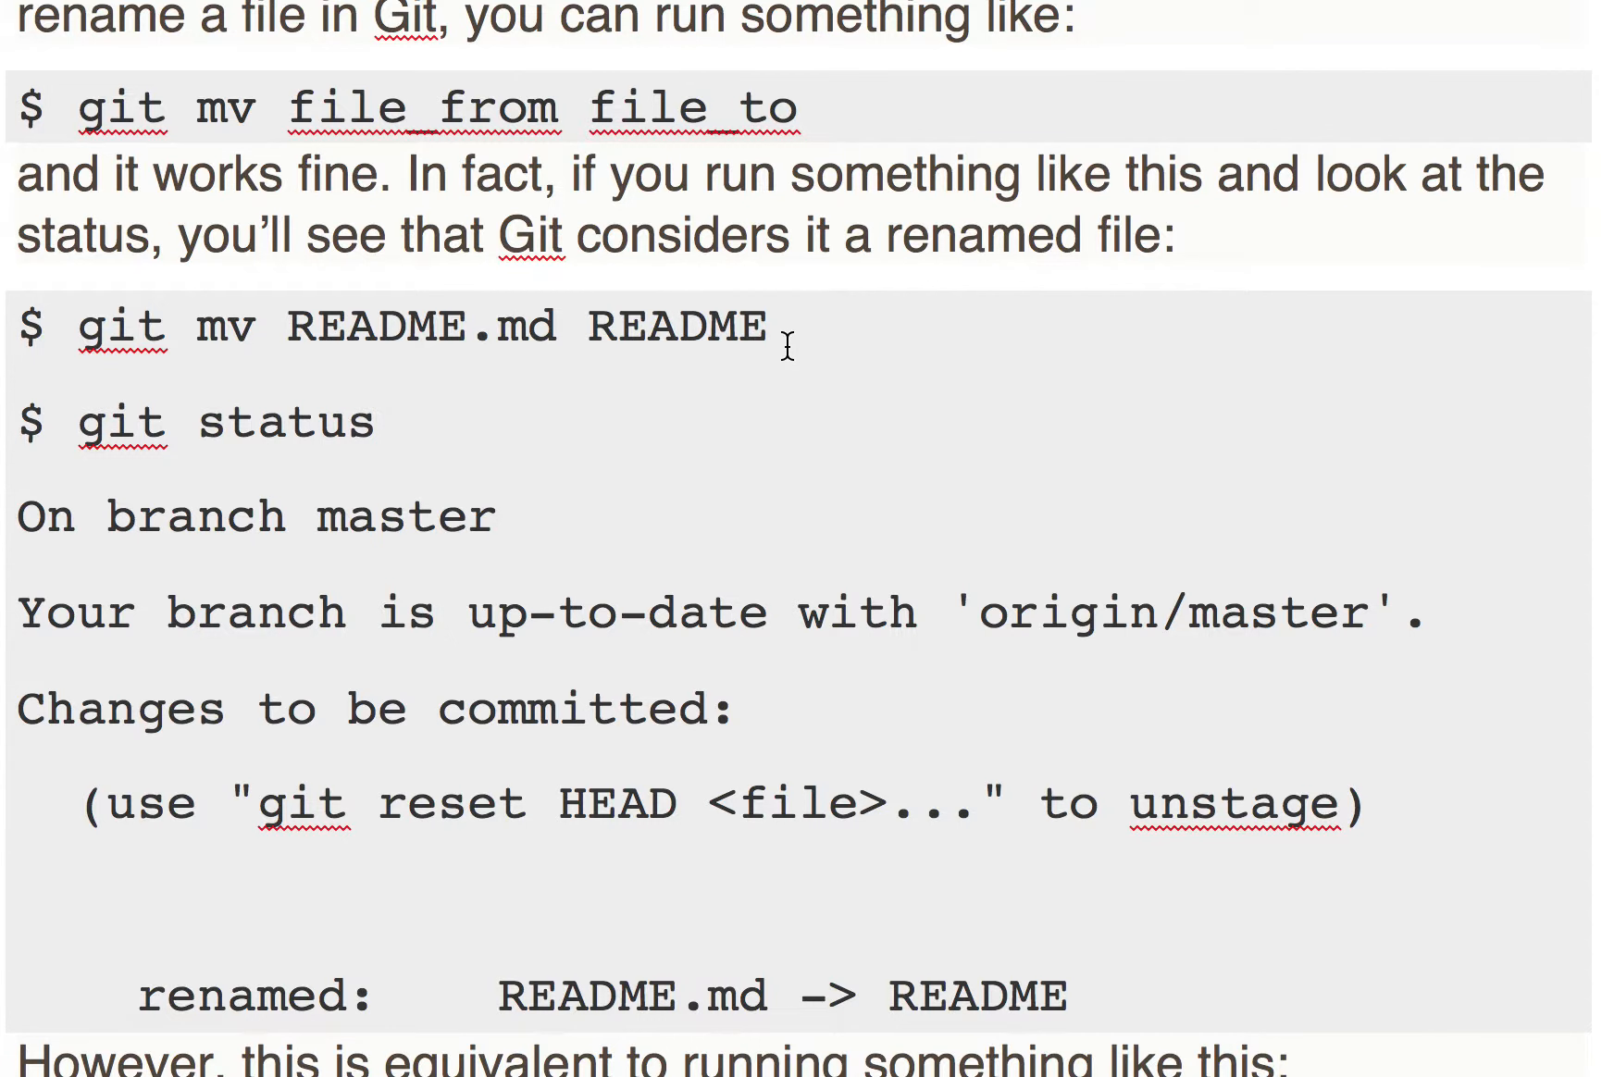
pyautogui.scroll(-3)
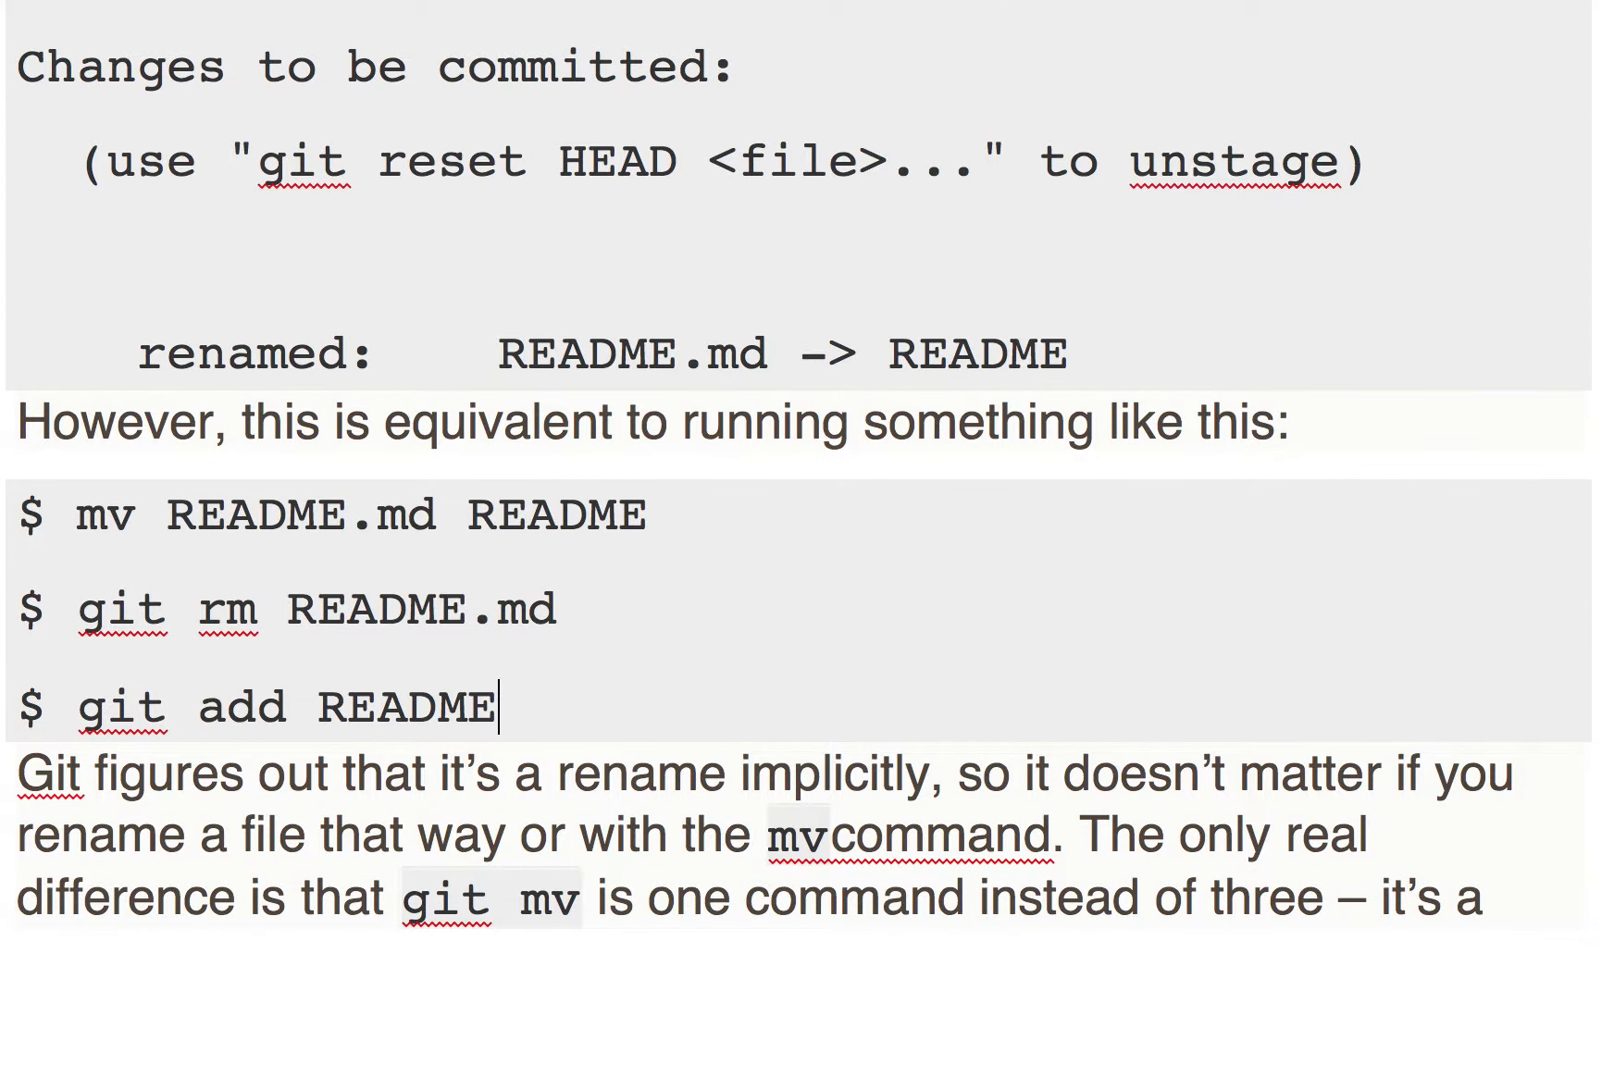